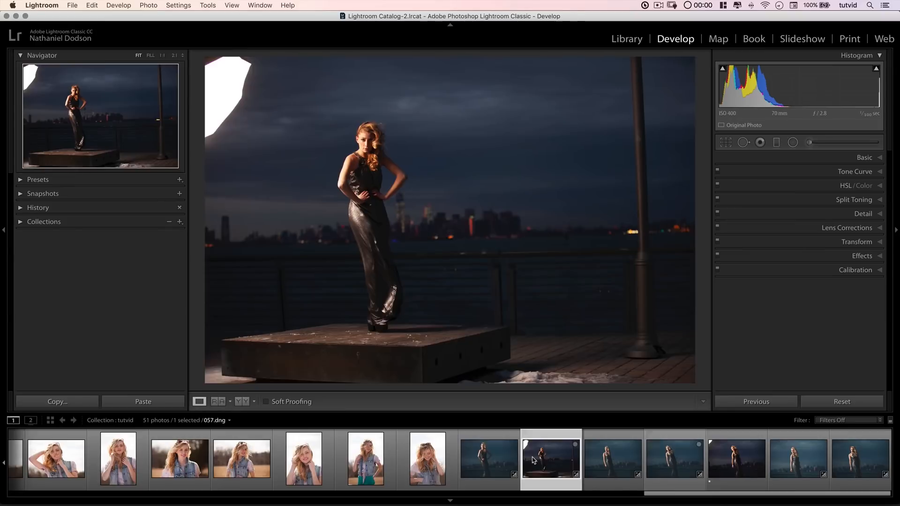
pyautogui.moveTo(346, 119)
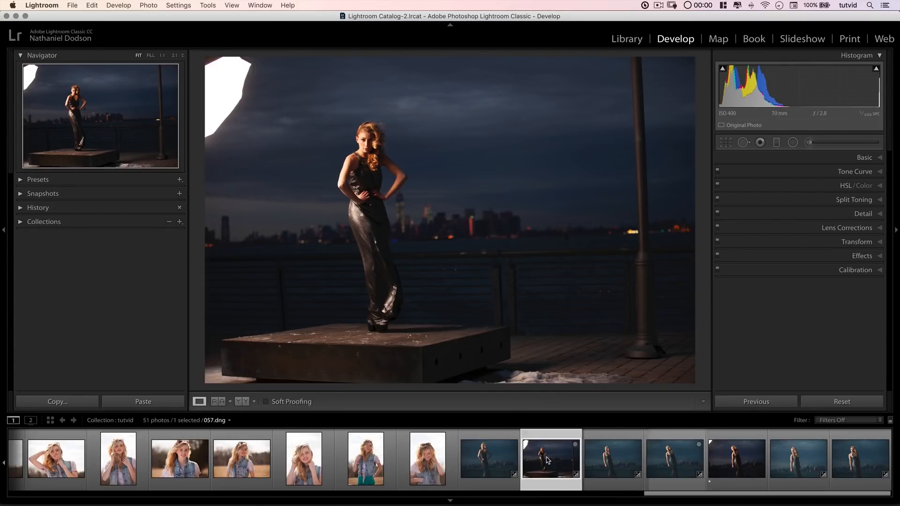
# - Create a virtual copy of 057.dng and select Copy 1 in the filmstrip
pyautogui.rightClick(549, 459)
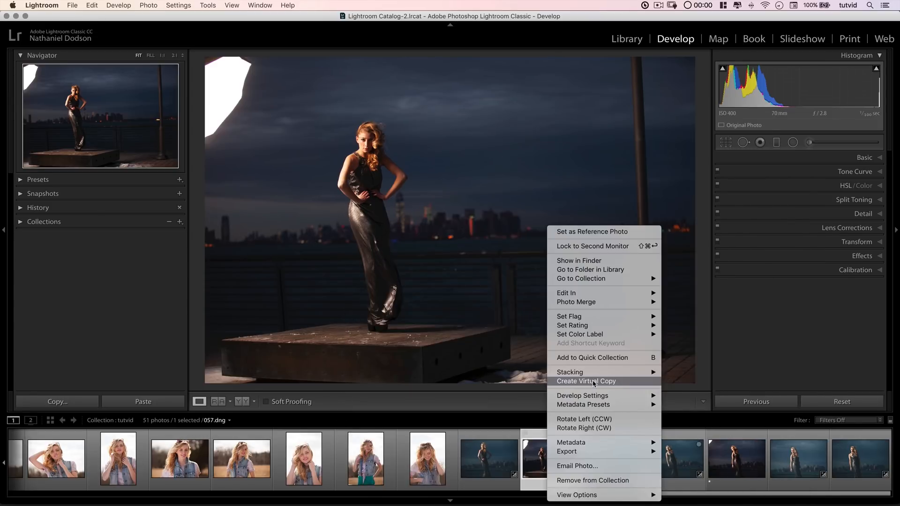
pyautogui.click(586, 381)
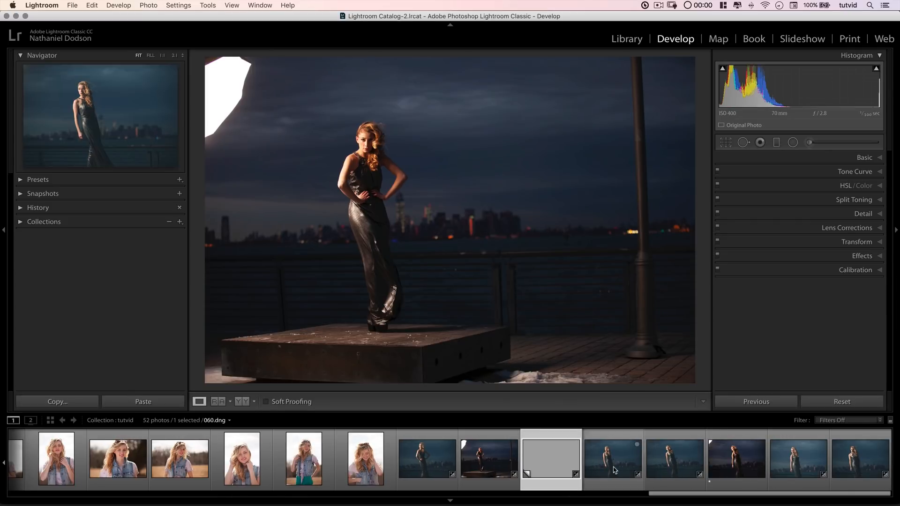
pyautogui.click(550, 458)
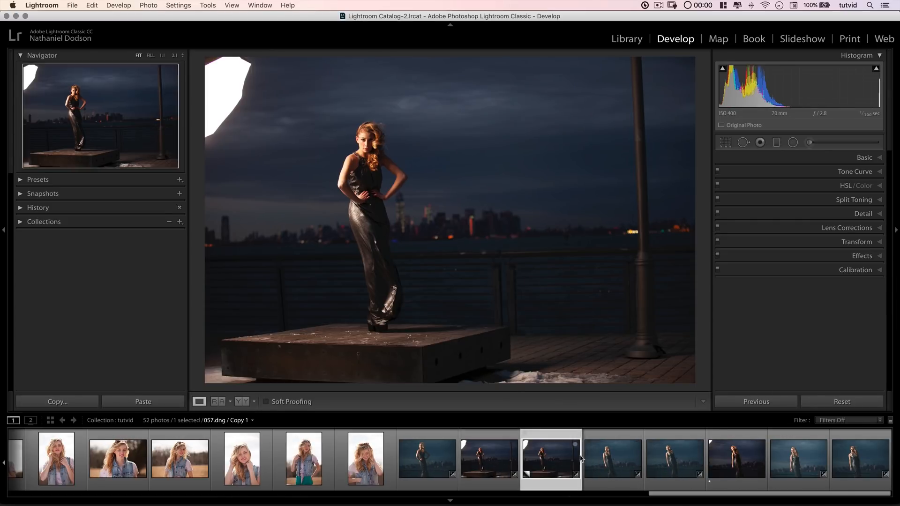
pyautogui.moveTo(489, 461)
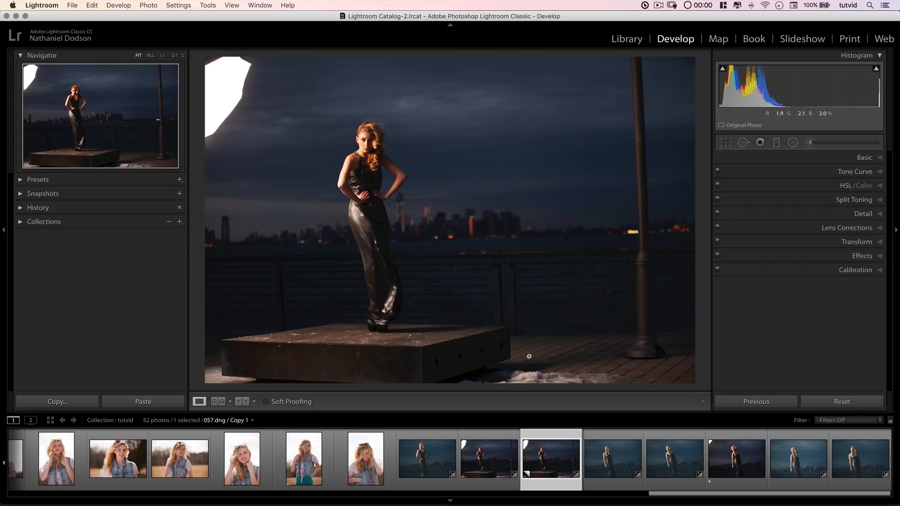
pyautogui.moveTo(401, 209)
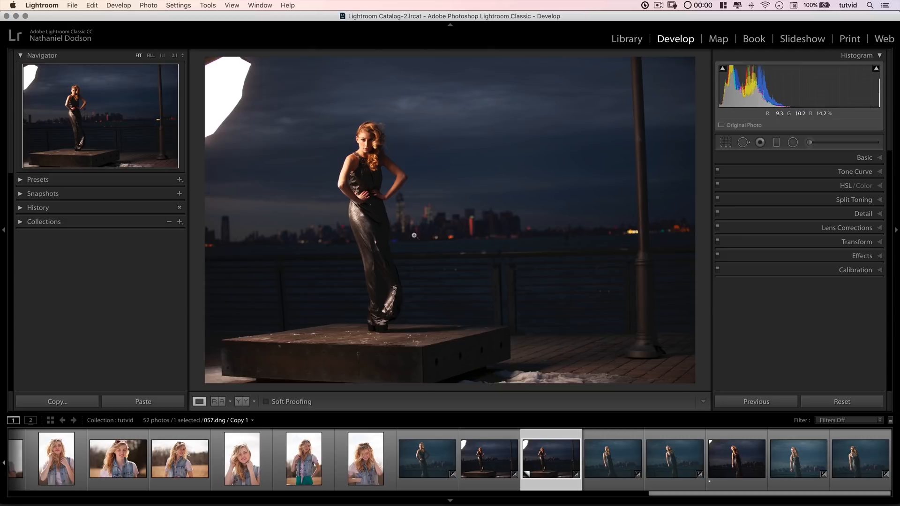
pyautogui.moveTo(404, 190)
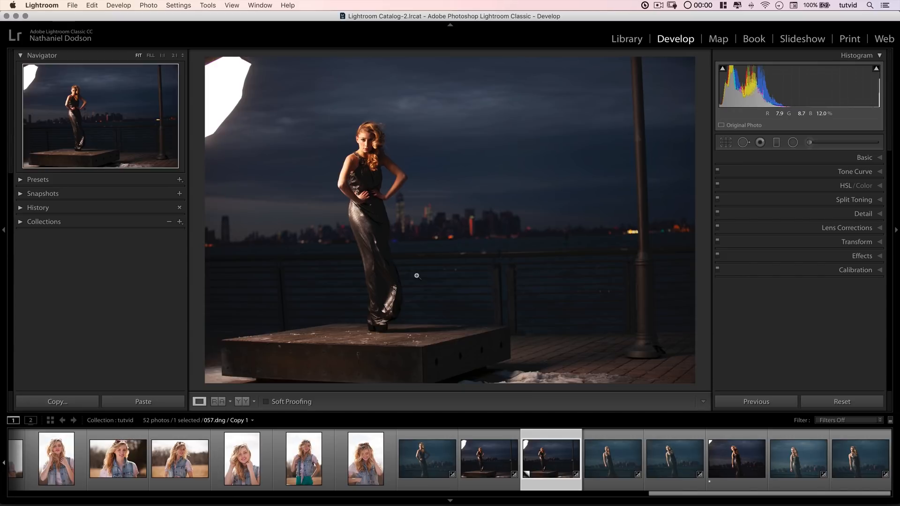
pyautogui.moveTo(393, 265)
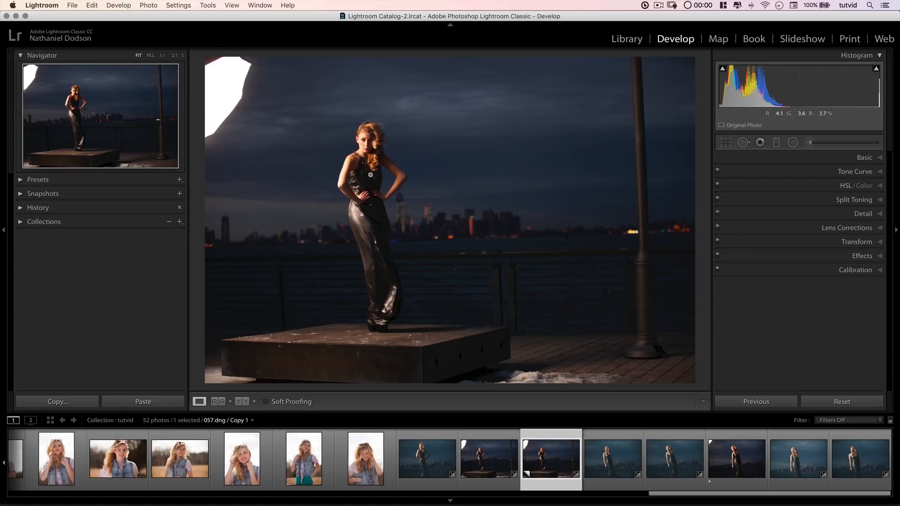
pyautogui.moveTo(386, 330)
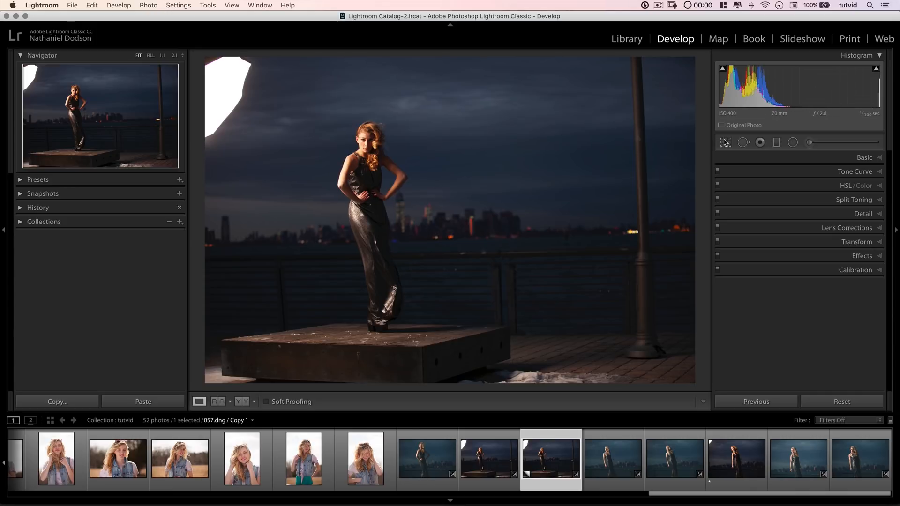
# - Rotate the portrait about 1.76° with Crop & Straighten and commit the crop
pyautogui.click(725, 142)
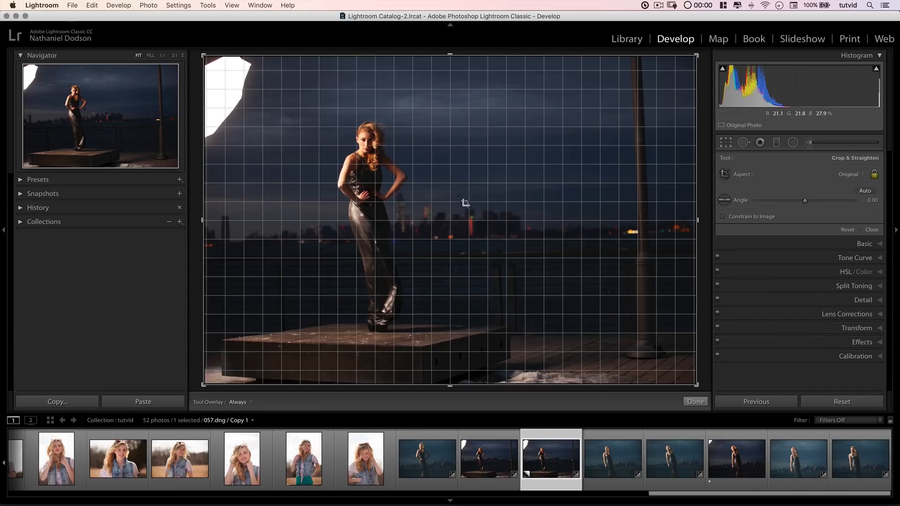
pyautogui.click(695, 402)
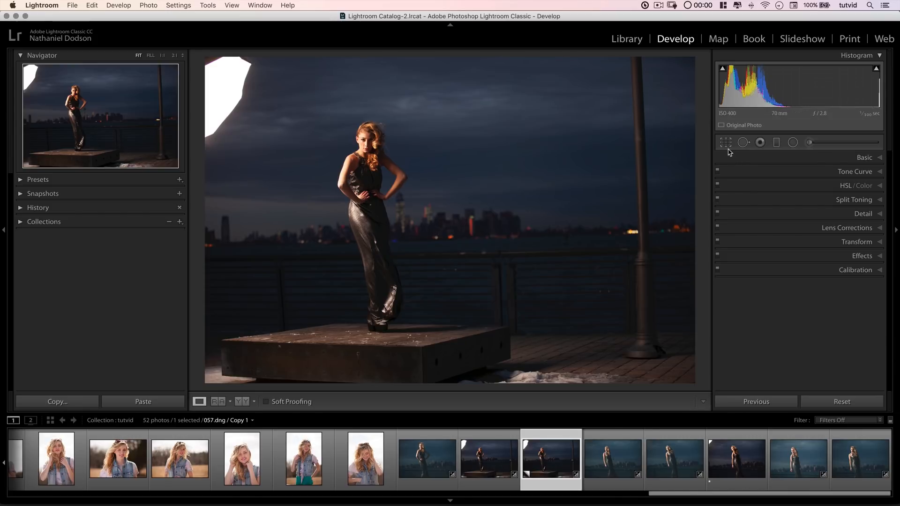
pyautogui.click(726, 143)
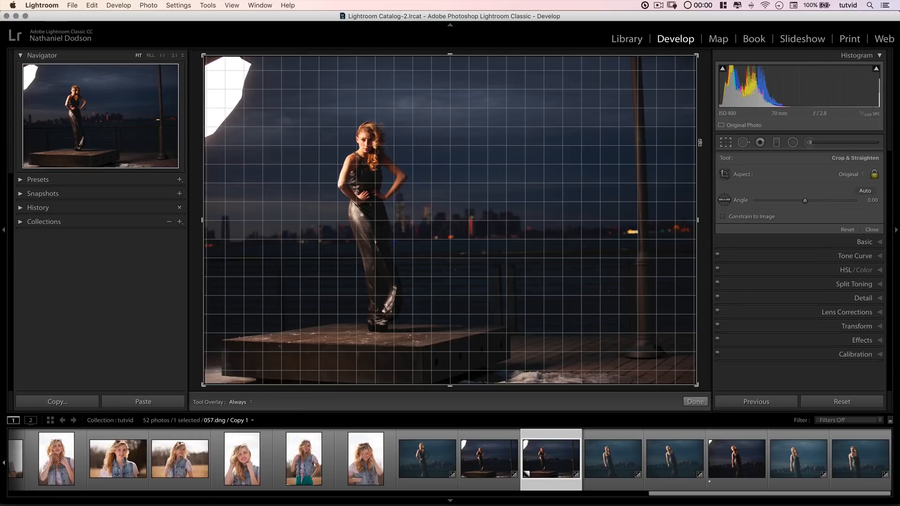
pyautogui.moveTo(805, 200); pyautogui.dragTo(807, 200)
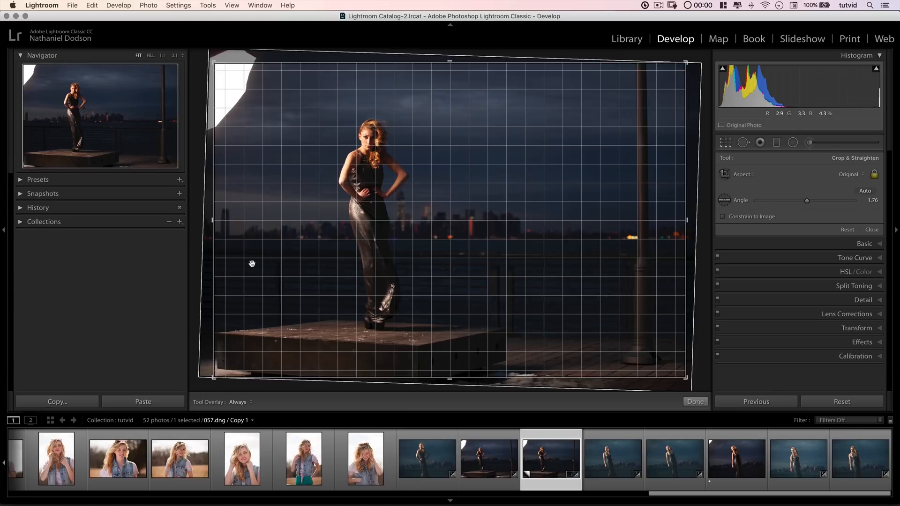
pyautogui.click(695, 401)
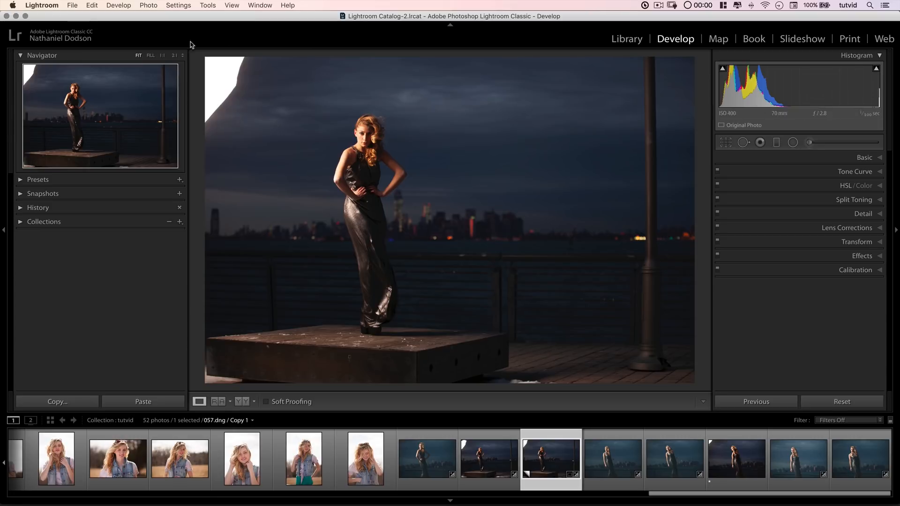
pyautogui.moveTo(225, 58)
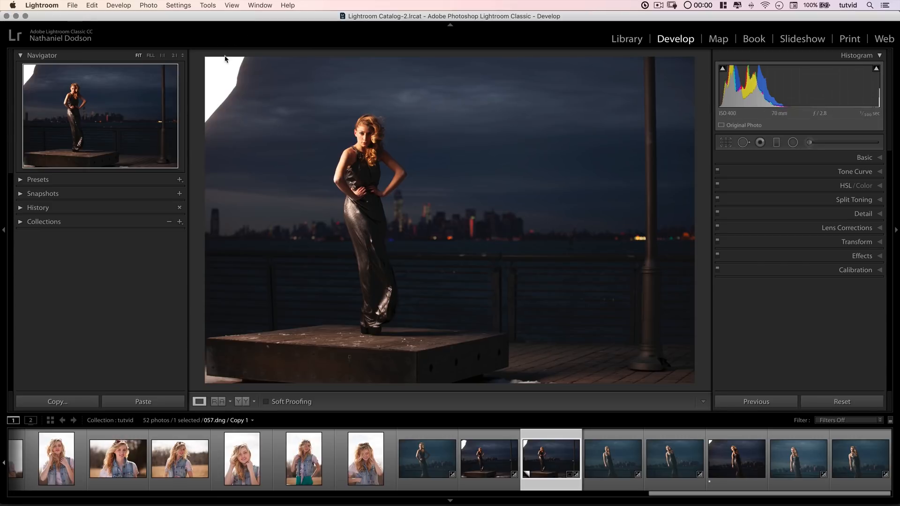
pyautogui.moveTo(744, 143)
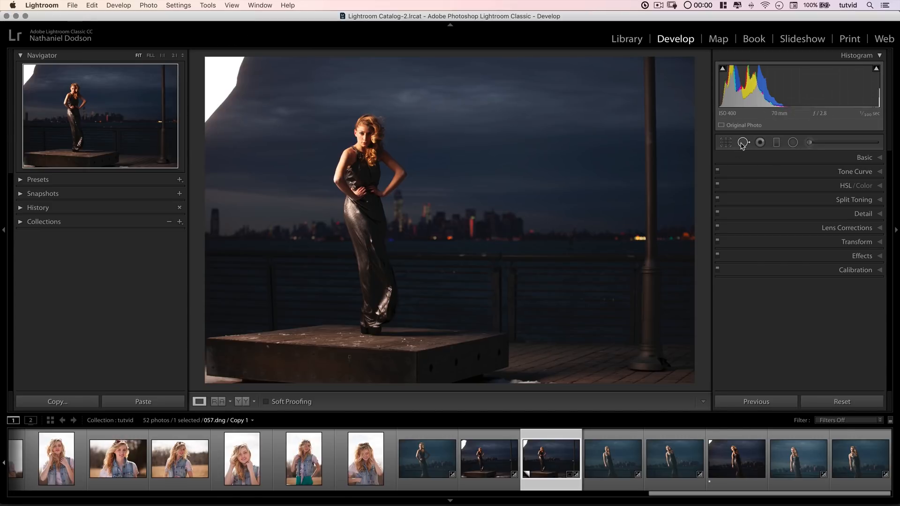
# - Heal the top-left light with a Heal spot, enlarging it and moving its source
pyautogui.click(743, 143)
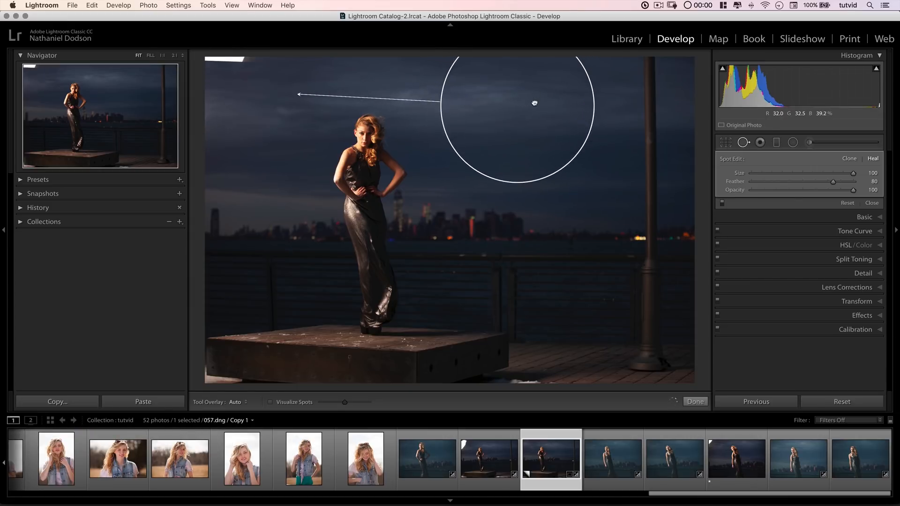
pyautogui.moveTo(535, 103); pyautogui.dragTo(231, 77)
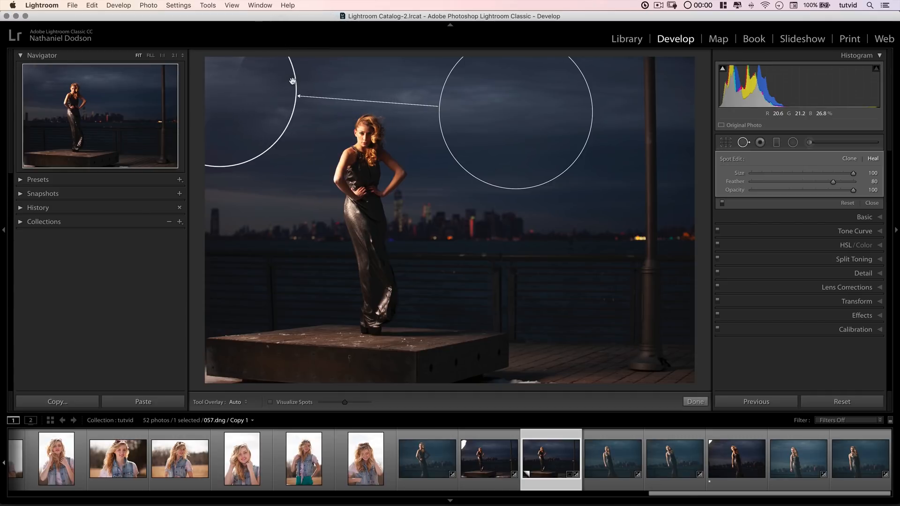
pyautogui.moveTo(292, 81); pyautogui.dragTo(320, 88)
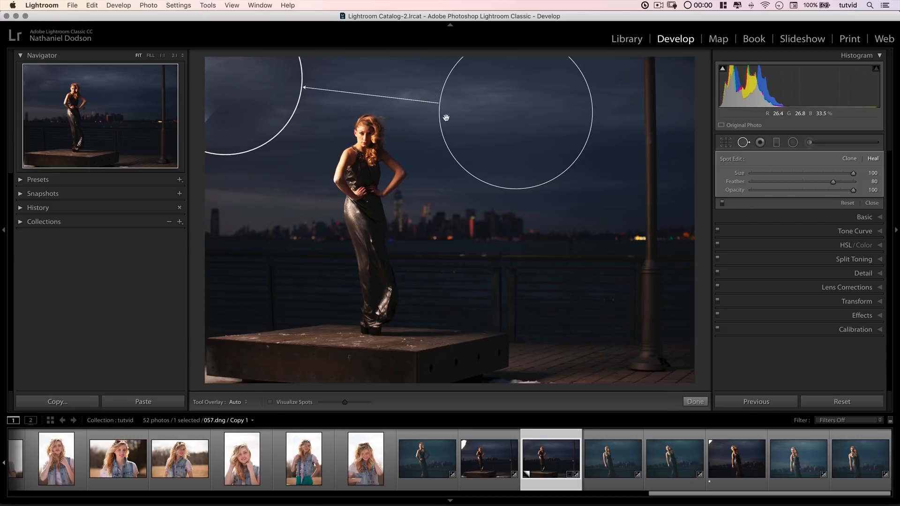
pyautogui.click(542, 200)
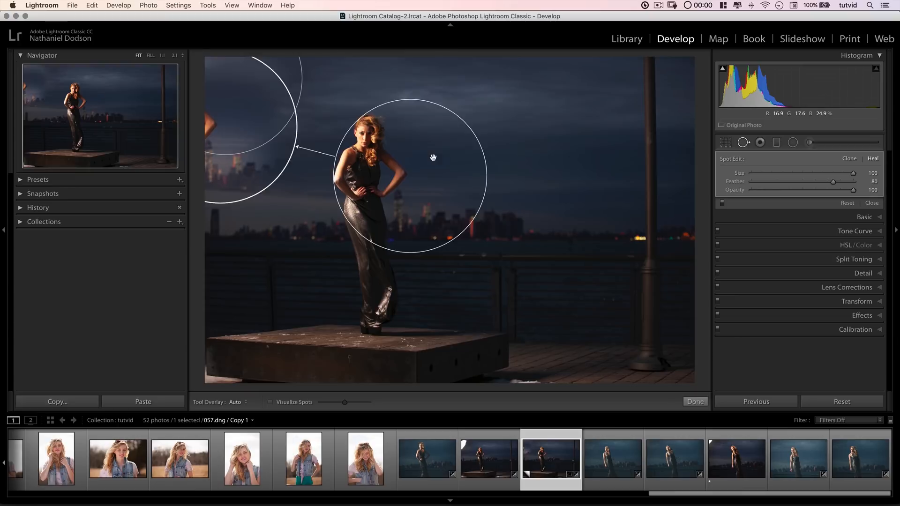
pyautogui.moveTo(414, 172); pyautogui.dragTo(534, 130)
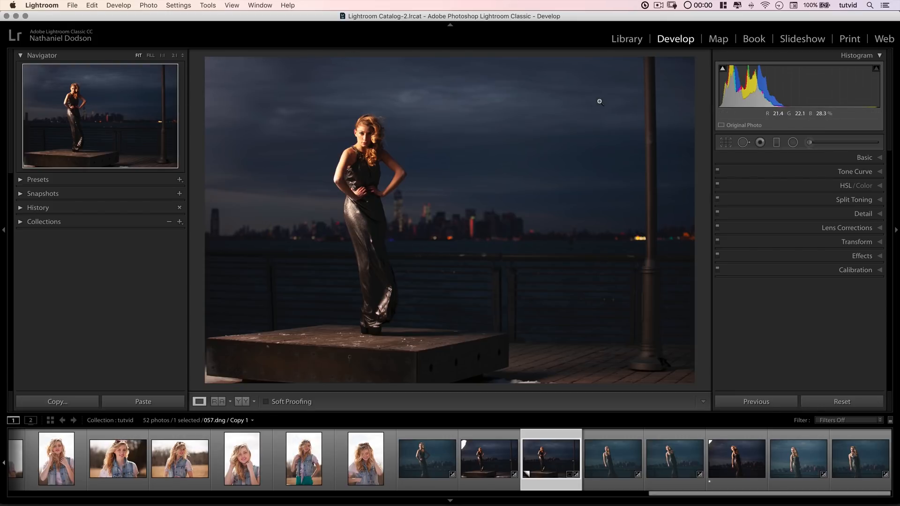
# - On the RGB tone curve, lift the black point, add a shadow point, and lower highlights
pyautogui.click(854, 172)
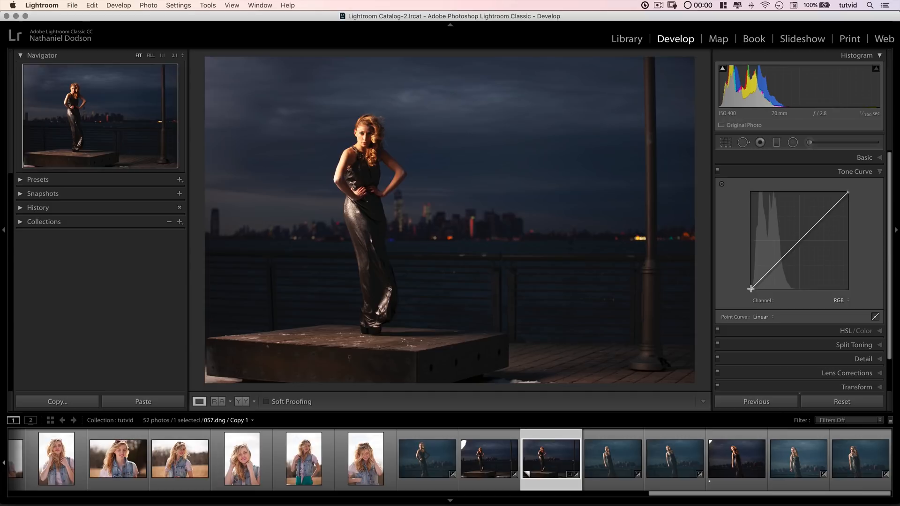
pyautogui.moveTo(751, 289); pyautogui.dragTo(752, 282)
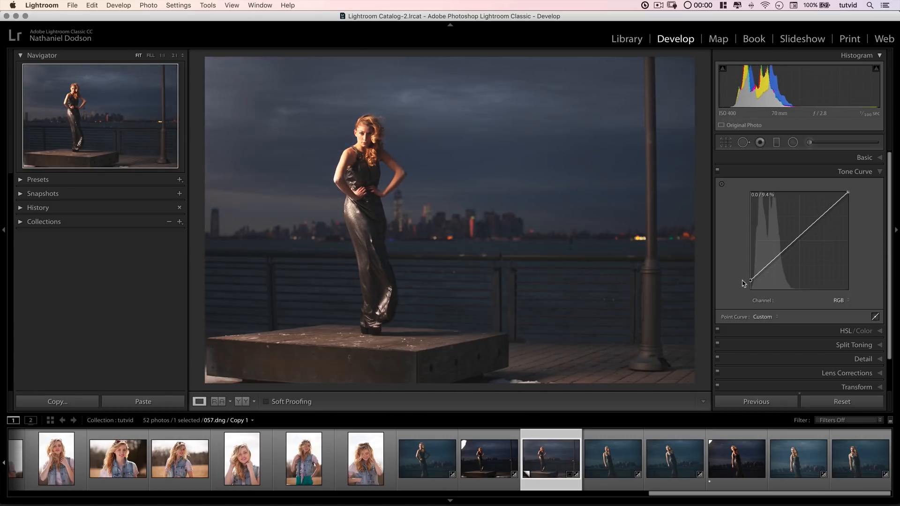
pyautogui.moveTo(751, 281); pyautogui.dragTo(765, 273)
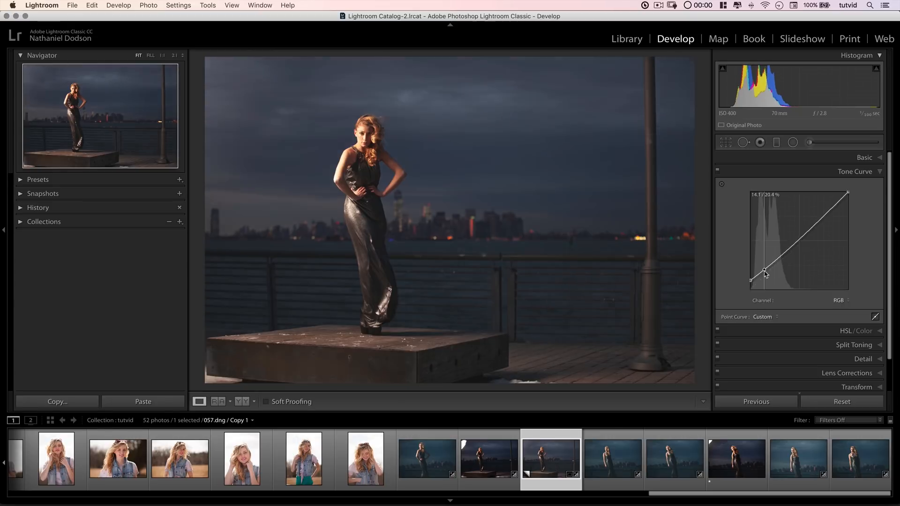
pyautogui.moveTo(765, 275); pyautogui.dragTo(765, 280)
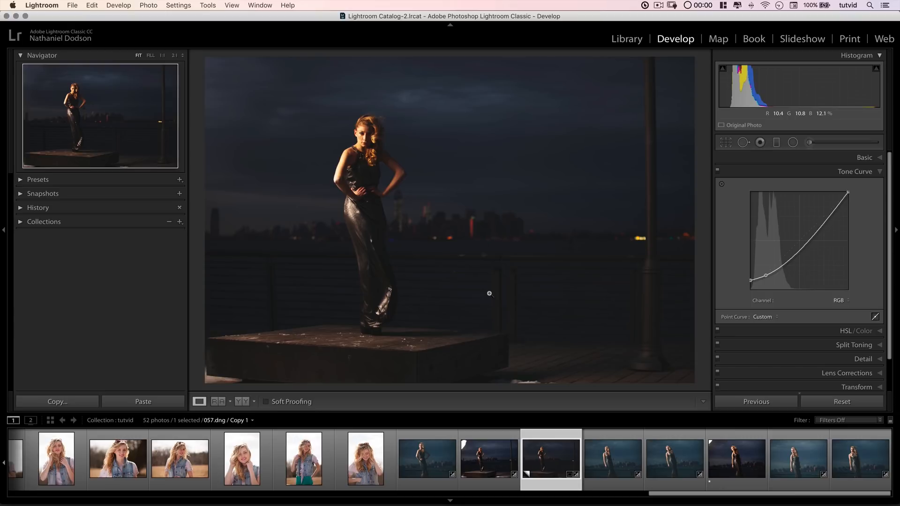
pyautogui.moveTo(589, 238)
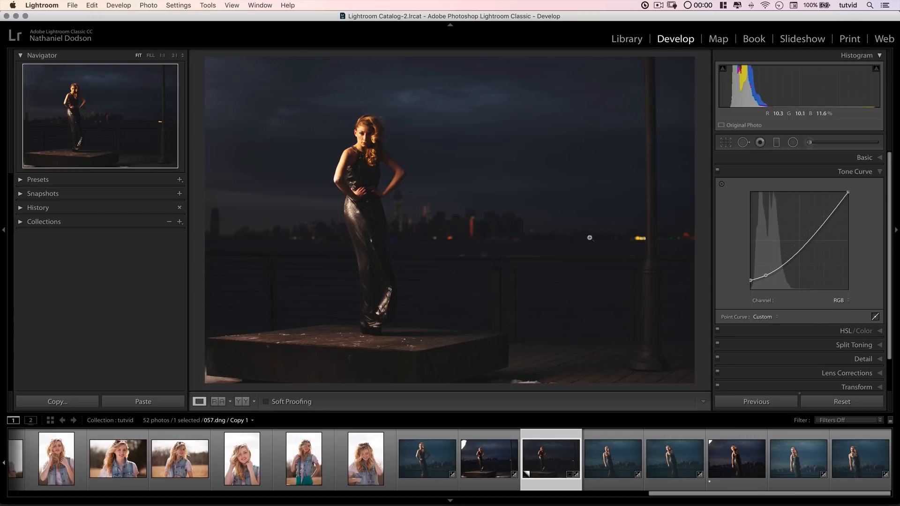
pyautogui.moveTo(370, 137)
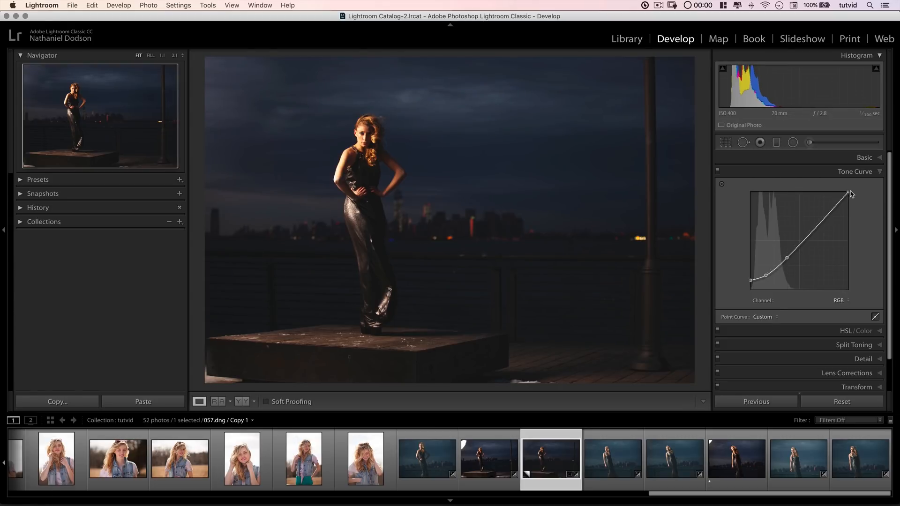
pyautogui.moveTo(852, 193); pyautogui.dragTo(848, 202)
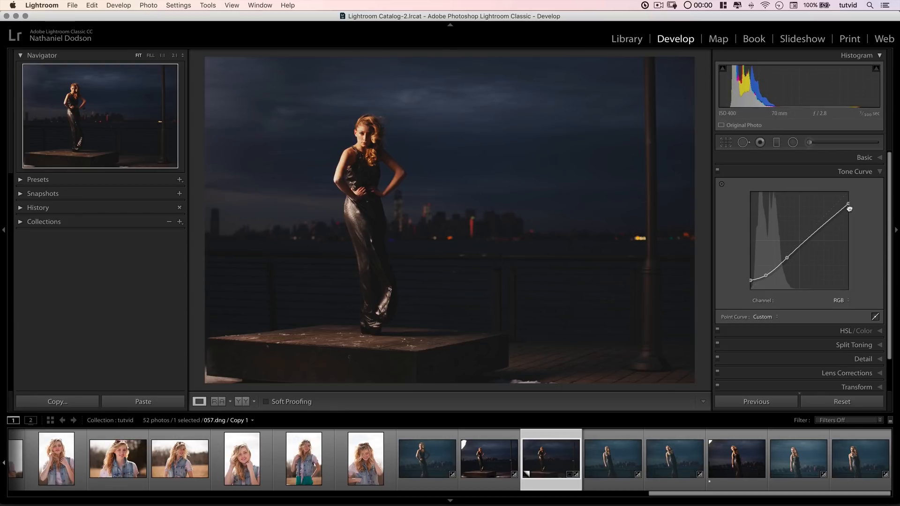
pyautogui.moveTo(849, 207); pyautogui.dragTo(851, 208)
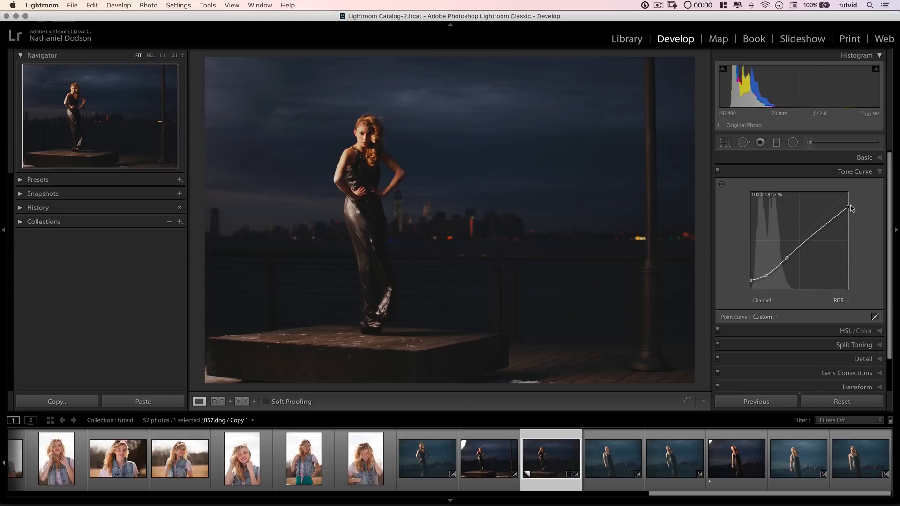
# - Refine the midtone and shadow curve points into a faded, gentle S-curve
pyautogui.moveTo(850, 208); pyautogui.dragTo(824, 227)
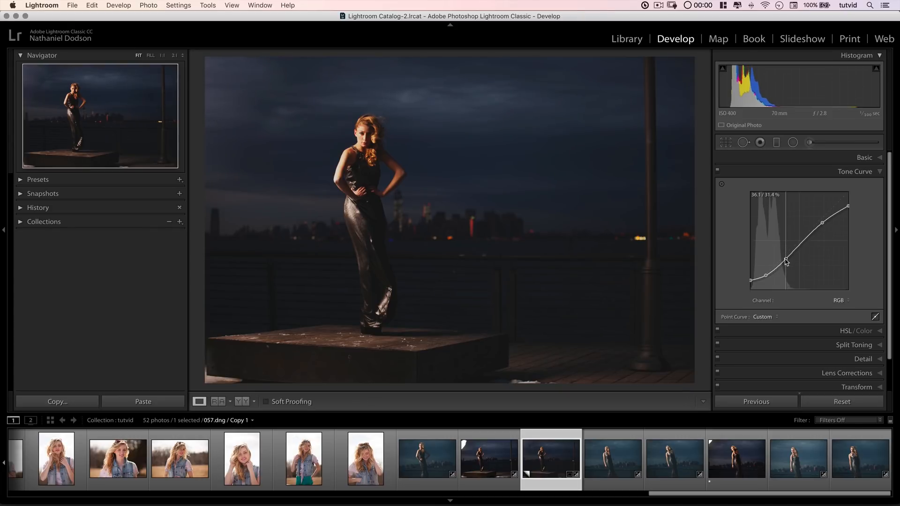
pyautogui.moveTo(787, 261); pyautogui.dragTo(764, 231)
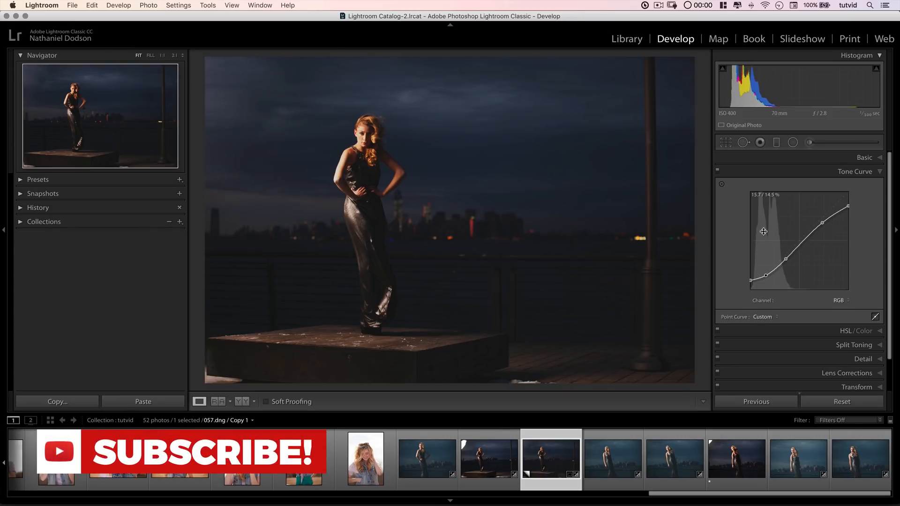
pyautogui.moveTo(764, 232); pyautogui.dragTo(762, 272)
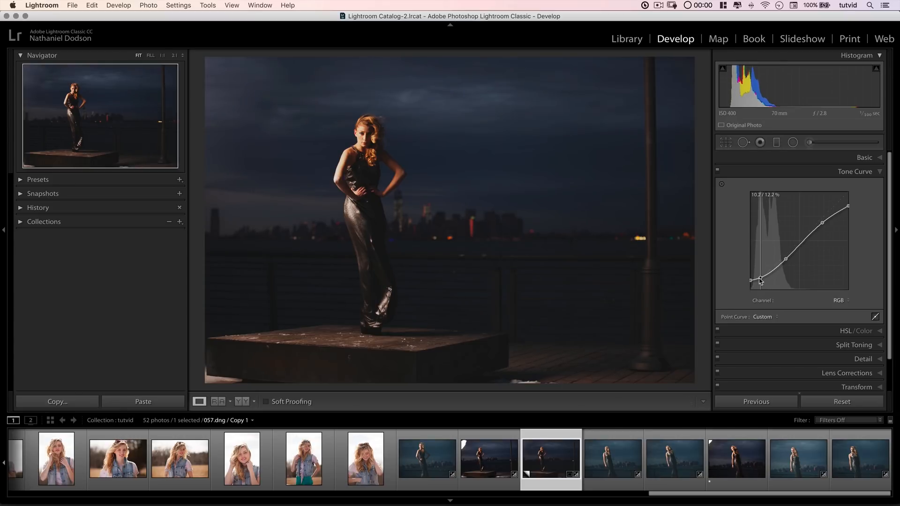
pyautogui.moveTo(753, 281); pyautogui.dragTo(780, 263)
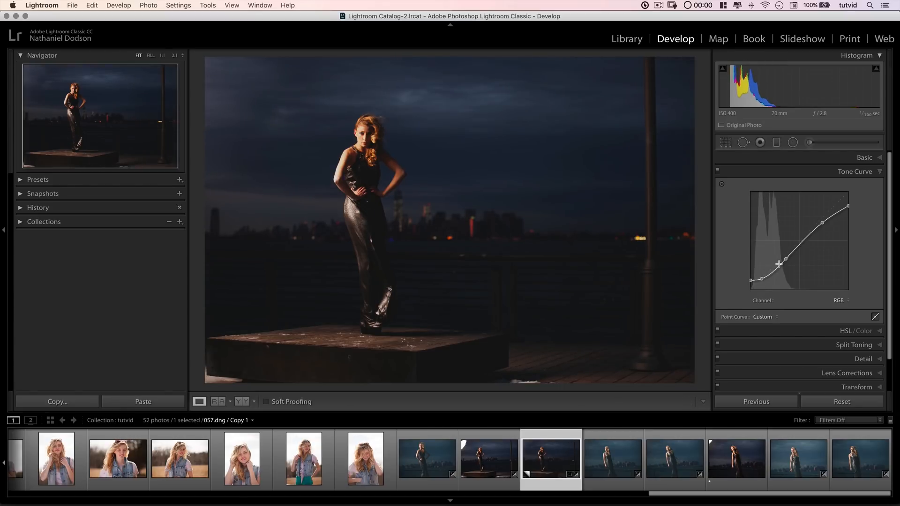
pyautogui.moveTo(780, 261); pyautogui.dragTo(780, 266)
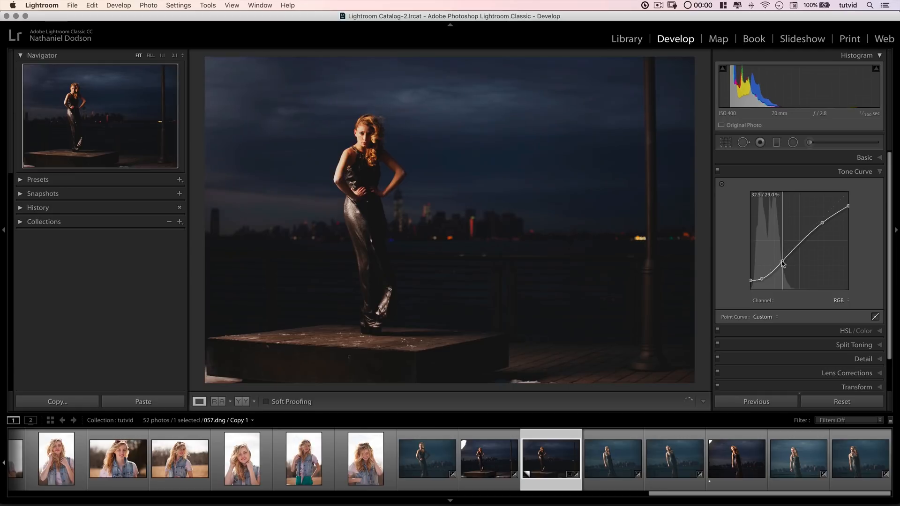
pyautogui.moveTo(783, 264); pyautogui.dragTo(785, 262)
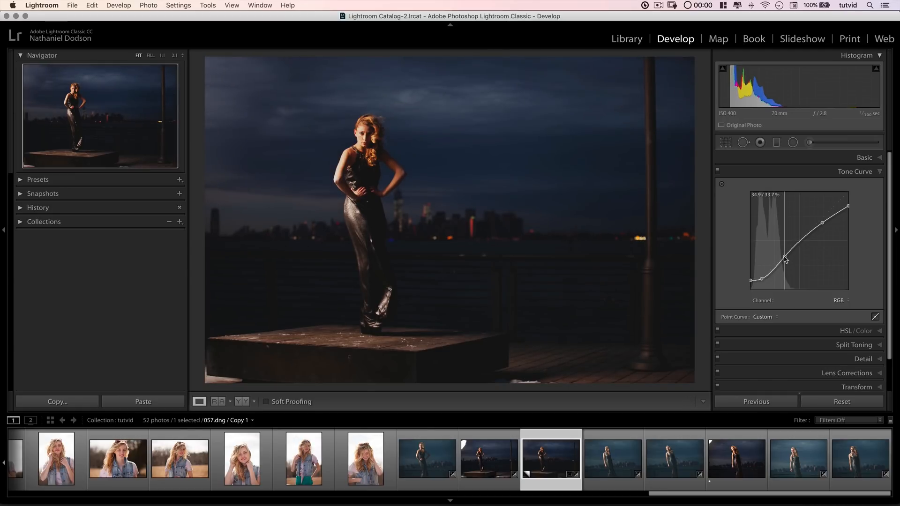
pyautogui.moveTo(785, 259); pyautogui.dragTo(788, 255)
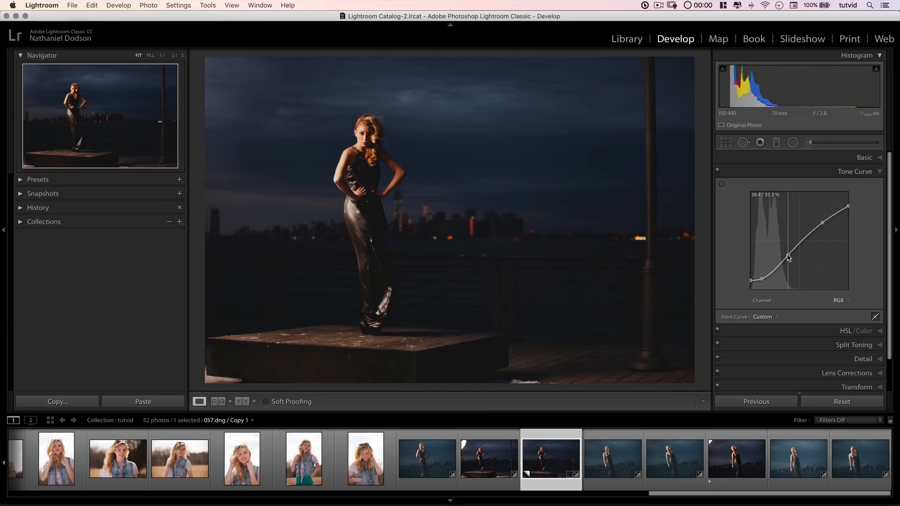
pyautogui.moveTo(788, 257); pyautogui.dragTo(764, 280)
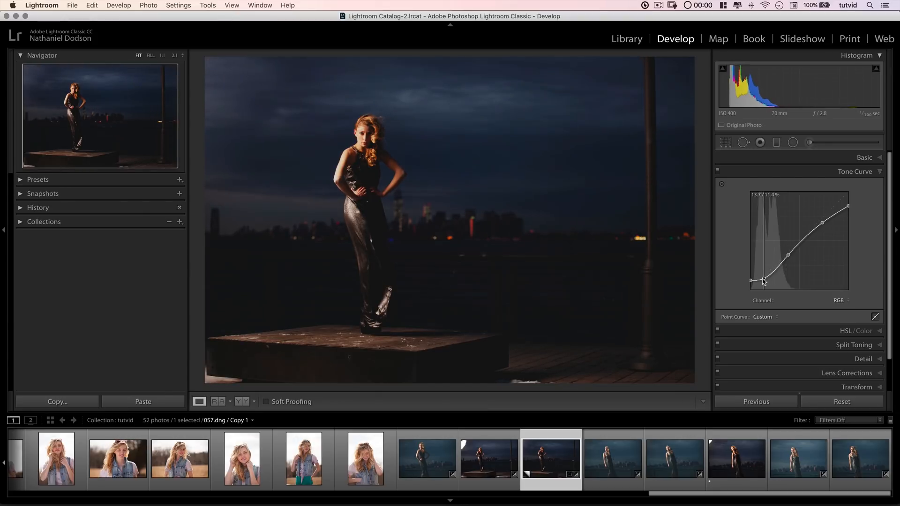
pyautogui.moveTo(764, 282); pyautogui.dragTo(767, 277)
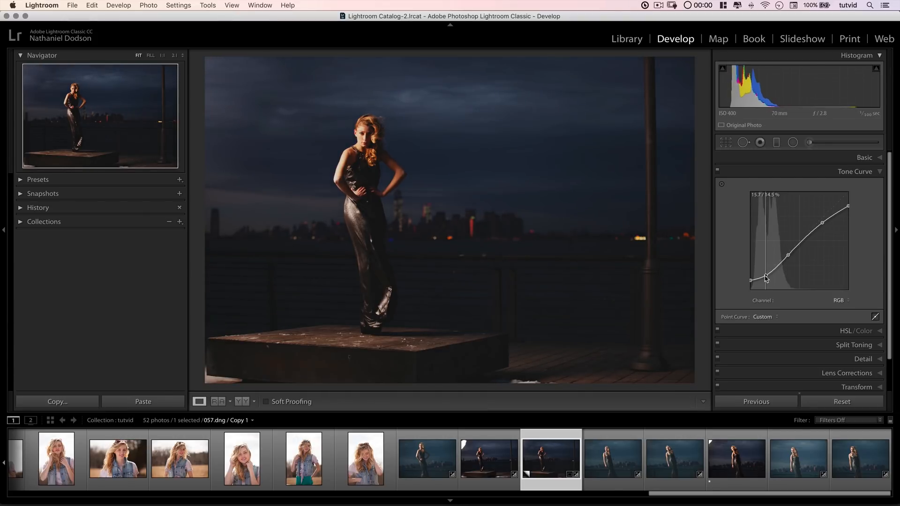
pyautogui.moveTo(766, 277); pyautogui.dragTo(772, 273)
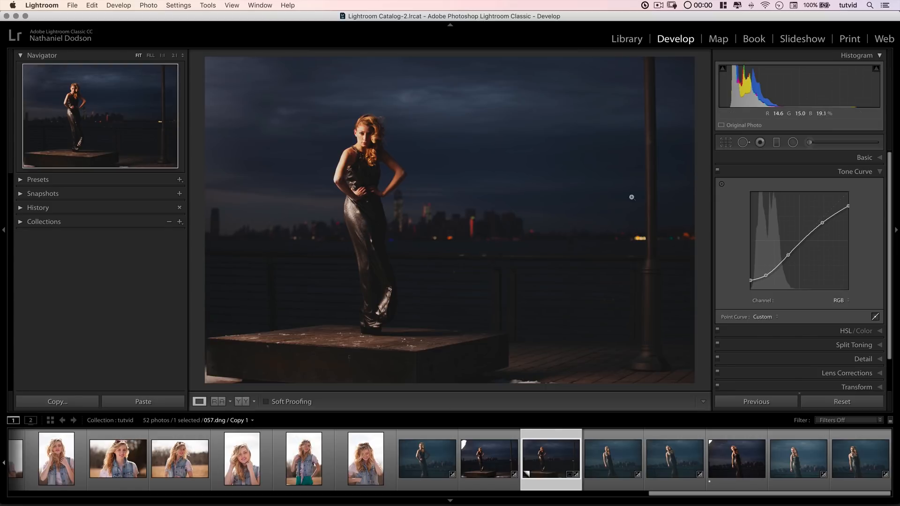
pyautogui.click(717, 172)
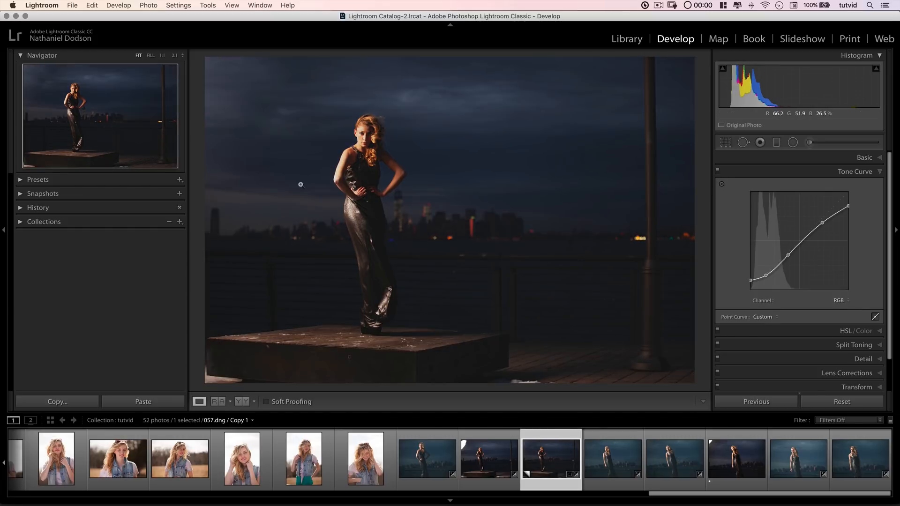
pyautogui.moveTo(600, 162)
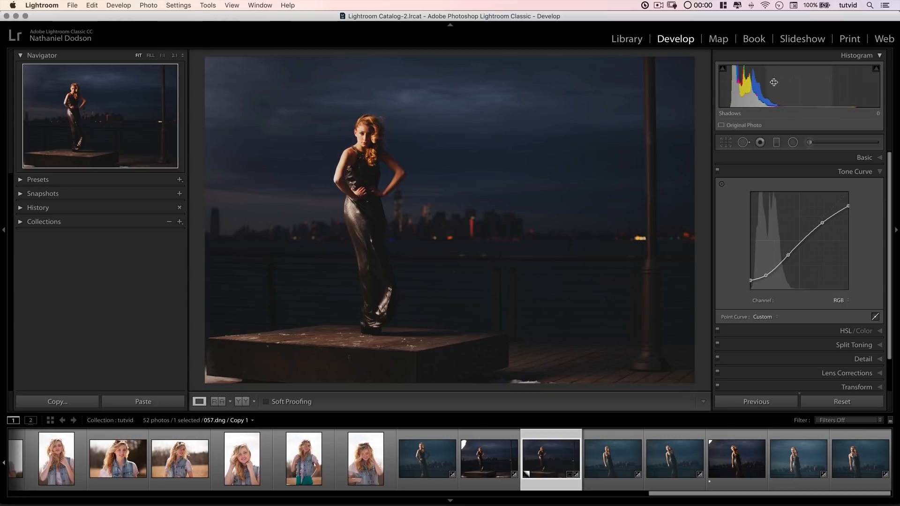
pyautogui.moveTo(780, 96)
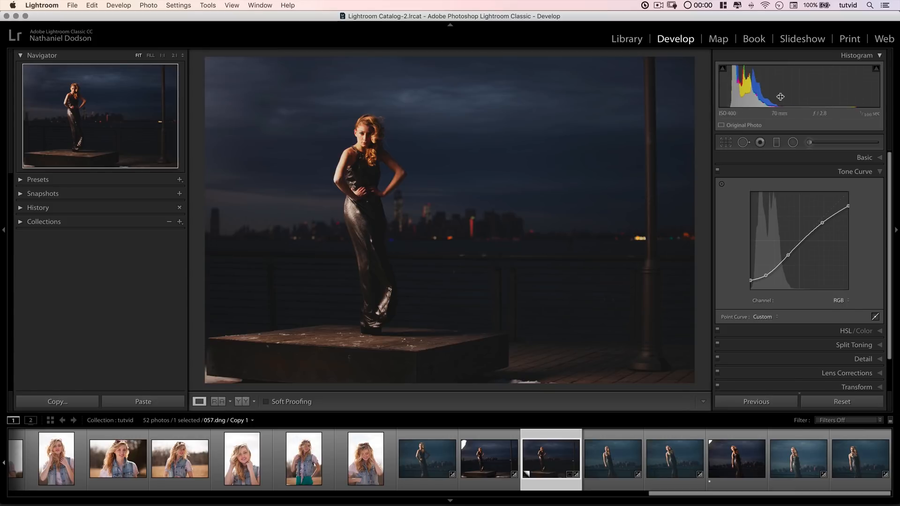
# - On the Blue channel curve, raise the black point, add a shadow point, lower highlights
pyautogui.click(840, 300)
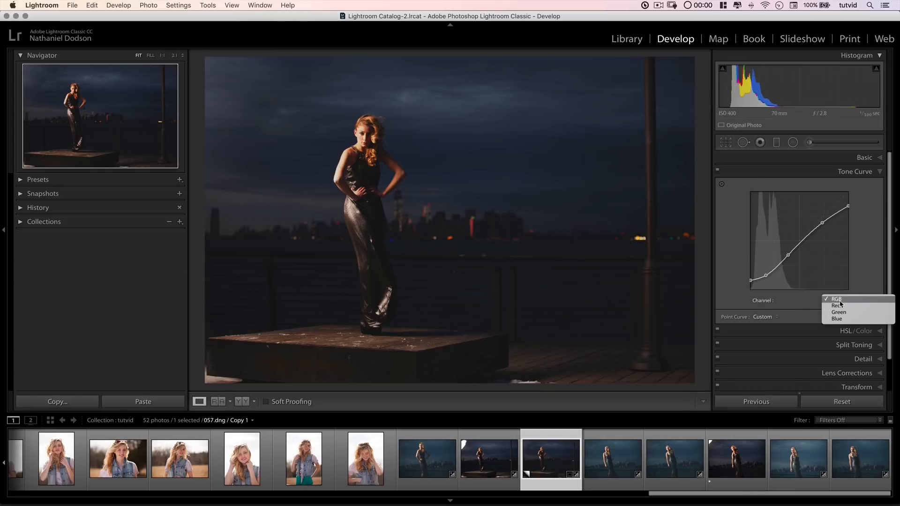
pyautogui.click(837, 319)
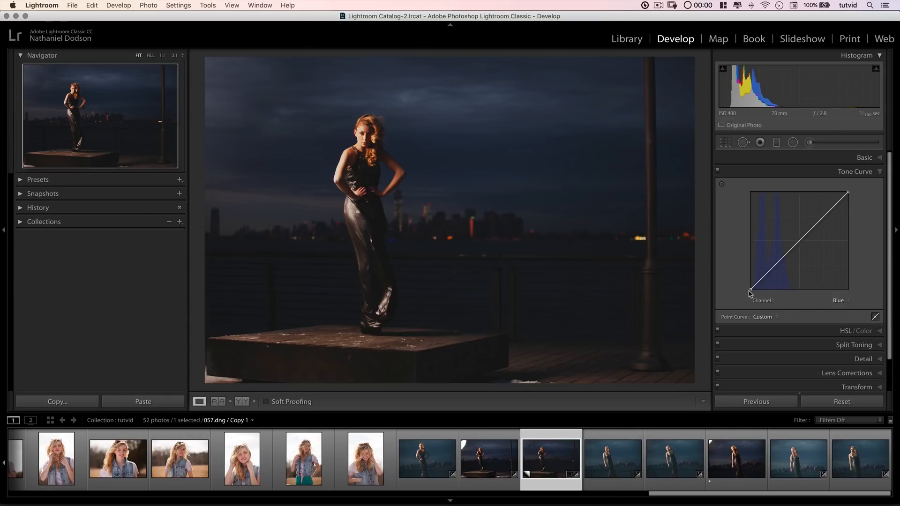
pyautogui.moveTo(751, 291); pyautogui.dragTo(750, 287)
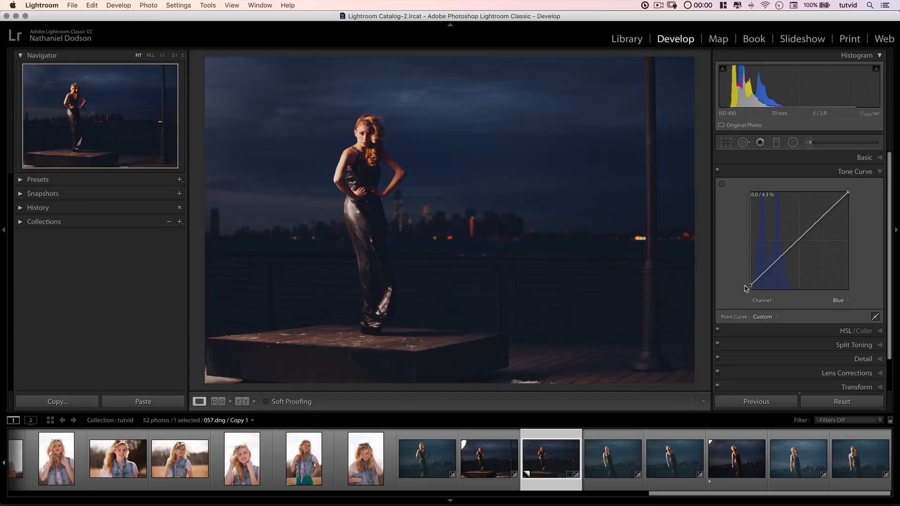
pyautogui.moveTo(750, 289); pyautogui.dragTo(752, 277)
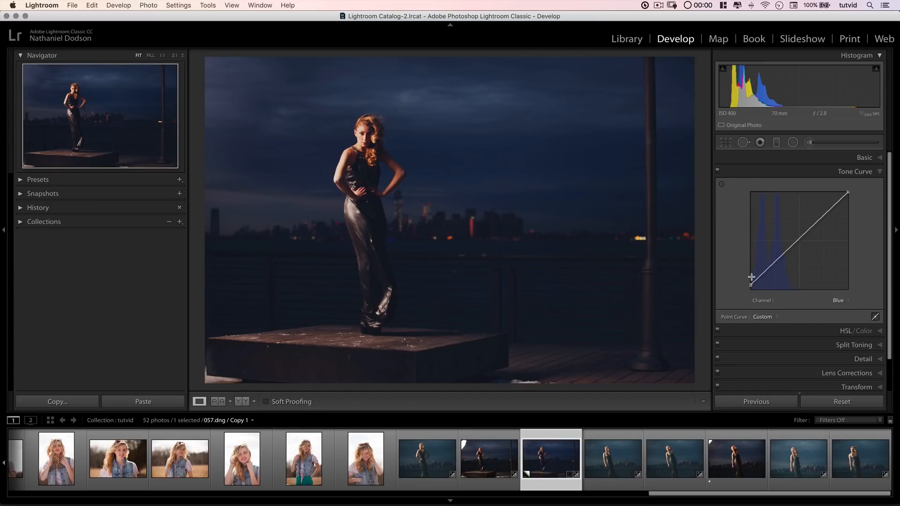
pyautogui.moveTo(606, 279)
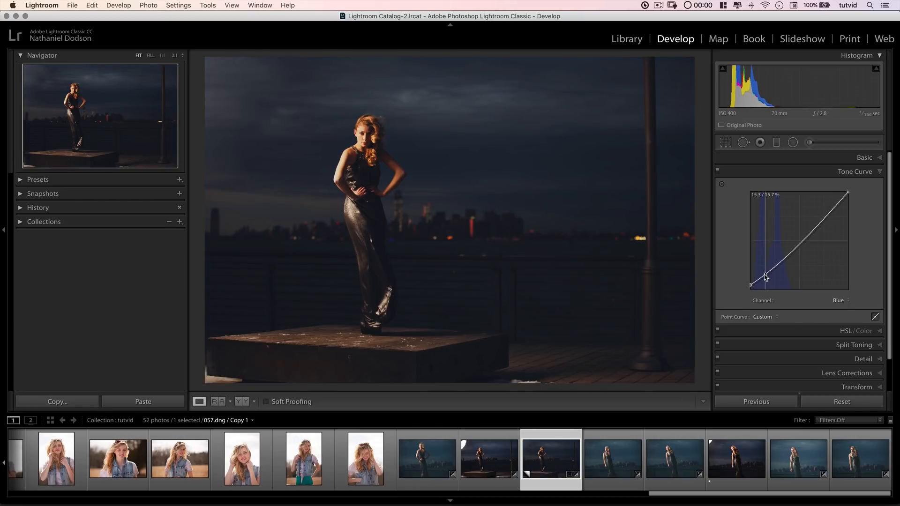
pyautogui.moveTo(767, 275); pyautogui.dragTo(758, 283)
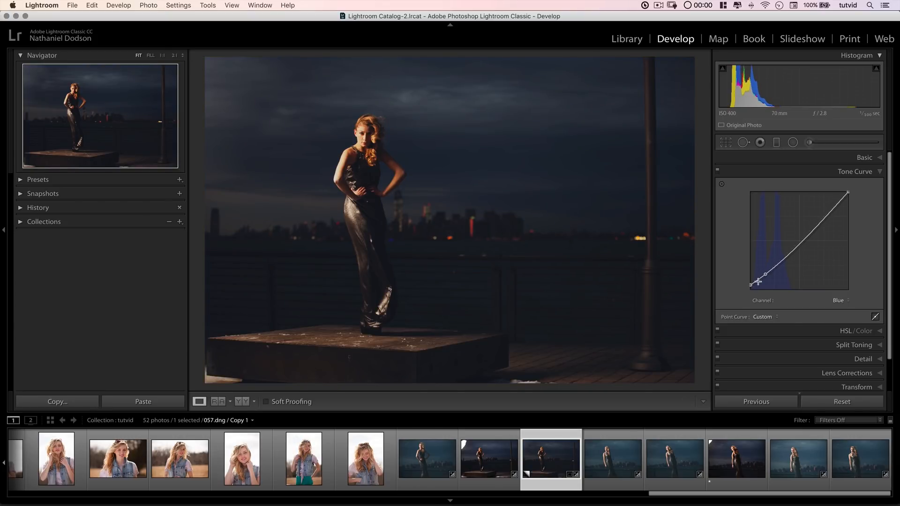
pyautogui.moveTo(758, 287); pyautogui.dragTo(800, 254)
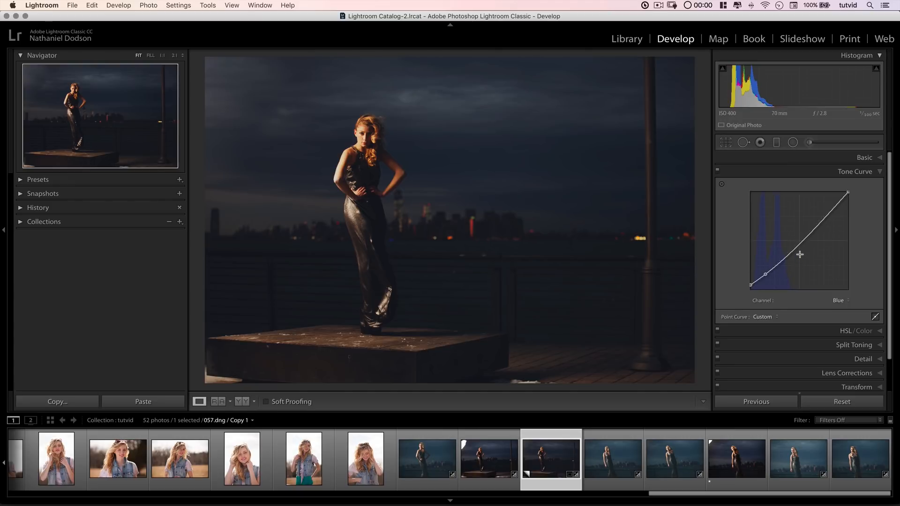
pyautogui.moveTo(800, 256); pyautogui.dragTo(816, 225)
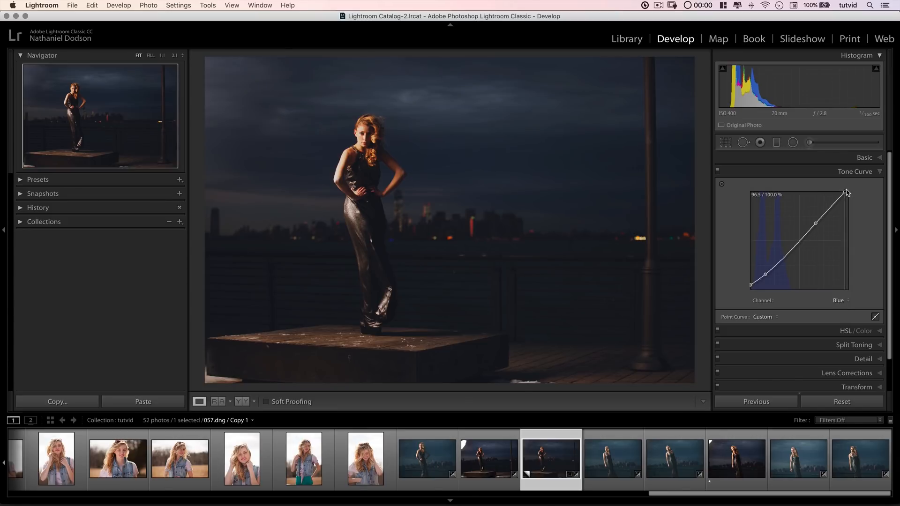
pyautogui.moveTo(847, 193); pyautogui.dragTo(817, 224)
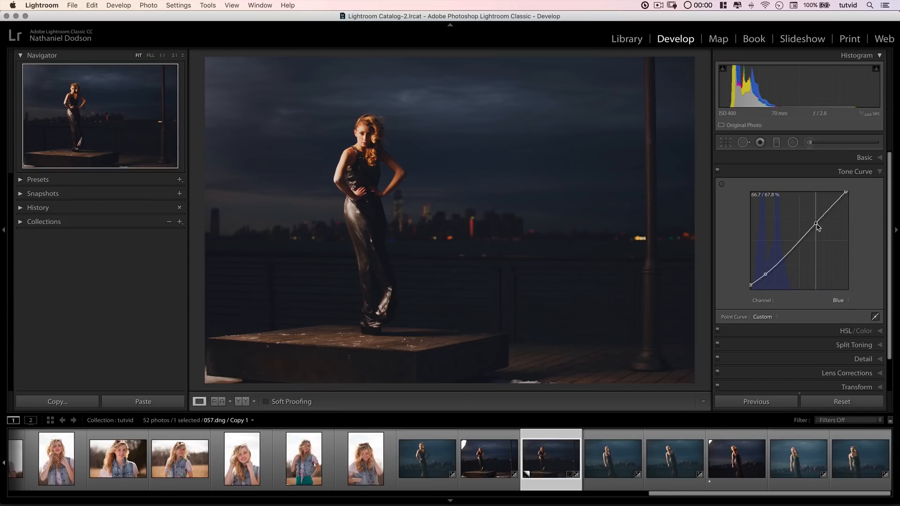
pyautogui.moveTo(816, 223); pyautogui.dragTo(816, 227)
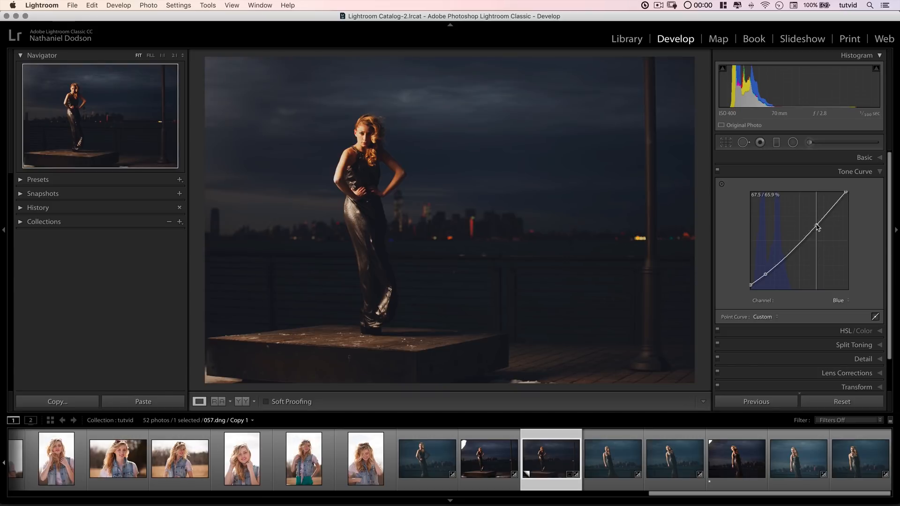
pyautogui.moveTo(817, 226); pyautogui.dragTo(771, 278)
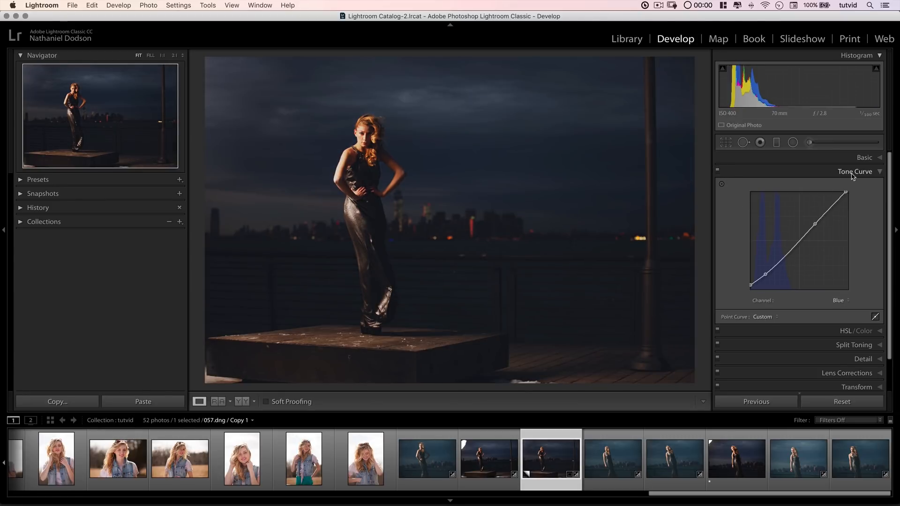
# - In the HSL Hue tab, set Red to +18 and Orange to −5
pyautogui.click(855, 171)
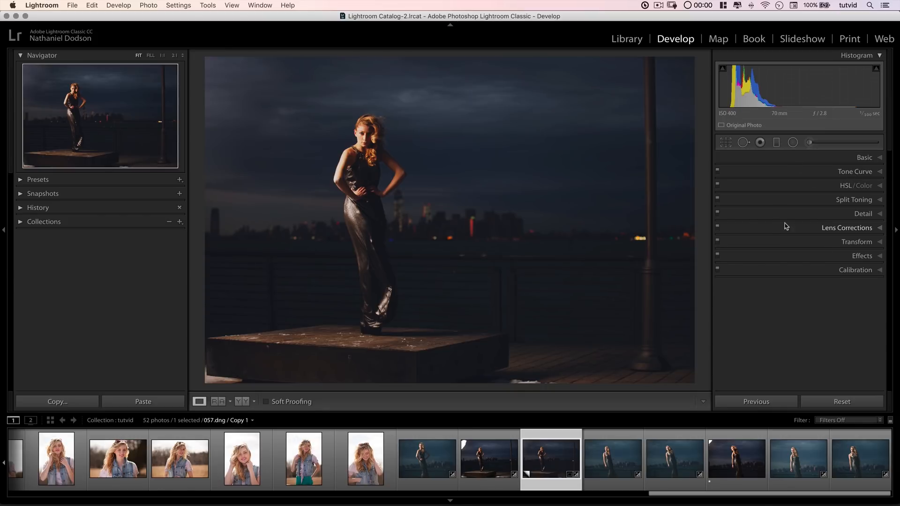
pyautogui.click(857, 186)
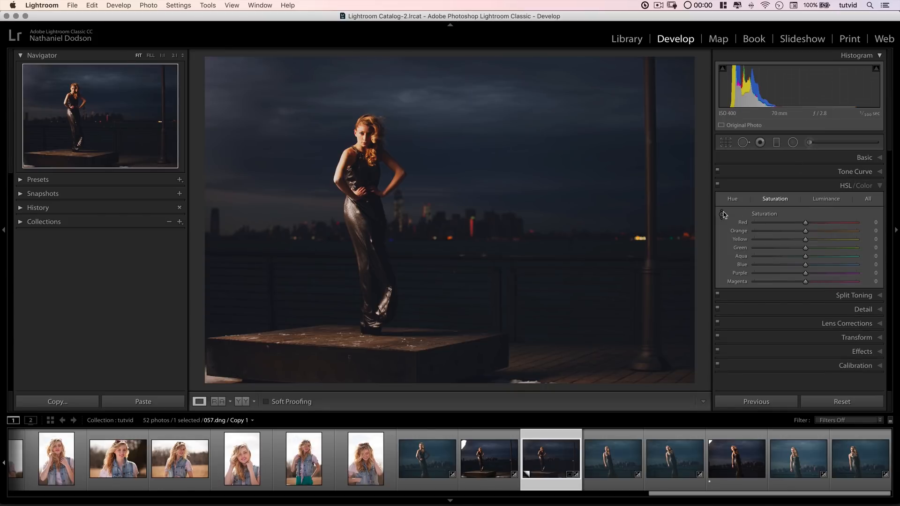
pyautogui.click(733, 199)
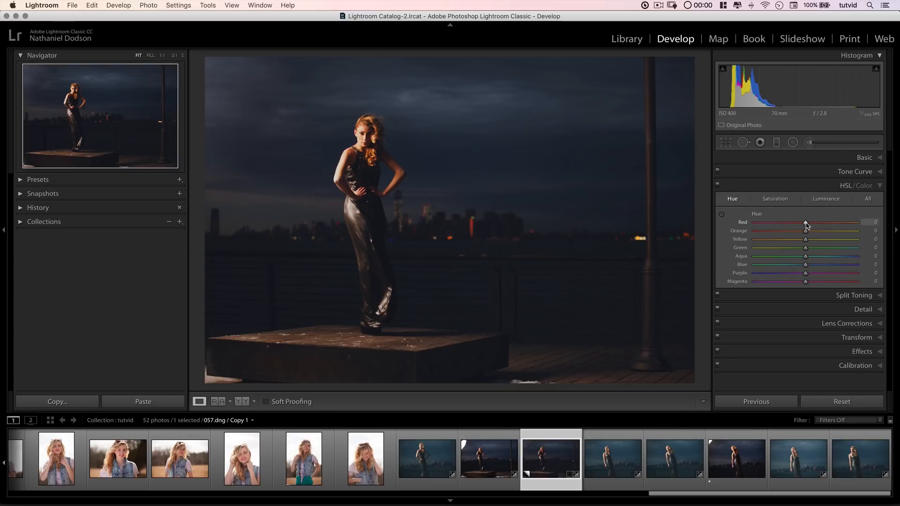
pyautogui.moveTo(805, 223); pyautogui.dragTo(814, 223)
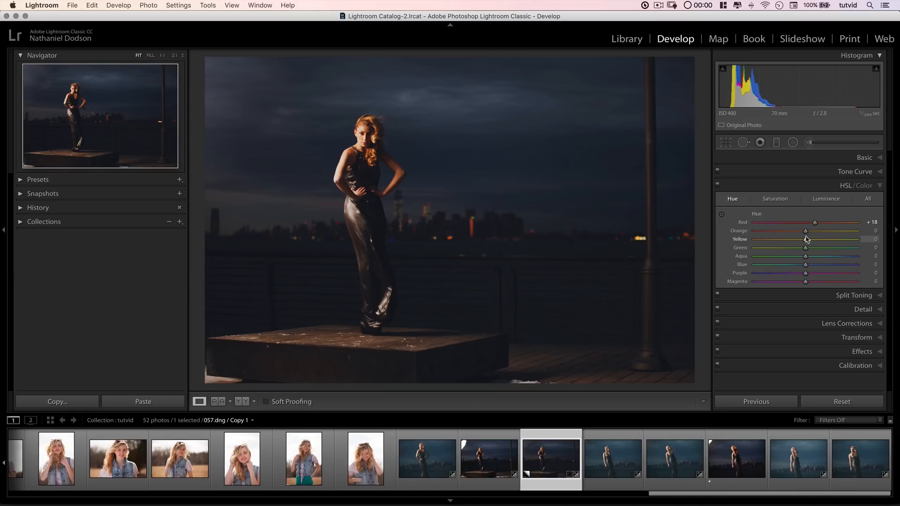
pyautogui.moveTo(806, 230); pyautogui.dragTo(802, 230)
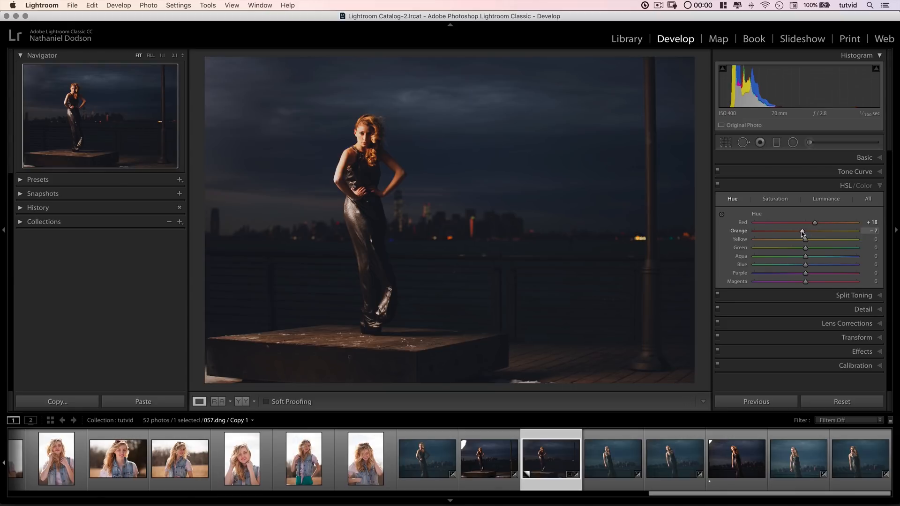
pyautogui.moveTo(798, 231); pyautogui.dragTo(802, 231)
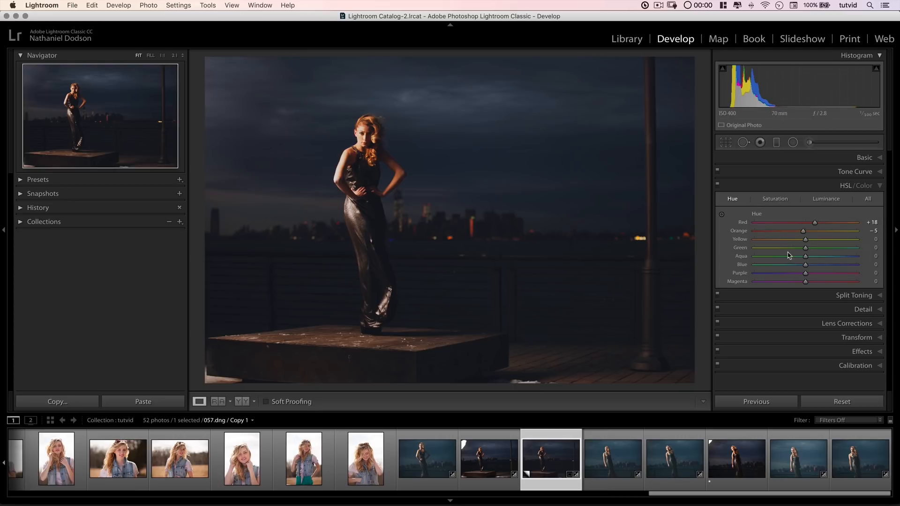
# - Set Yellow hue −38, Green +25, Blue −11 and Magenta +46
pyautogui.moveTo(805, 238); pyautogui.dragTo(789, 238)
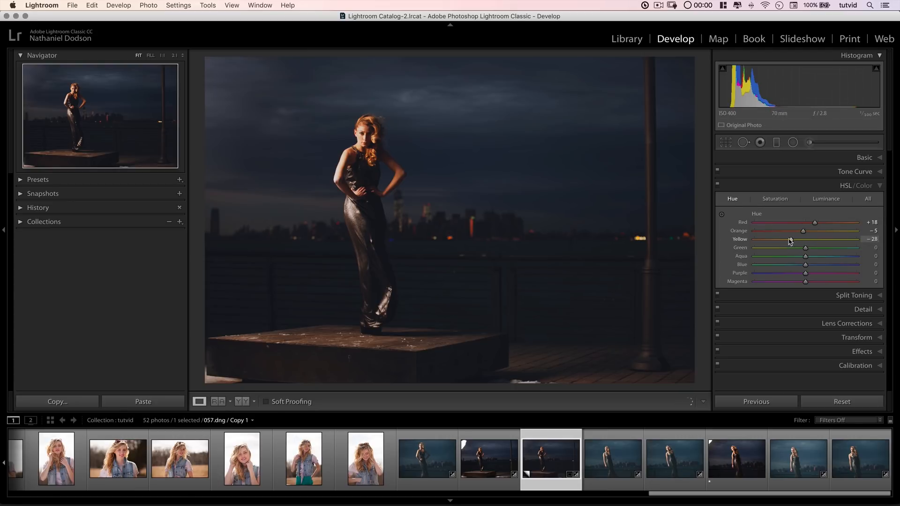
pyautogui.moveTo(806, 239); pyautogui.dragTo(782, 239)
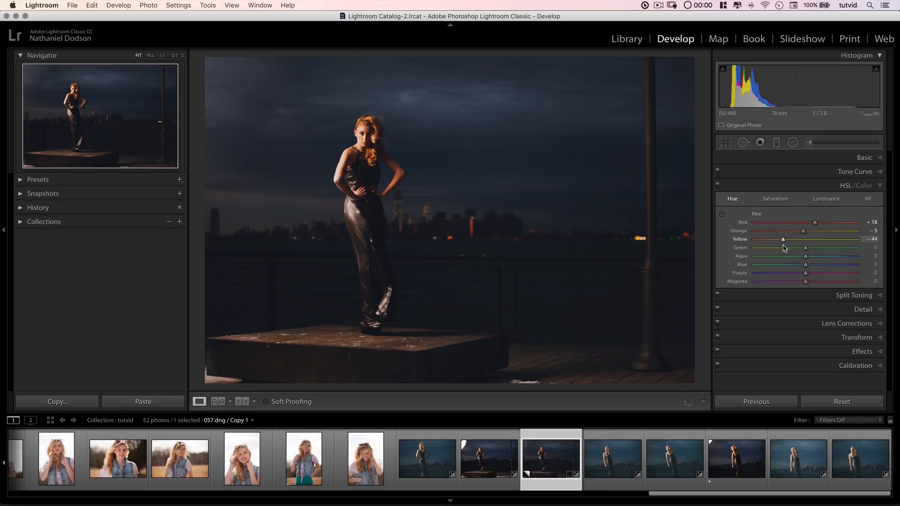
pyautogui.moveTo(783, 240); pyautogui.dragTo(787, 239)
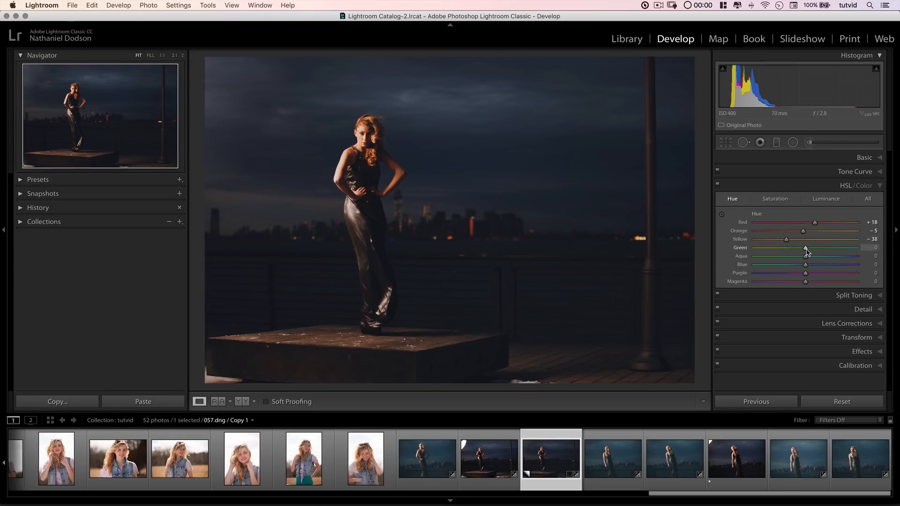
pyautogui.moveTo(806, 248); pyautogui.dragTo(818, 247)
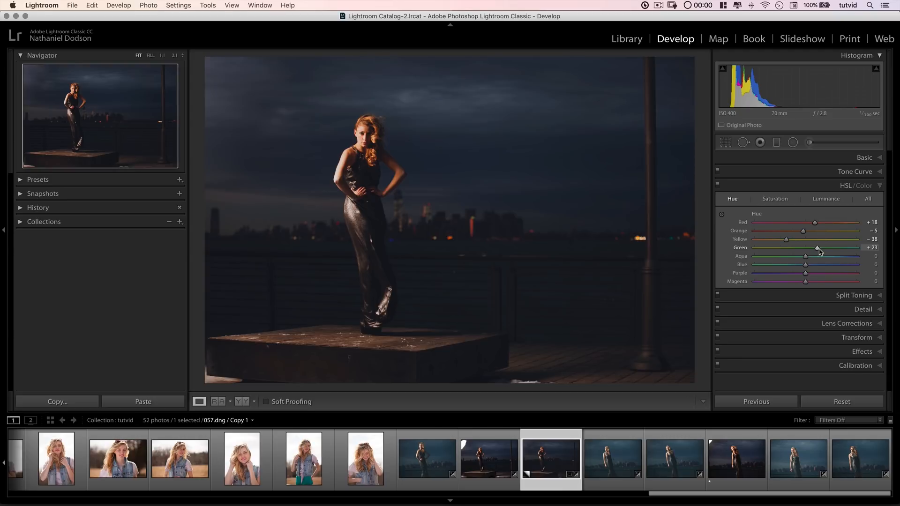
pyautogui.moveTo(817, 247); pyautogui.dragTo(820, 248)
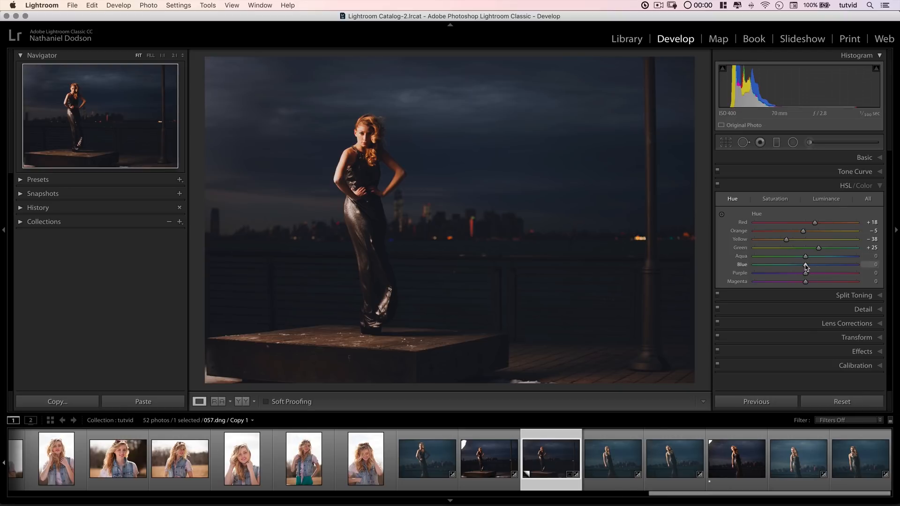
pyautogui.moveTo(822, 264); pyautogui.dragTo(800, 264)
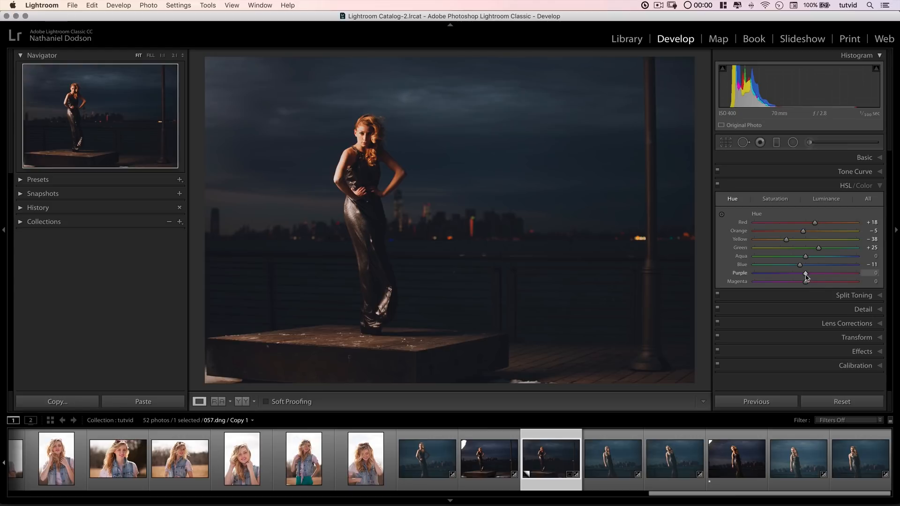
pyautogui.moveTo(805, 274); pyautogui.dragTo(802, 281)
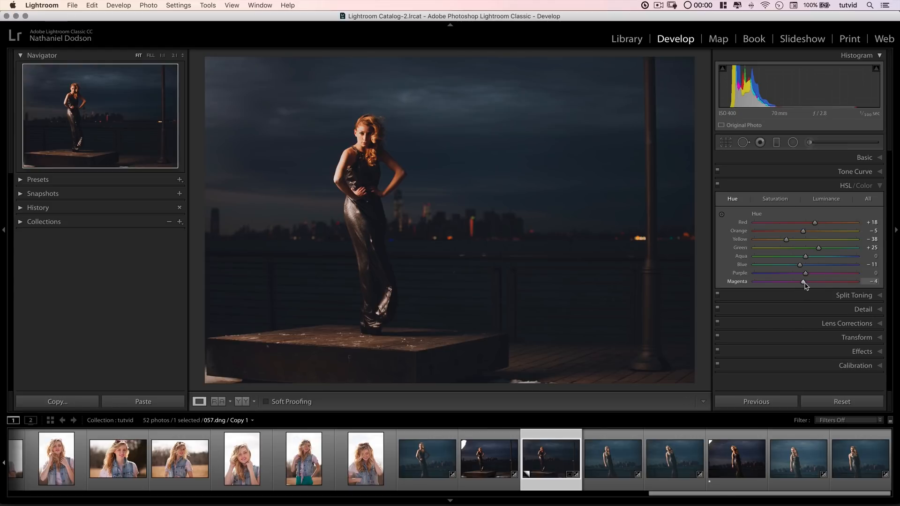
pyautogui.moveTo(803, 281); pyautogui.dragTo(833, 281)
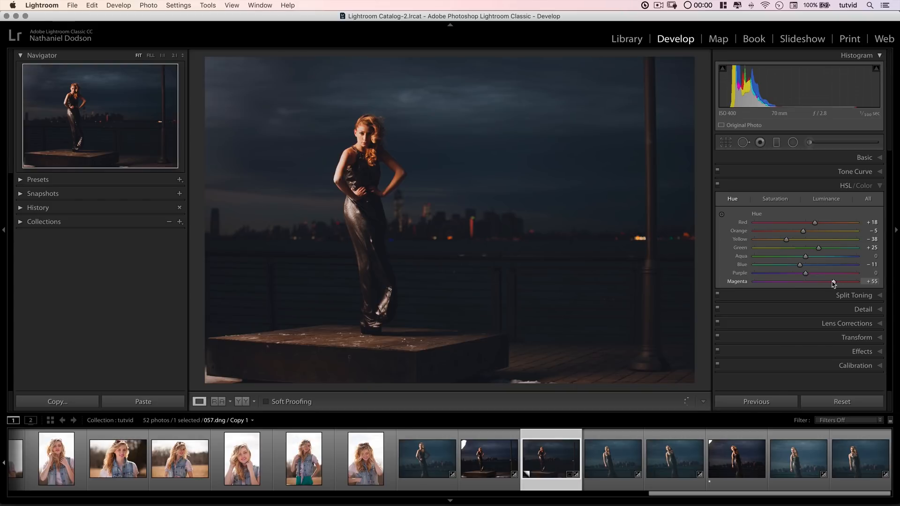
pyautogui.moveTo(833, 281); pyautogui.dragTo(829, 282)
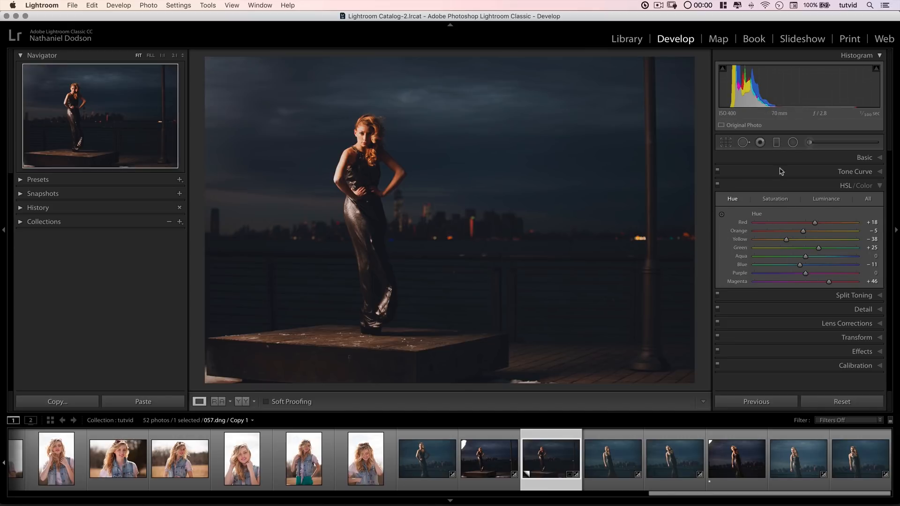
# - In the Saturation tab, set Red to +17 and Orange to −29
pyautogui.click(774, 198)
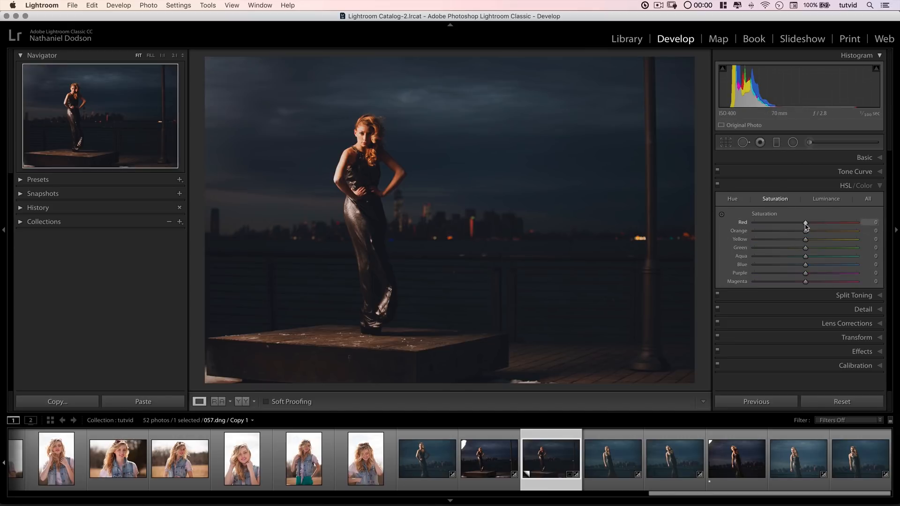
pyautogui.moveTo(806, 223); pyautogui.dragTo(815, 223)
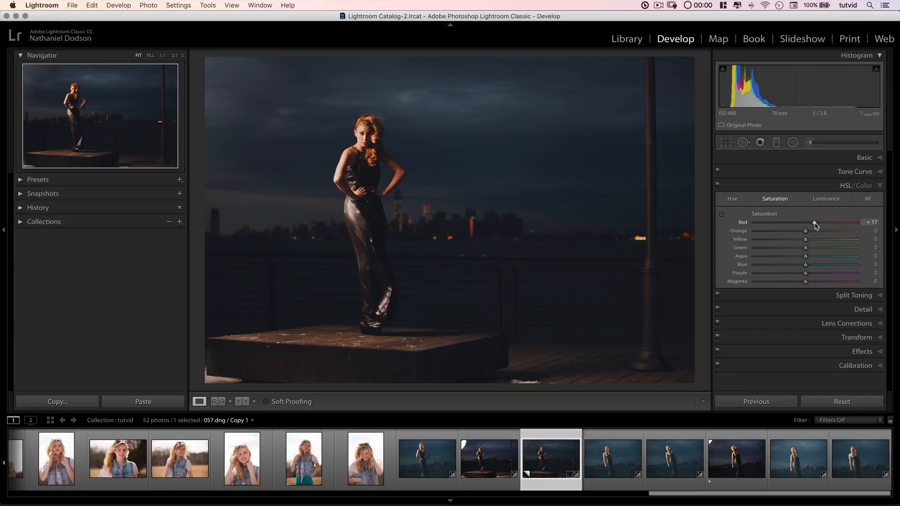
pyautogui.moveTo(806, 231); pyautogui.dragTo(789, 231)
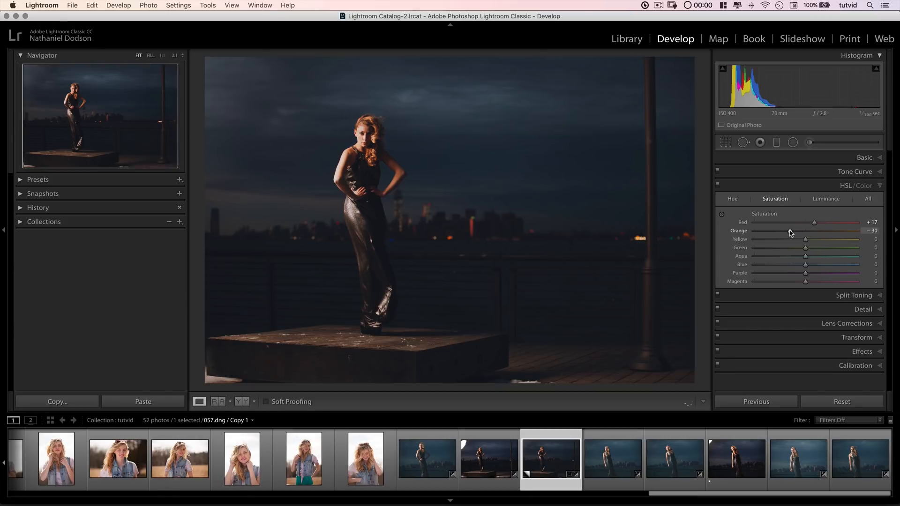
pyautogui.moveTo(790, 230); pyautogui.dragTo(757, 231)
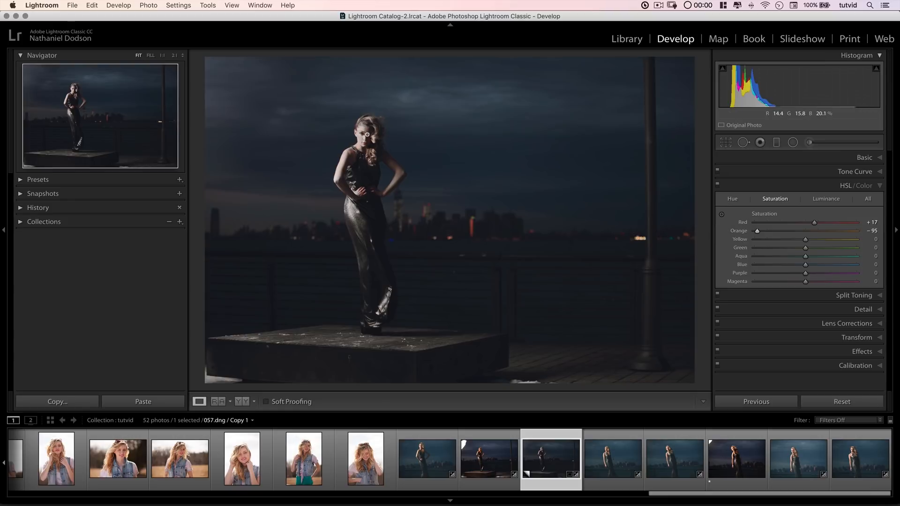
pyautogui.moveTo(774, 234)
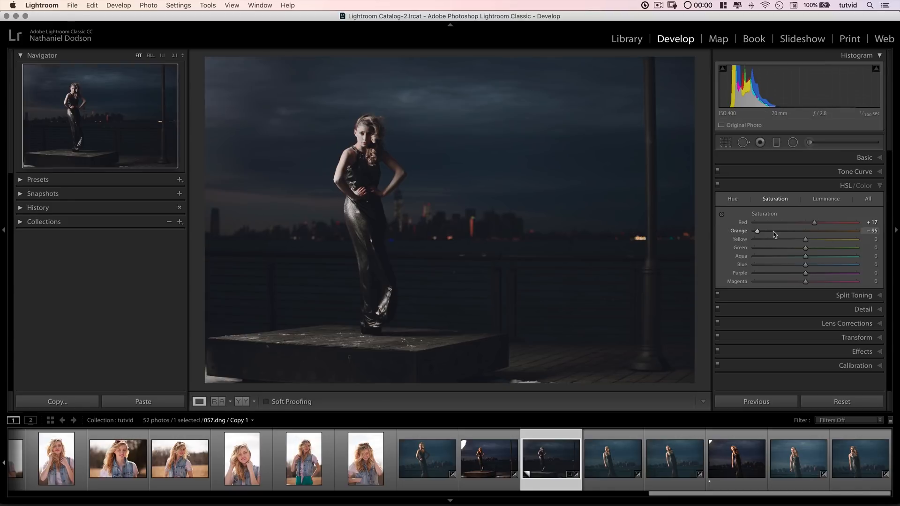
pyautogui.moveTo(758, 230); pyautogui.dragTo(796, 230)
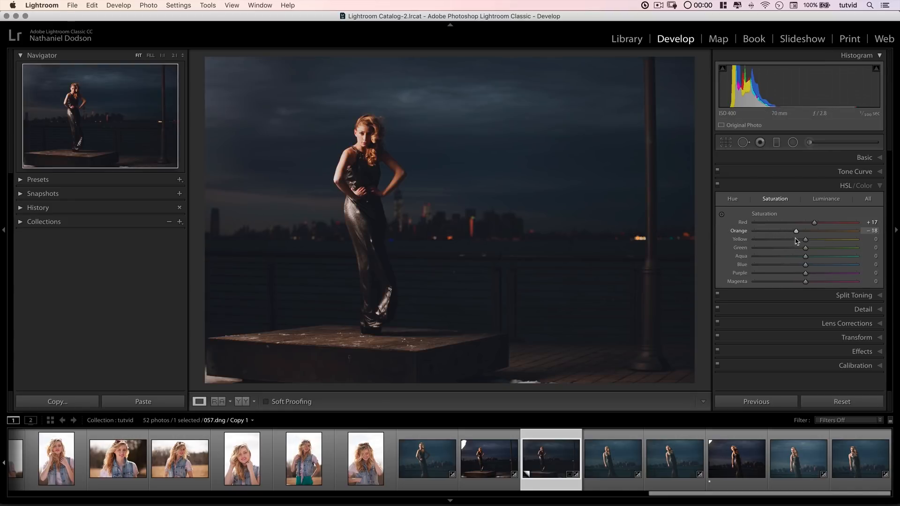
pyautogui.moveTo(797, 231); pyautogui.dragTo(791, 231)
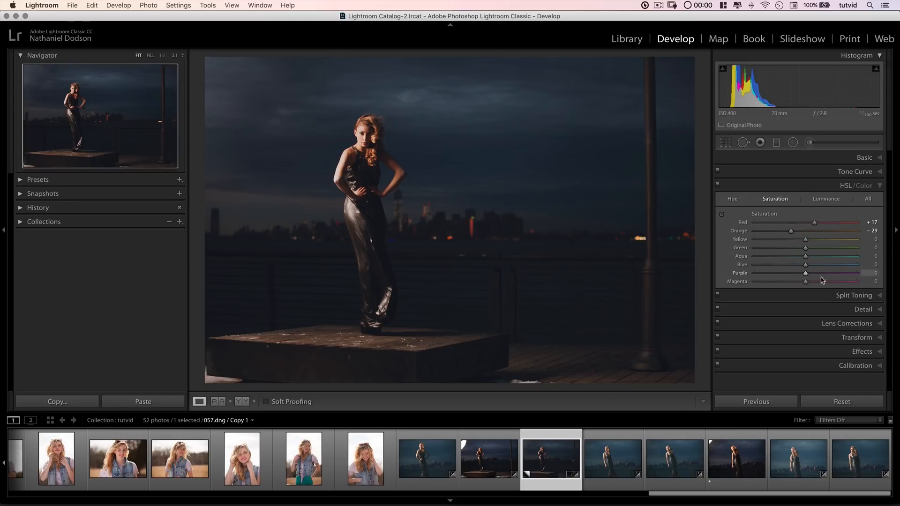
# - Set saturation Yellow +17, Green −21, Aqua +26, Blue +22, Purple +16, Magenta +34
pyautogui.moveTo(806, 238); pyautogui.dragTo(816, 238)
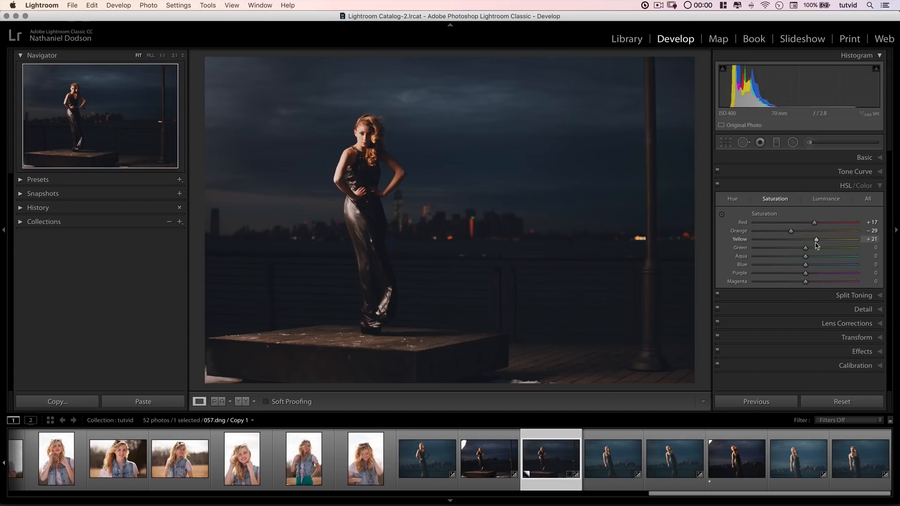
pyautogui.moveTo(817, 240); pyautogui.dragTo(814, 240)
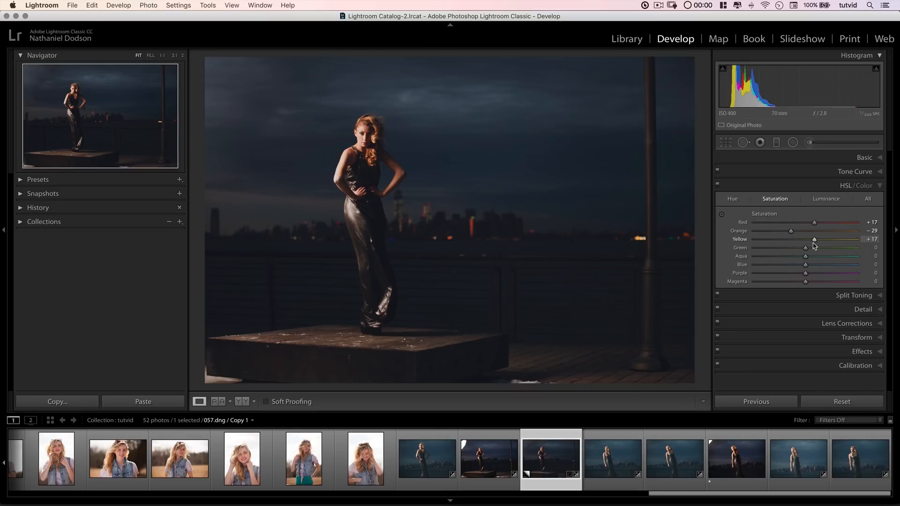
pyautogui.moveTo(806, 248); pyautogui.dragTo(793, 247)
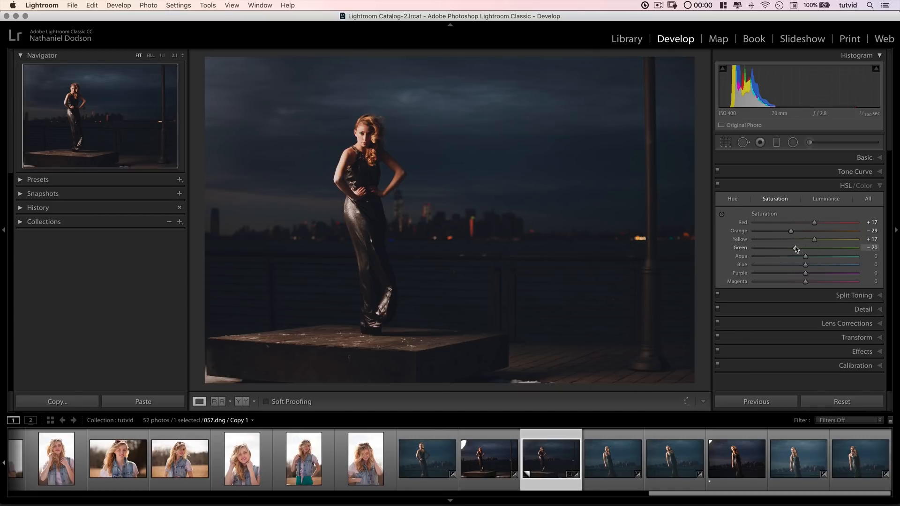
pyautogui.moveTo(796, 248); pyautogui.dragTo(795, 248)
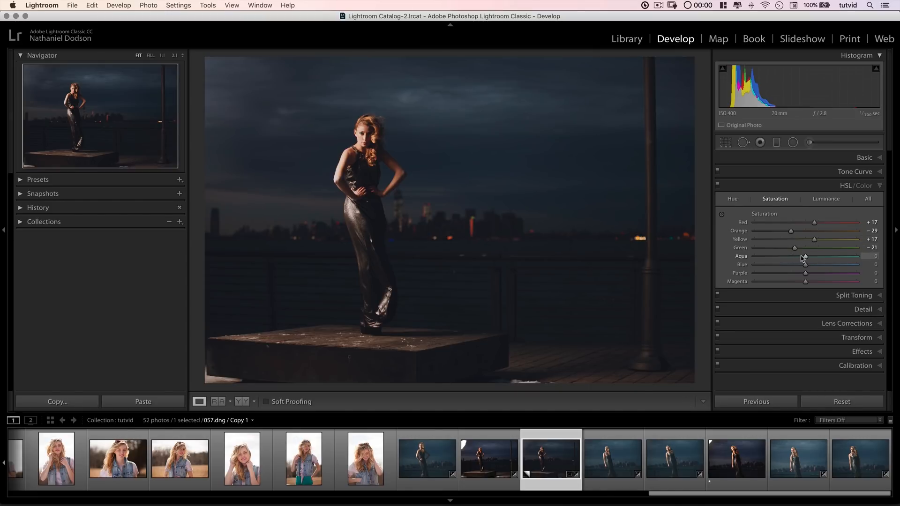
pyautogui.moveTo(806, 256); pyautogui.dragTo(819, 256)
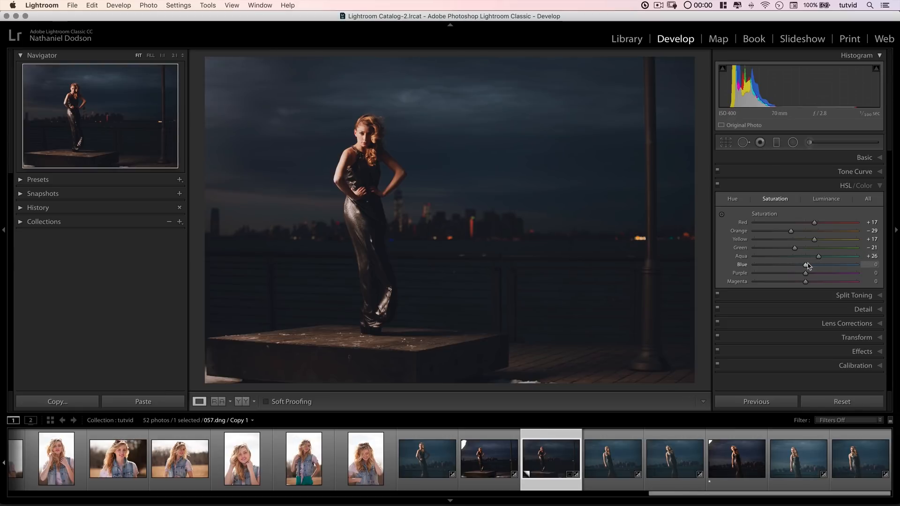
pyautogui.moveTo(806, 264); pyautogui.dragTo(832, 265)
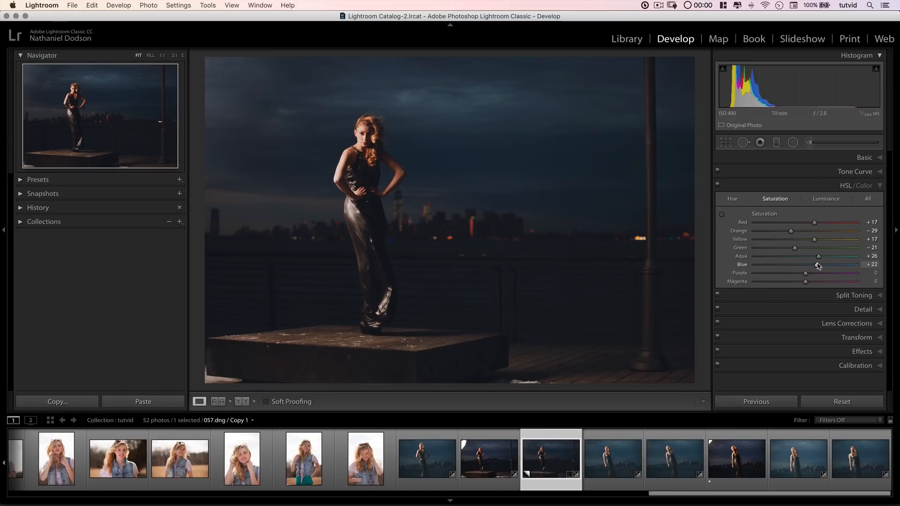
pyautogui.moveTo(806, 273); pyautogui.dragTo(829, 272)
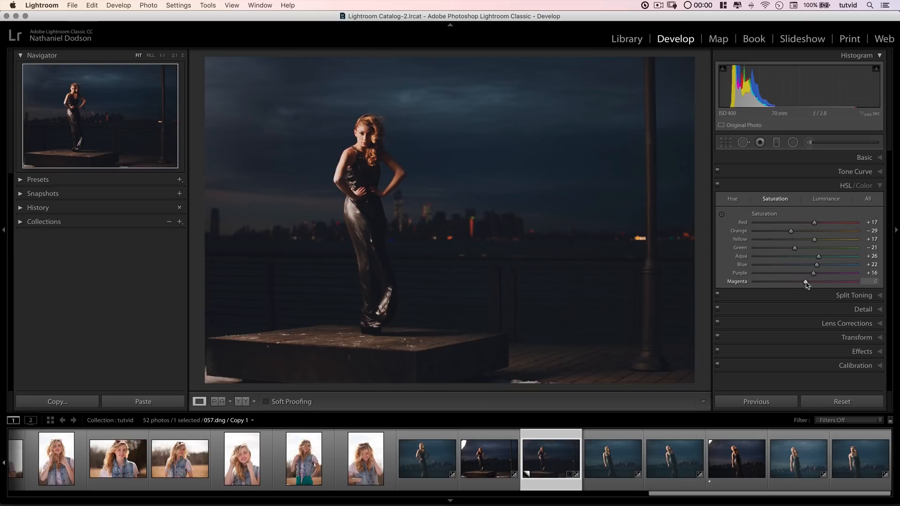
pyautogui.moveTo(808, 281); pyautogui.dragTo(836, 281)
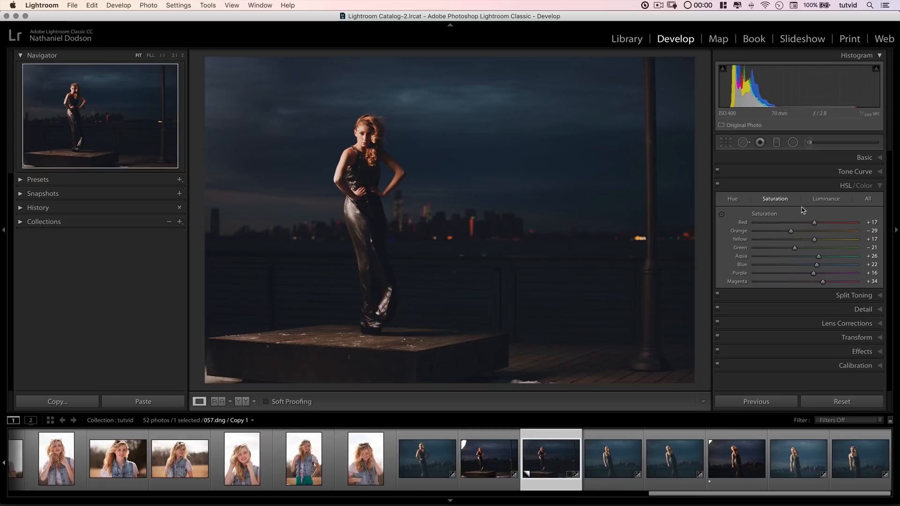
# - Set luminance Red −22, Orange −25 and Yellow −20
pyautogui.click(826, 199)
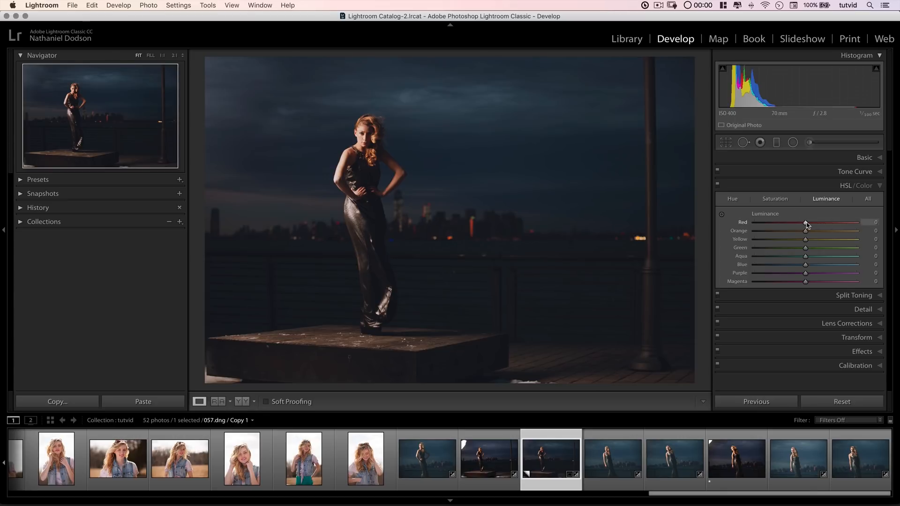
pyautogui.moveTo(806, 222); pyautogui.dragTo(803, 222)
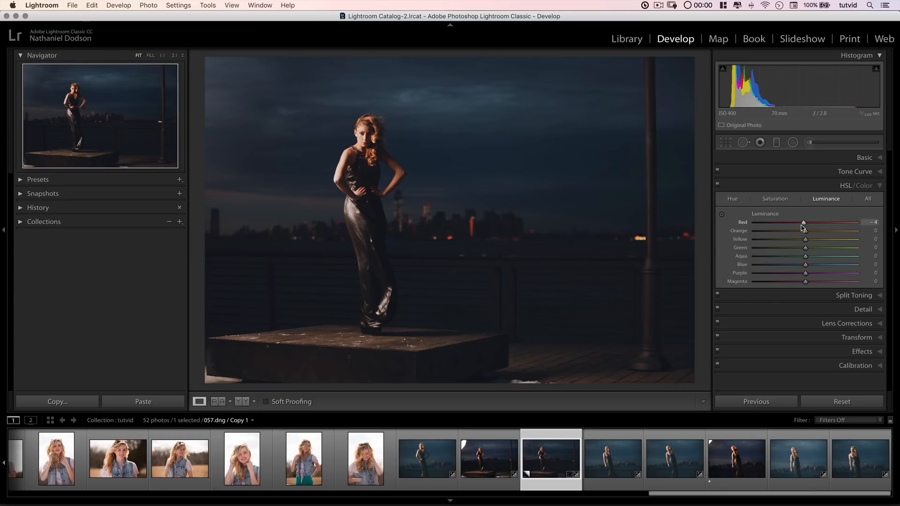
pyautogui.moveTo(804, 223); pyautogui.dragTo(795, 223)
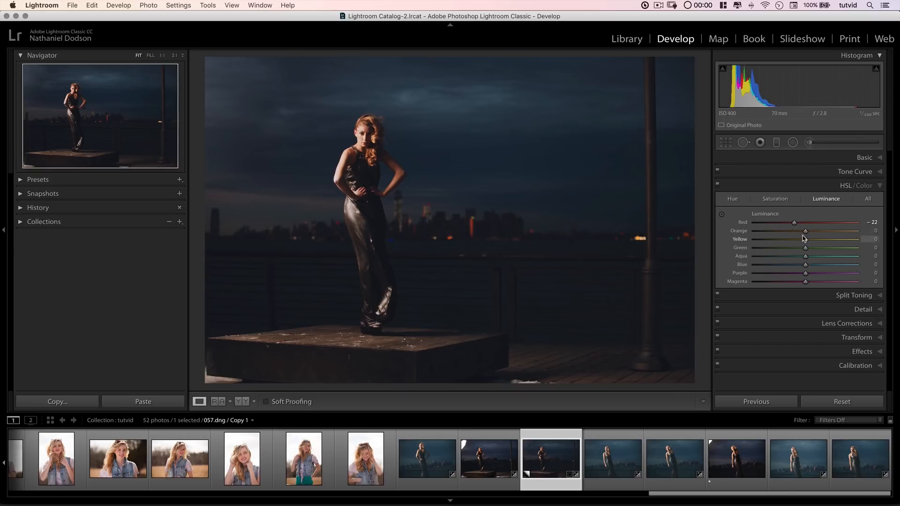
pyautogui.moveTo(805, 231); pyautogui.dragTo(791, 231)
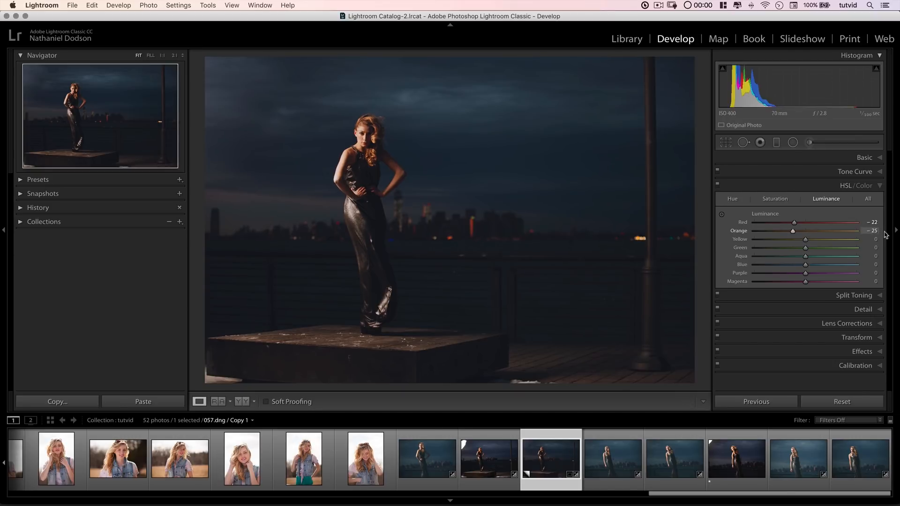
pyautogui.moveTo(806, 240); pyautogui.dragTo(786, 240)
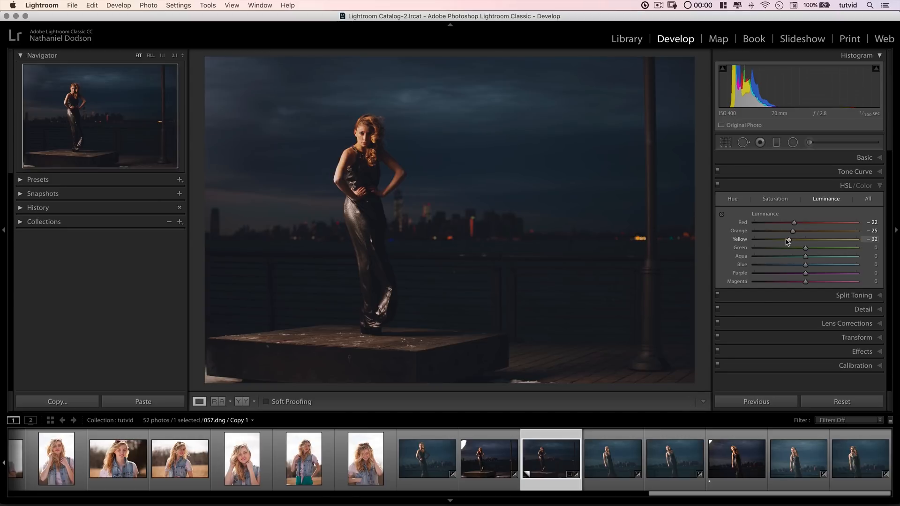
pyautogui.moveTo(800, 240); pyautogui.dragTo(806, 239)
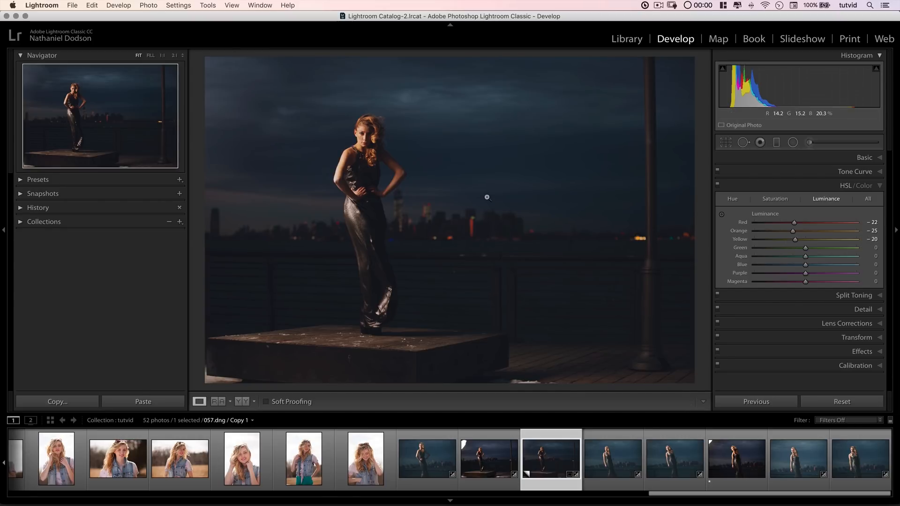
pyautogui.moveTo(834, 221)
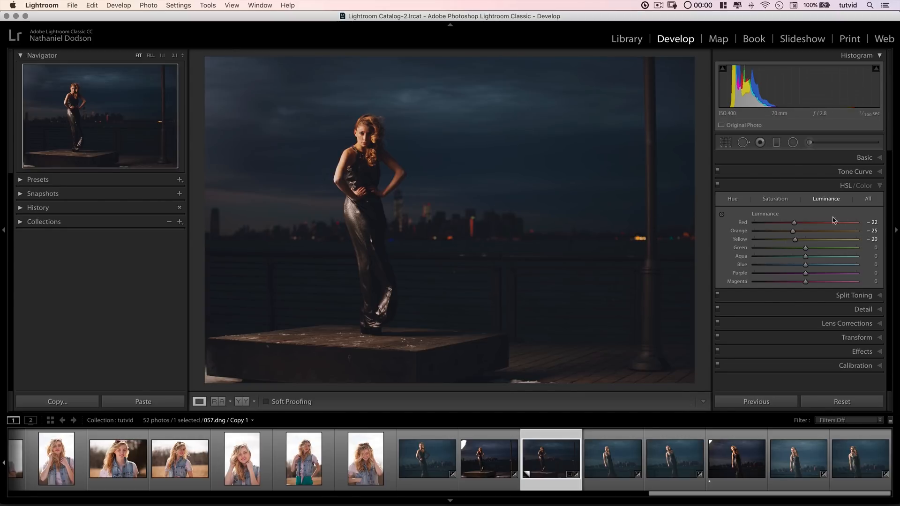
# - Lower the Yellow and Orange saturation
pyautogui.click(774, 198)
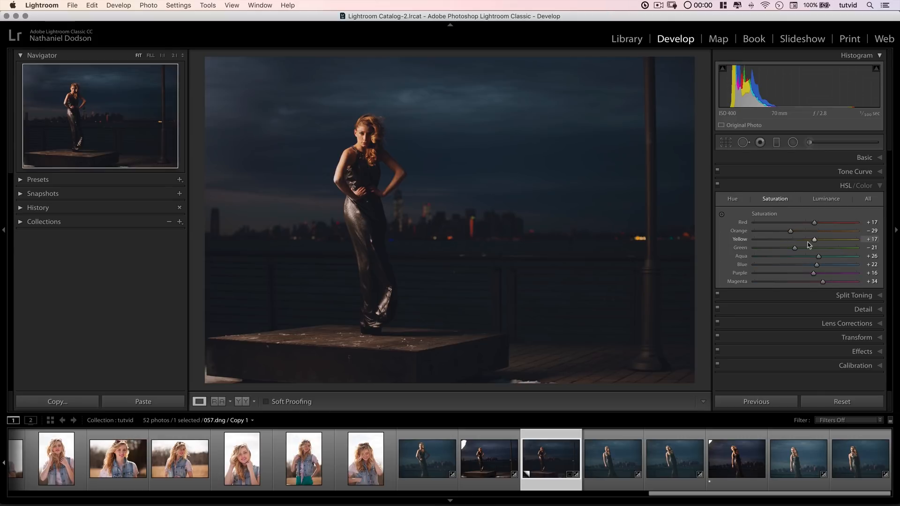
pyautogui.moveTo(814, 238); pyautogui.dragTo(802, 239)
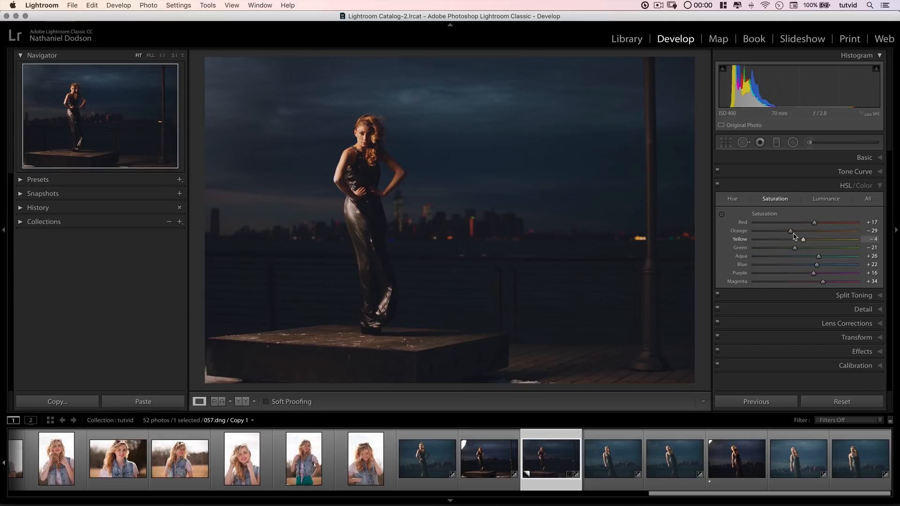
pyautogui.moveTo(791, 231); pyautogui.dragTo(786, 231)
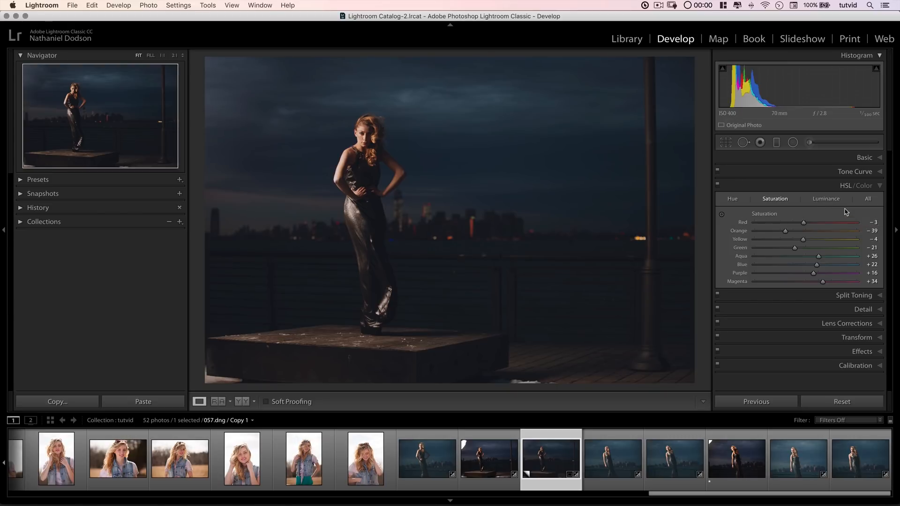
# - Brighten Green, Aqua, Blue (+33), Purple (+21) and Magenta luminance
pyautogui.click(826, 199)
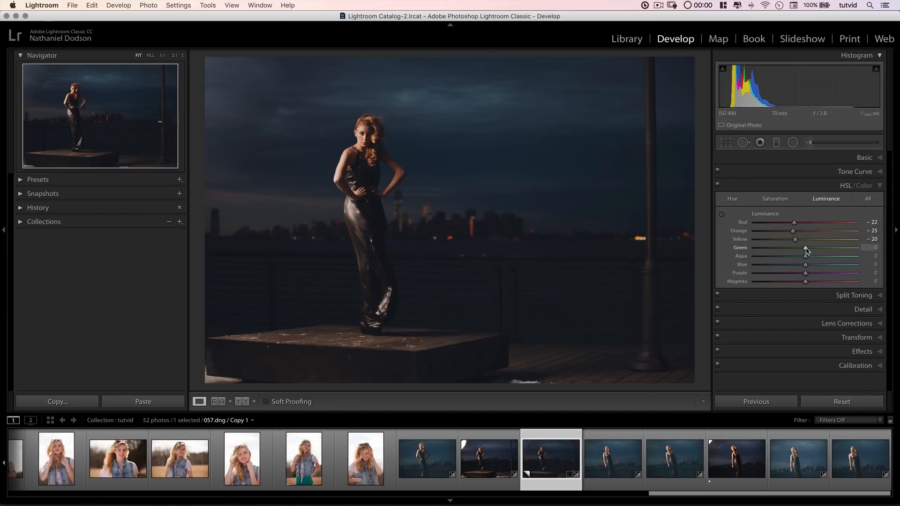
pyautogui.moveTo(805, 248); pyautogui.dragTo(811, 247)
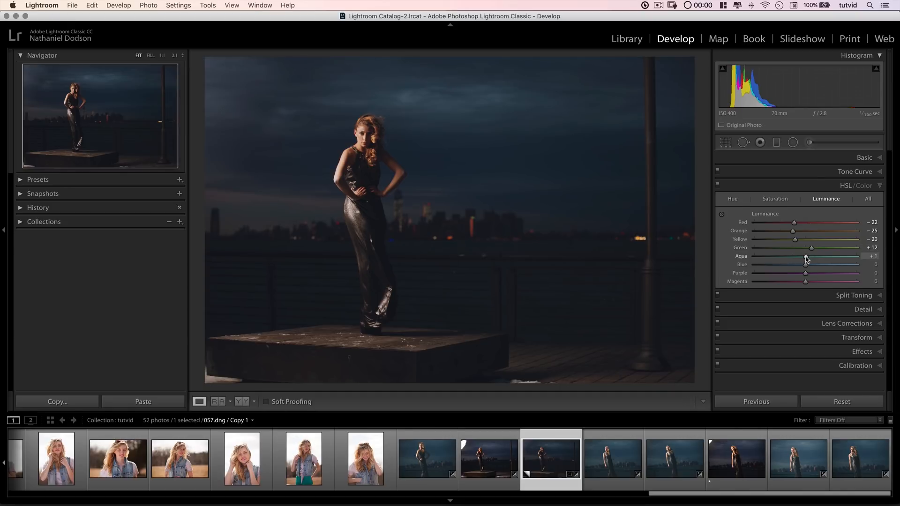
pyautogui.moveTo(805, 264); pyautogui.dragTo(821, 265)
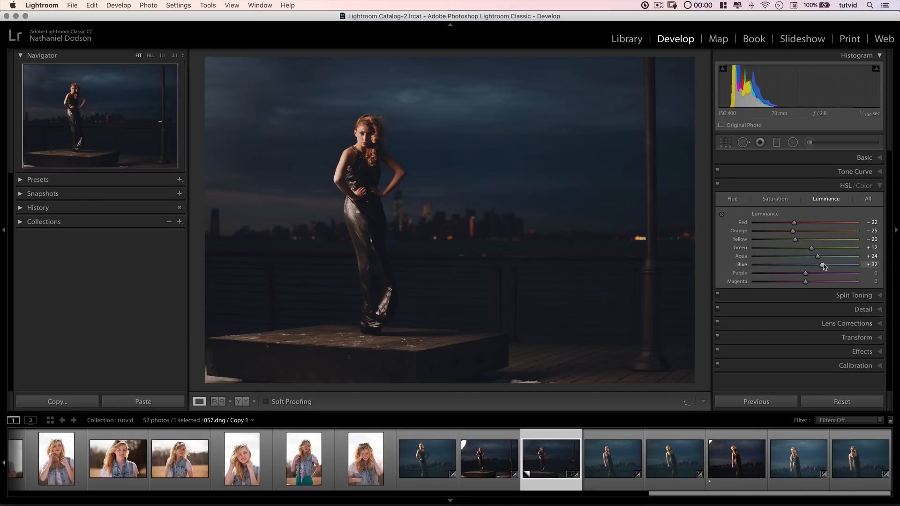
pyautogui.moveTo(821, 264); pyautogui.dragTo(776, 265)
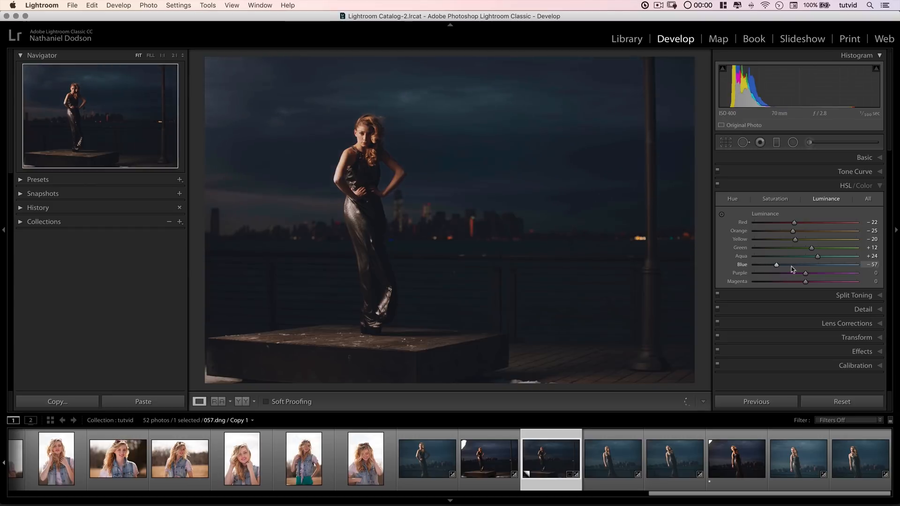
pyautogui.moveTo(777, 264); pyautogui.dragTo(822, 264)
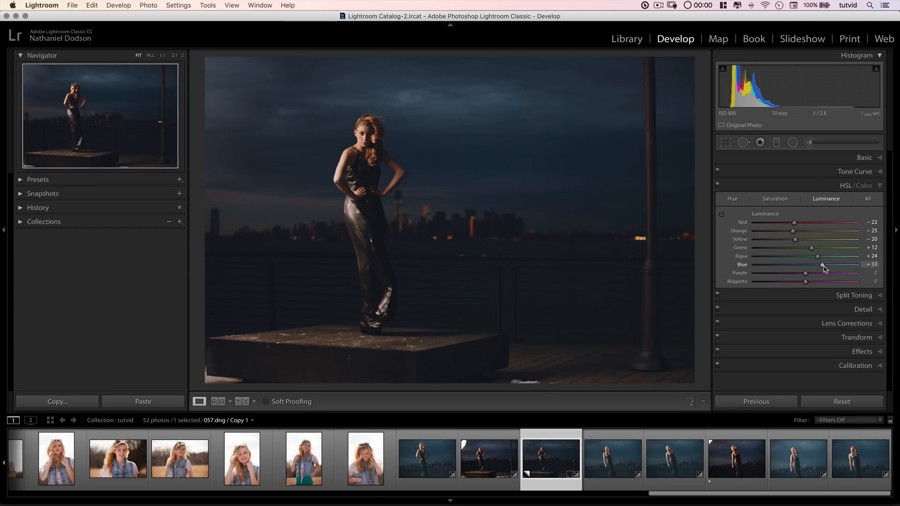
pyautogui.moveTo(806, 280)
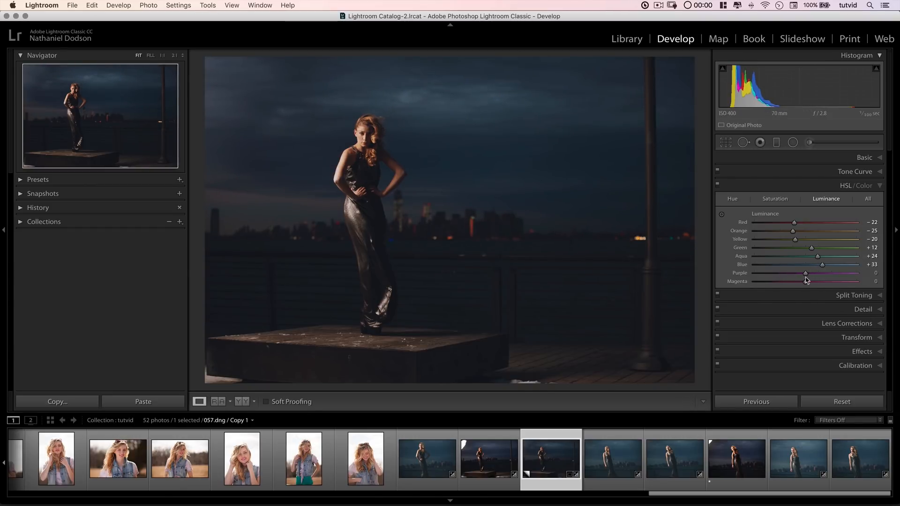
pyautogui.moveTo(805, 273); pyautogui.dragTo(847, 273)
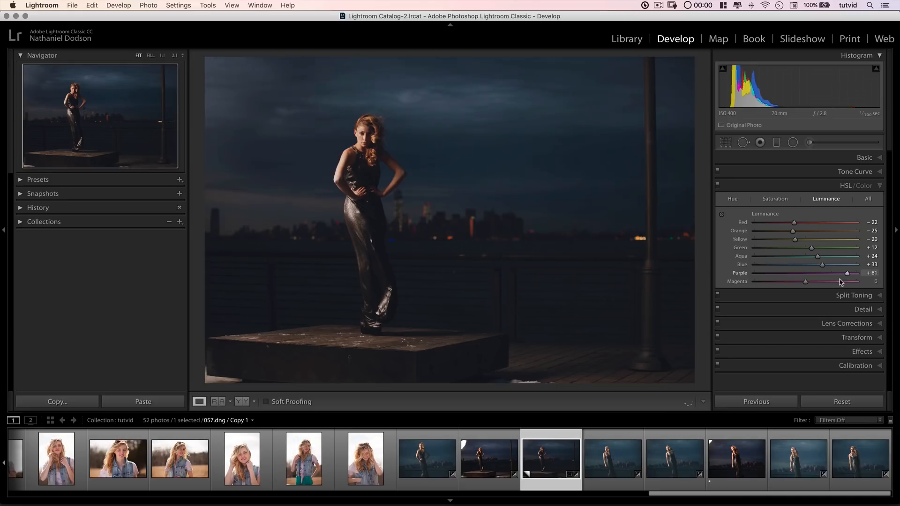
pyautogui.moveTo(847, 273); pyautogui.dragTo(839, 273)
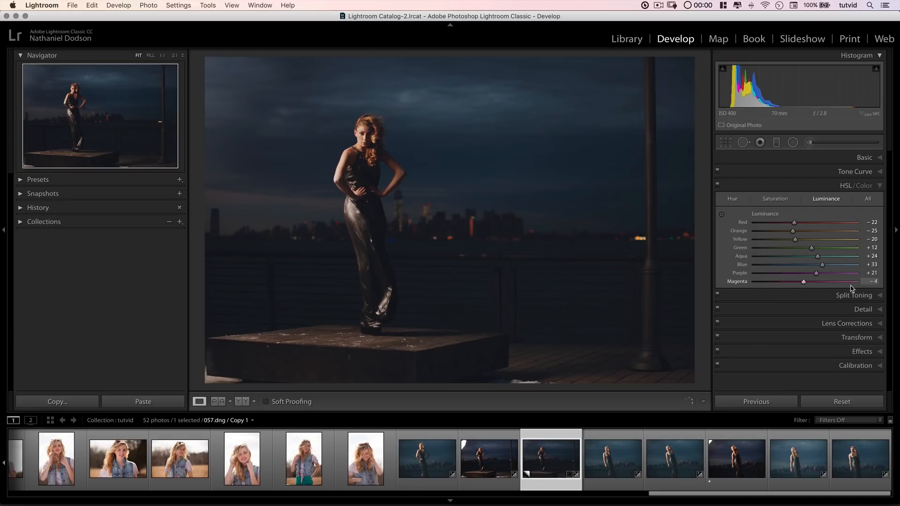
pyautogui.moveTo(803, 281); pyautogui.dragTo(813, 282)
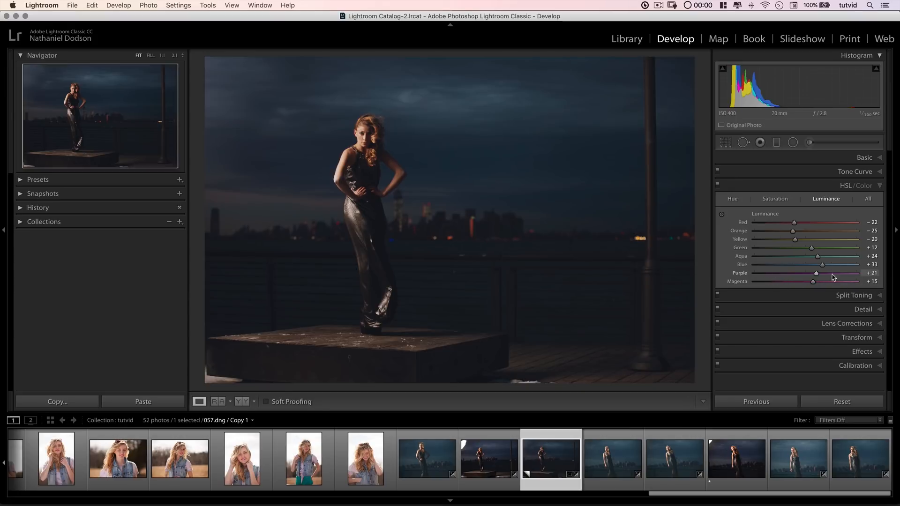
pyautogui.moveTo(813, 281); pyautogui.dragTo(820, 281)
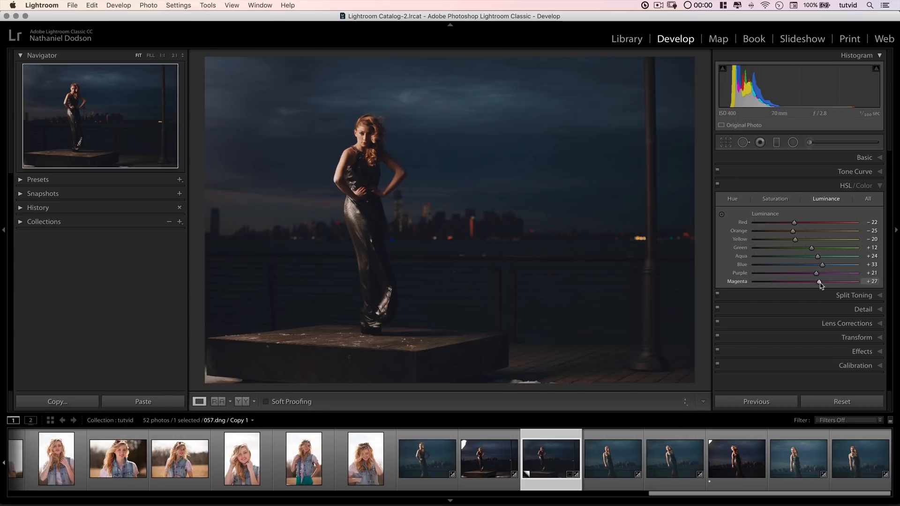
pyautogui.moveTo(819, 281); pyautogui.dragTo(837, 282)
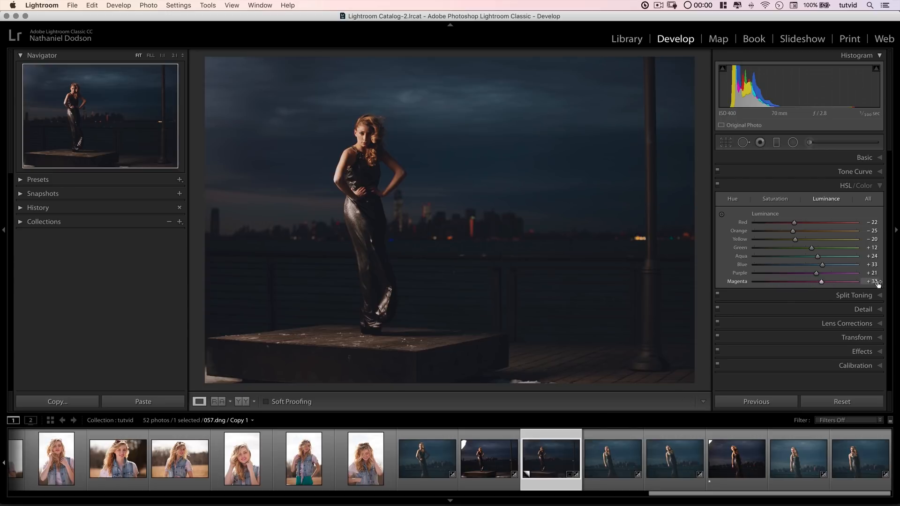
# - Raise Sharpening Amount to 82 in the Detail panel, viewing the portrait at full size
pyautogui.click(857, 186)
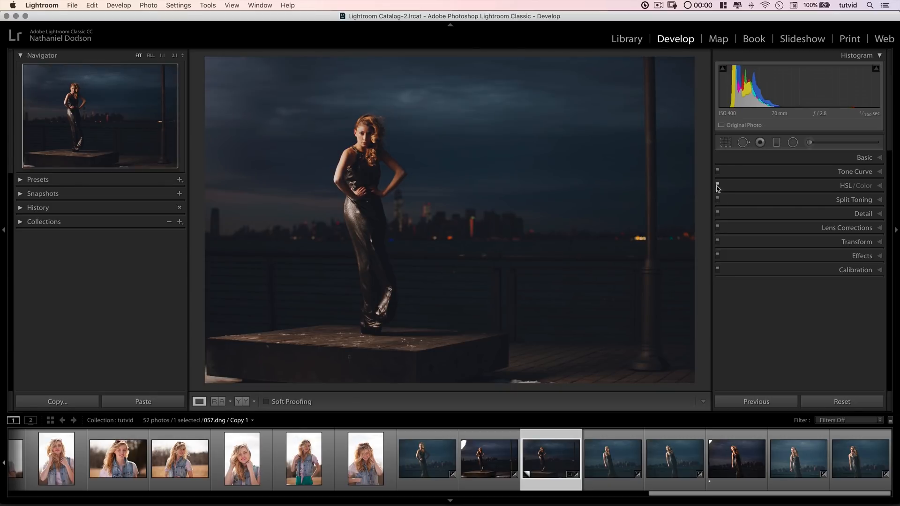
pyautogui.moveTo(826, 214)
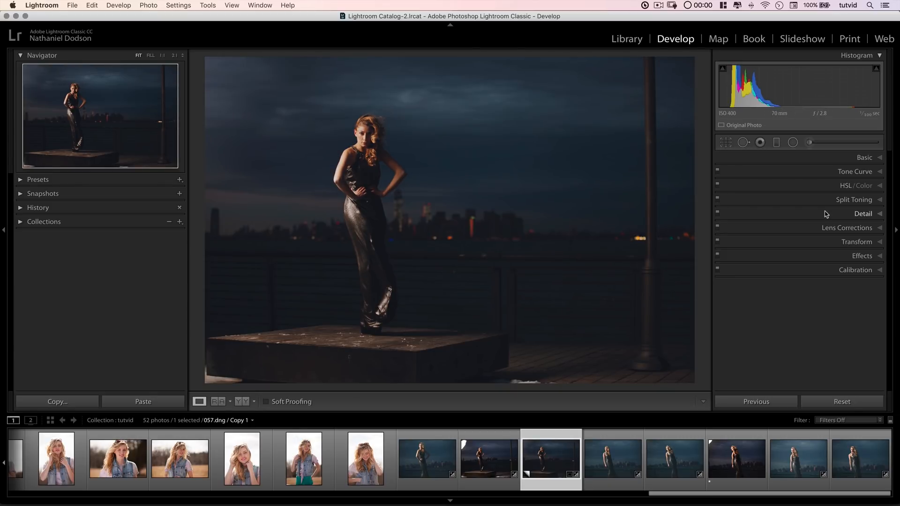
pyautogui.click(862, 213)
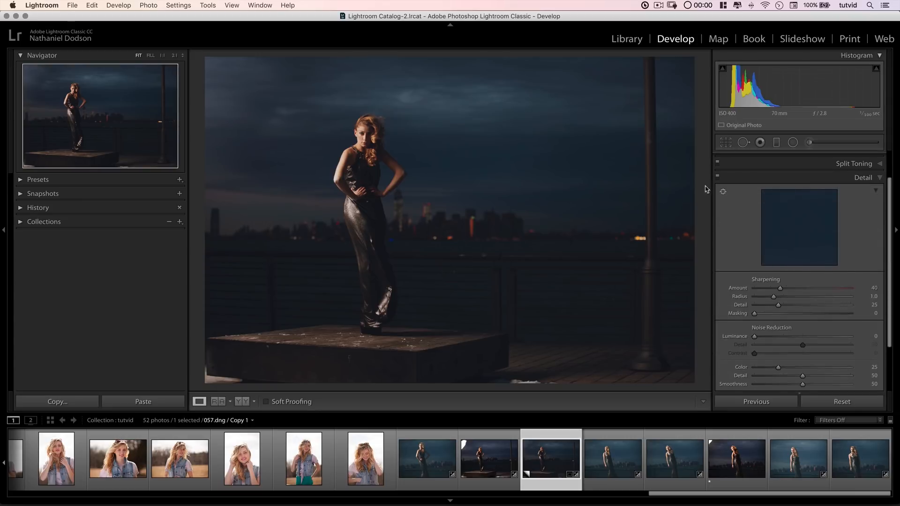
pyautogui.moveTo(786, 216)
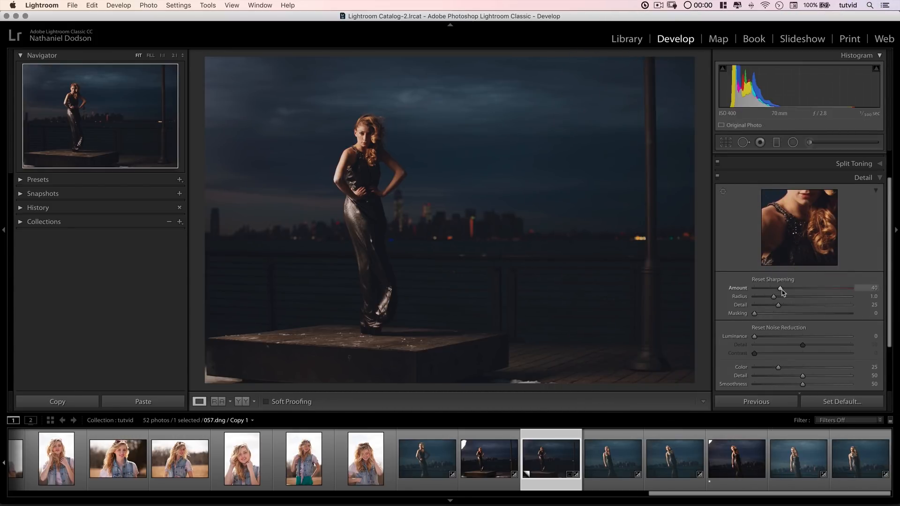
pyautogui.moveTo(781, 287); pyautogui.dragTo(802, 288)
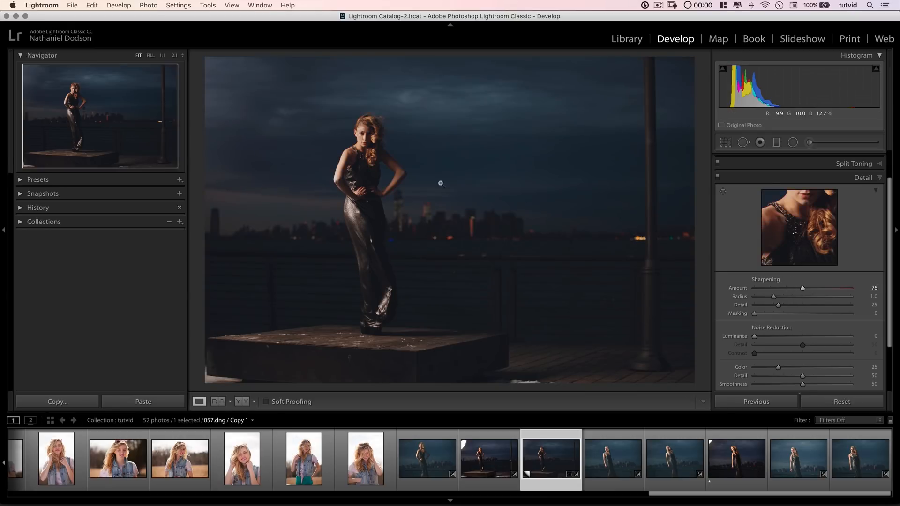
pyautogui.click(440, 184)
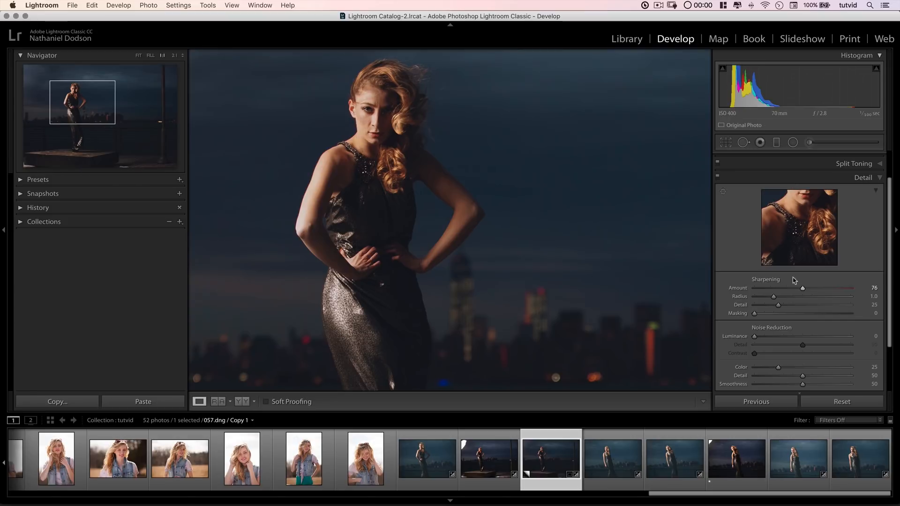
pyautogui.moveTo(803, 287); pyautogui.dragTo(805, 287)
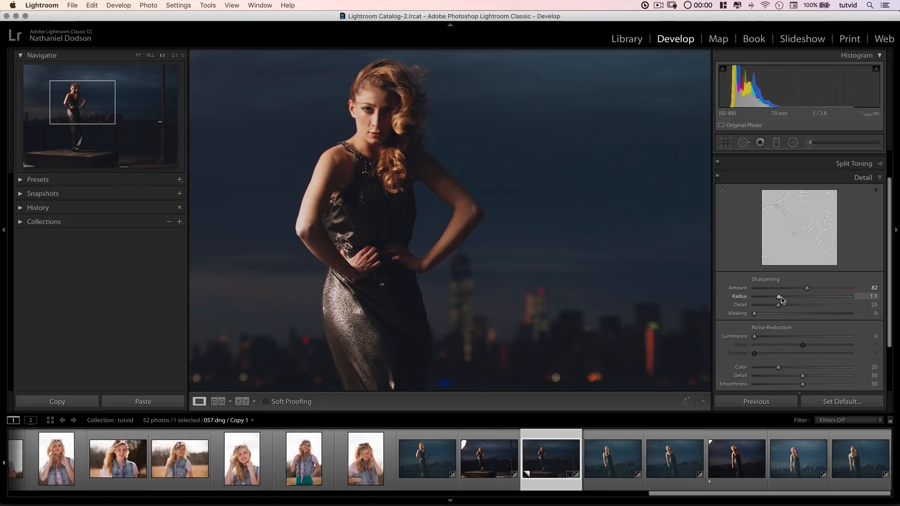
# - Set sharpening Radius to 0.9 and raise Masking so only edges sharpen
pyautogui.moveTo(780, 297); pyautogui.dragTo(770, 297)
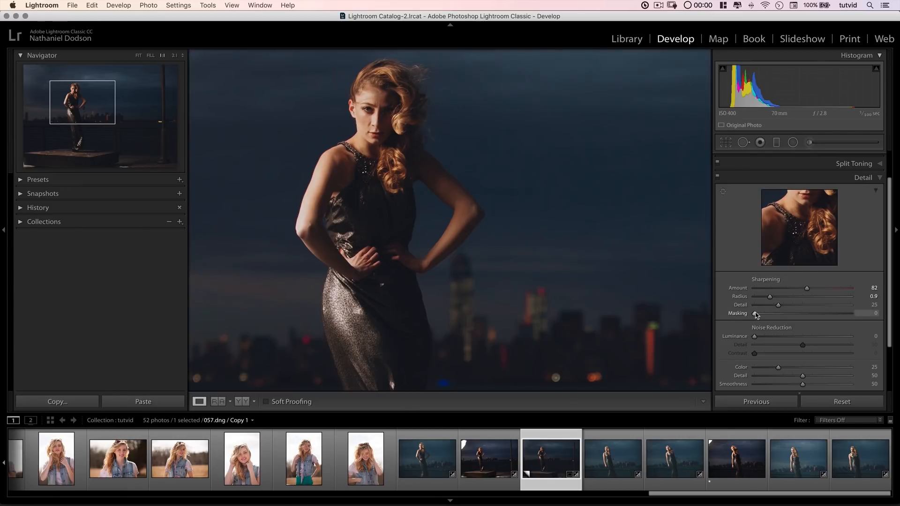
pyautogui.moveTo(757, 314); pyautogui.dragTo(768, 314)
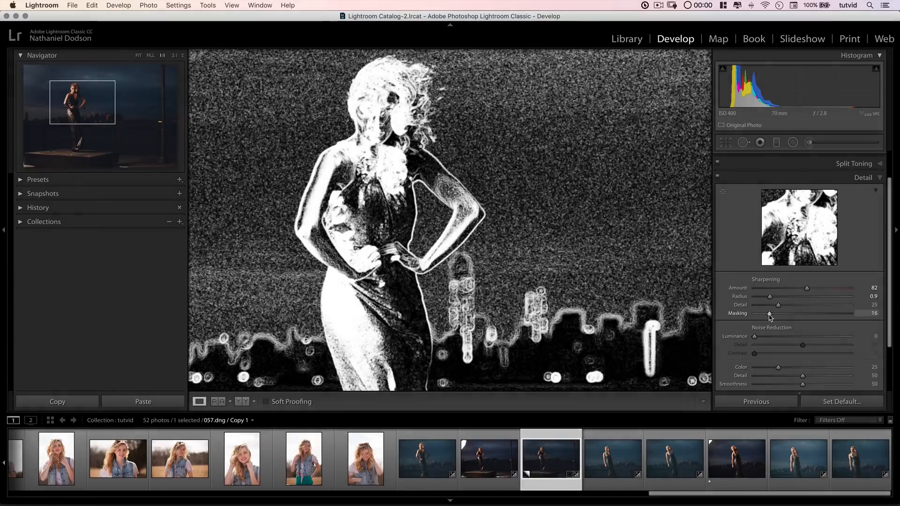
pyautogui.moveTo(770, 314); pyautogui.dragTo(790, 314)
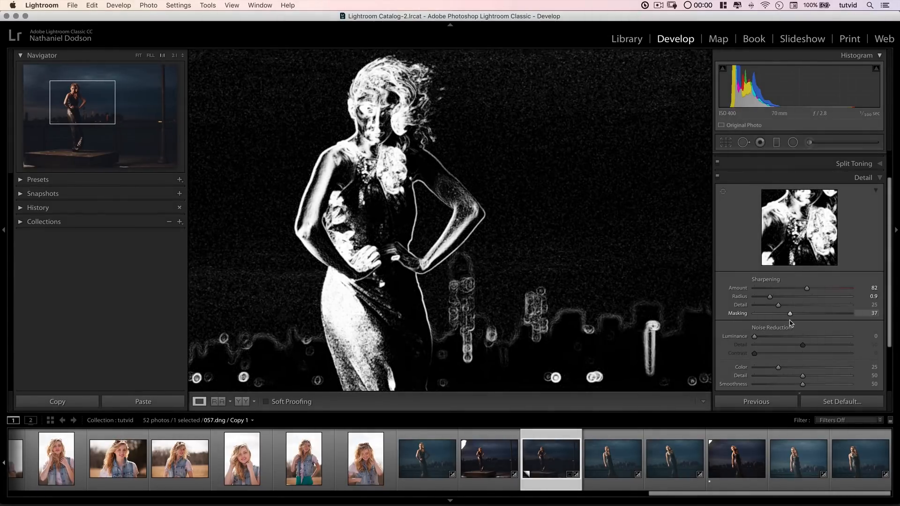
pyautogui.moveTo(791, 313); pyautogui.dragTo(787, 313)
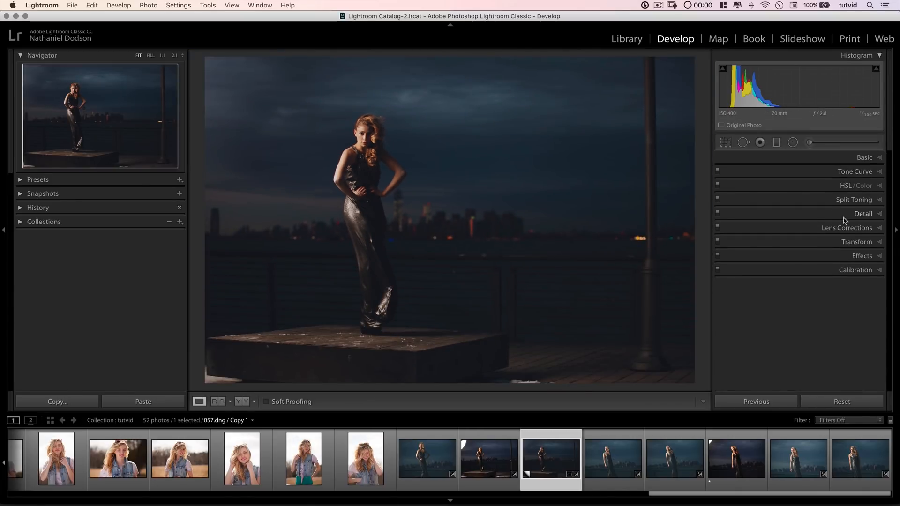
# - Set manual Distortion to +12 with Constrain Crop enabled
pyautogui.click(847, 227)
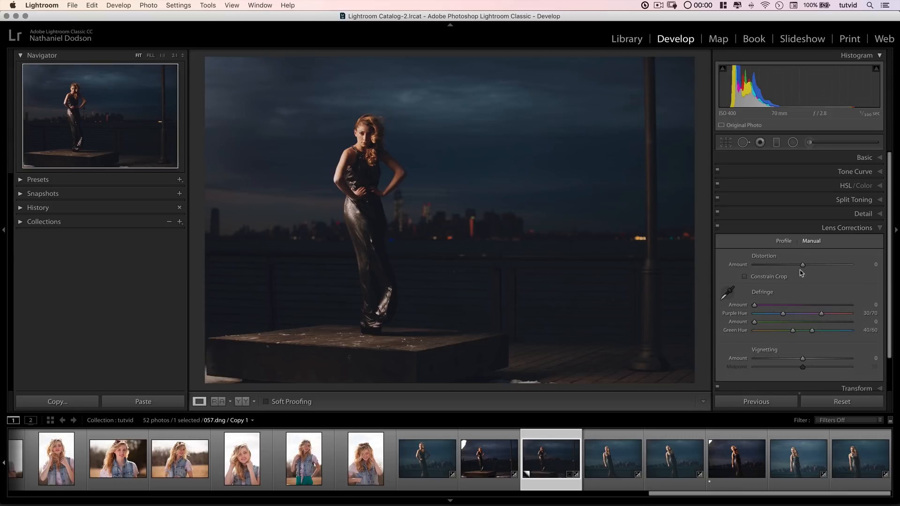
pyautogui.moveTo(803, 264); pyautogui.dragTo(808, 264)
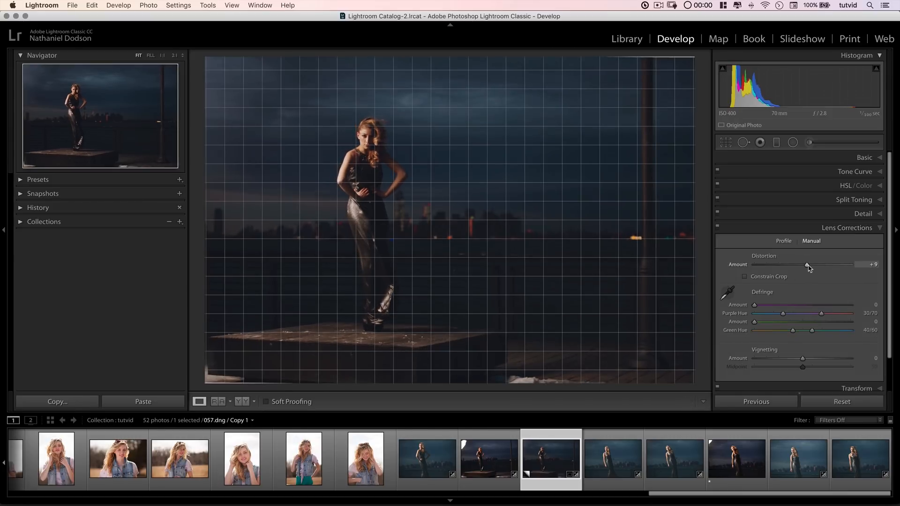
pyautogui.moveTo(807, 264); pyautogui.dragTo(811, 265)
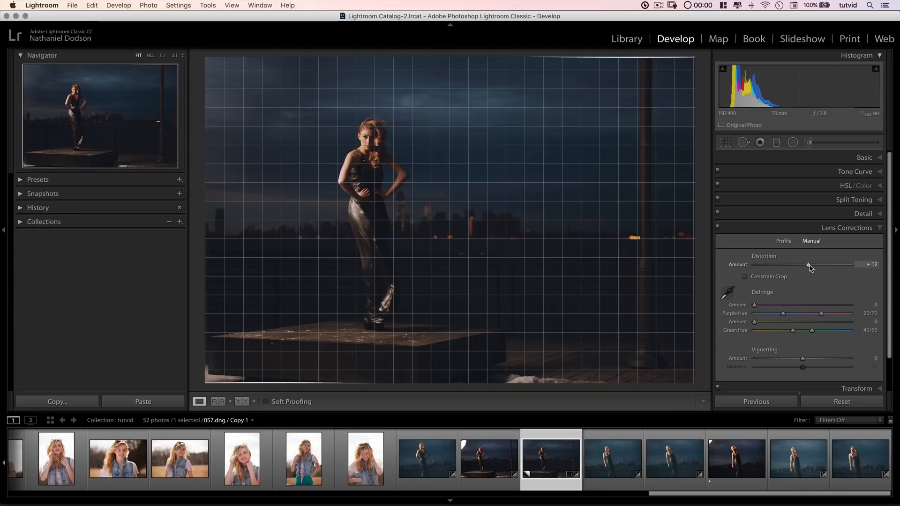
pyautogui.click(745, 276)
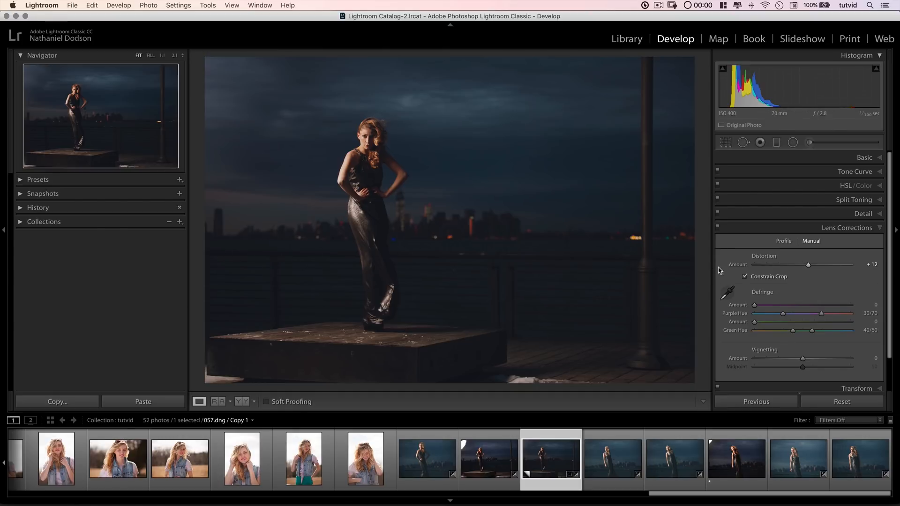
pyautogui.moveTo(777, 248)
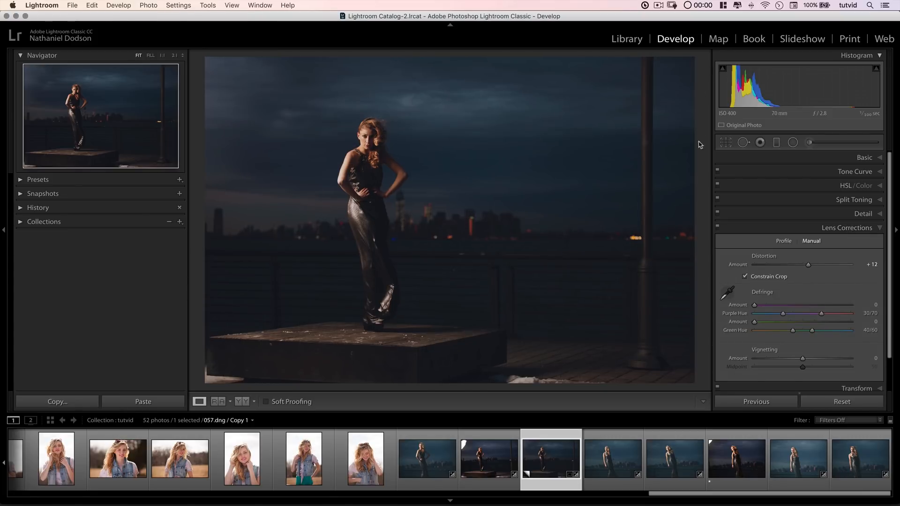
# - Set Vignetting Amount +21 and Midpoint 11, then collapse Lens Corrections
pyautogui.moveTo(803, 359); pyautogui.dragTo(803, 358)
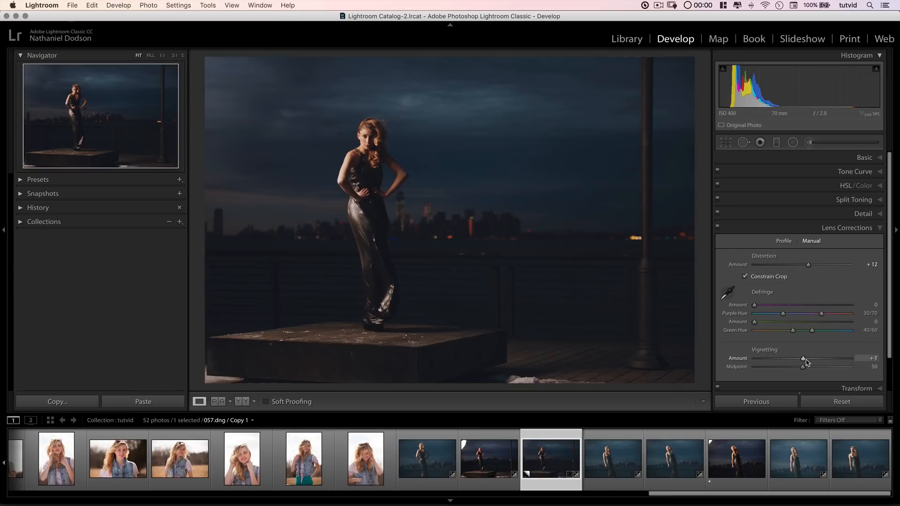
pyautogui.moveTo(803, 359); pyautogui.dragTo(811, 358)
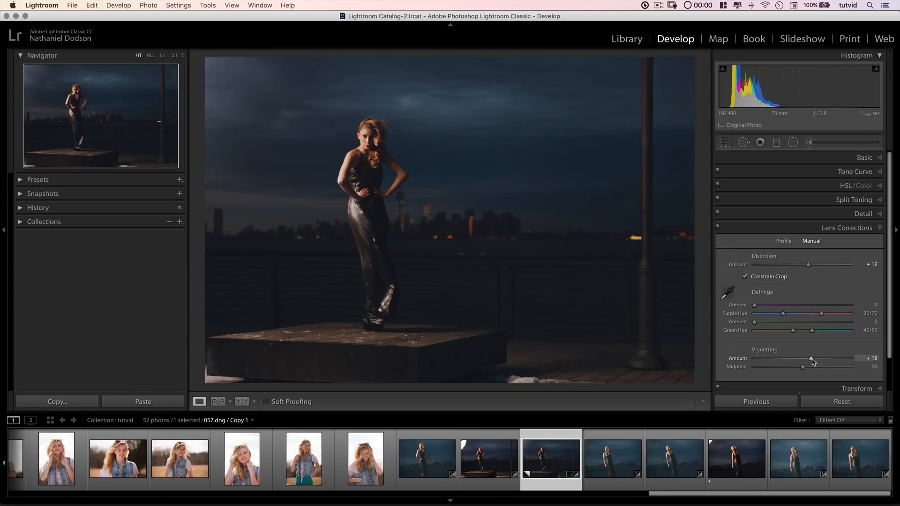
pyautogui.moveTo(803, 367); pyautogui.dragTo(835, 367)
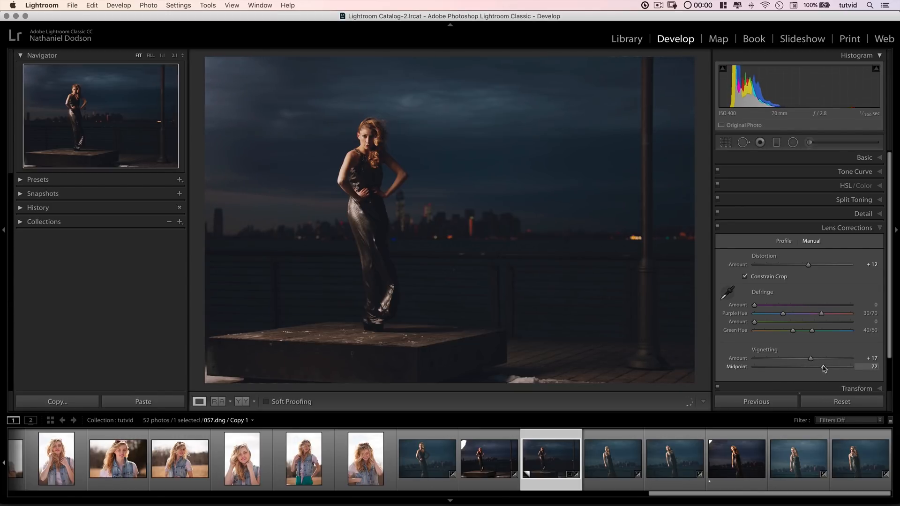
pyautogui.moveTo(833, 366); pyautogui.dragTo(755, 366)
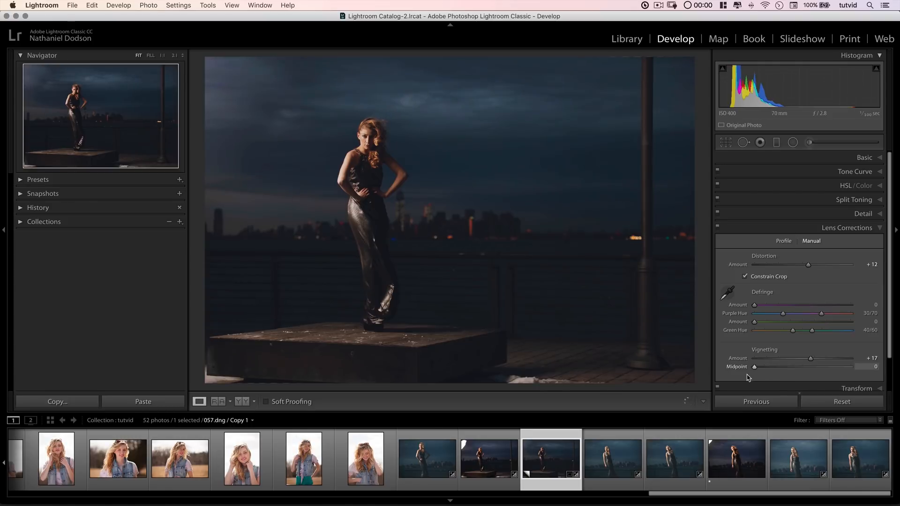
pyautogui.moveTo(755, 366); pyautogui.dragTo(765, 366)
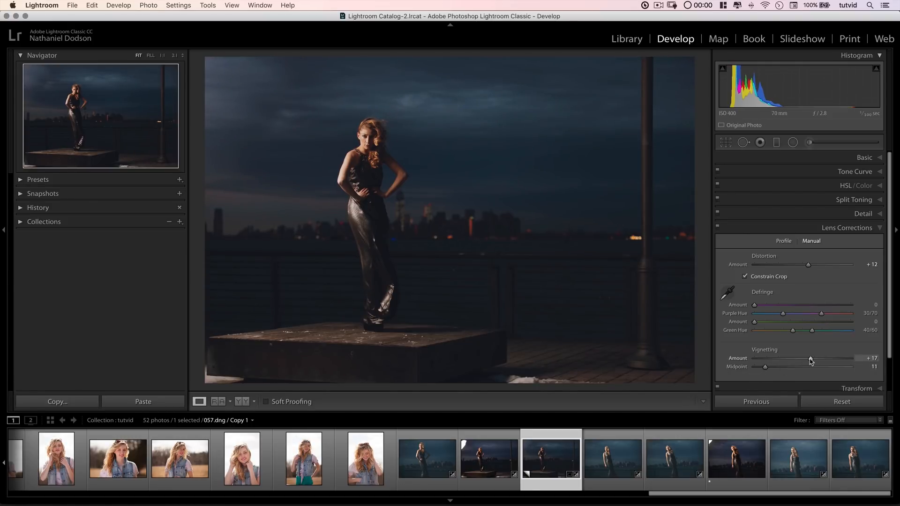
pyautogui.moveTo(811, 358); pyautogui.dragTo(813, 358)
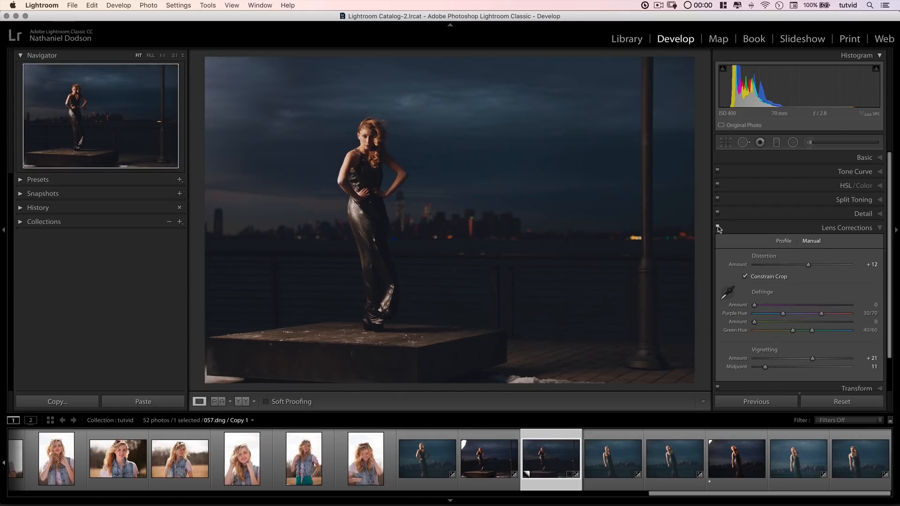
pyautogui.click(846, 228)
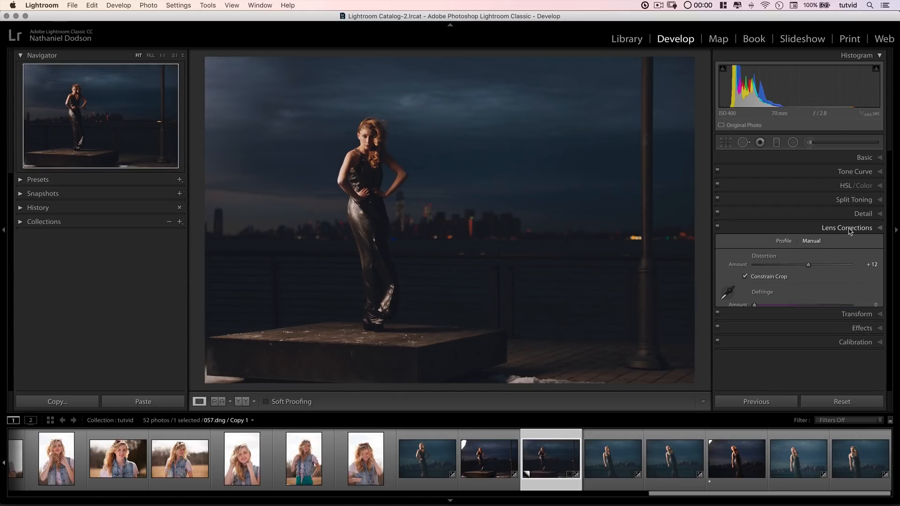
pyautogui.click(847, 228)
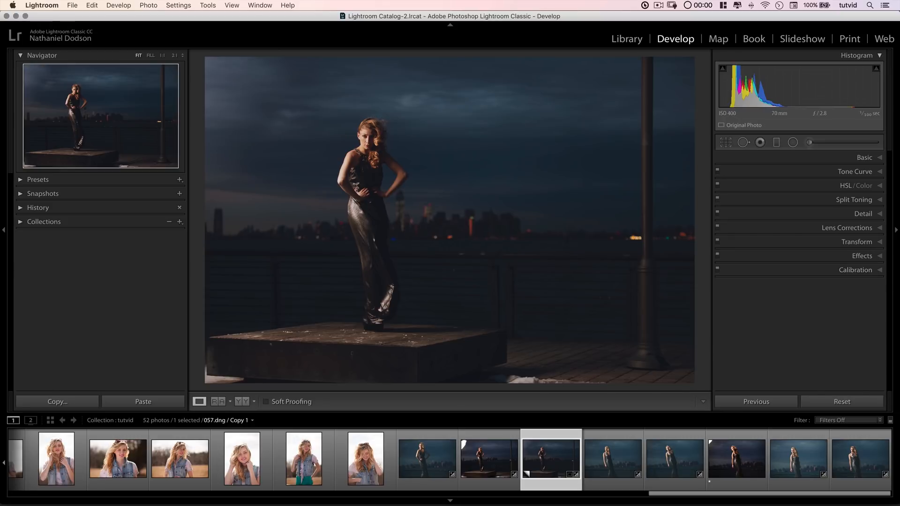
# - In Calibration, set the shadow tint to -24 after comparing magenta and green
pyautogui.click(856, 270)
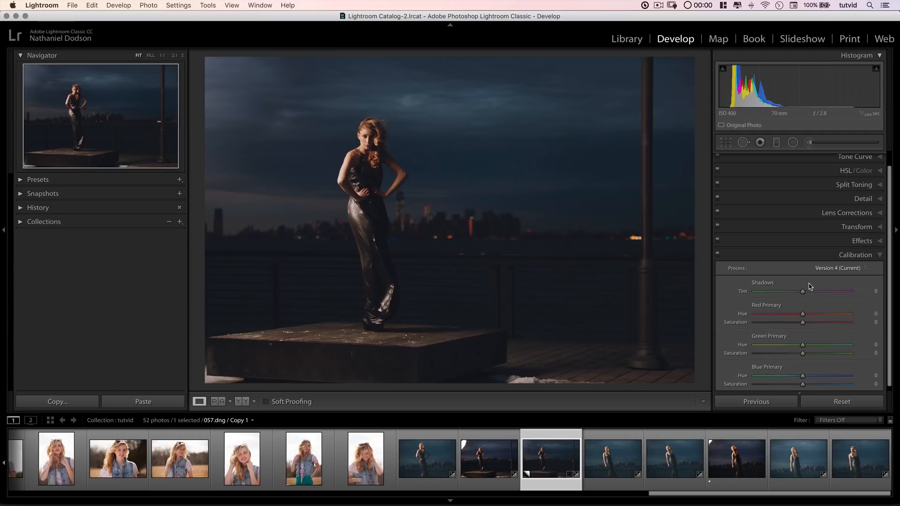
pyautogui.moveTo(802, 291); pyautogui.dragTo(812, 291)
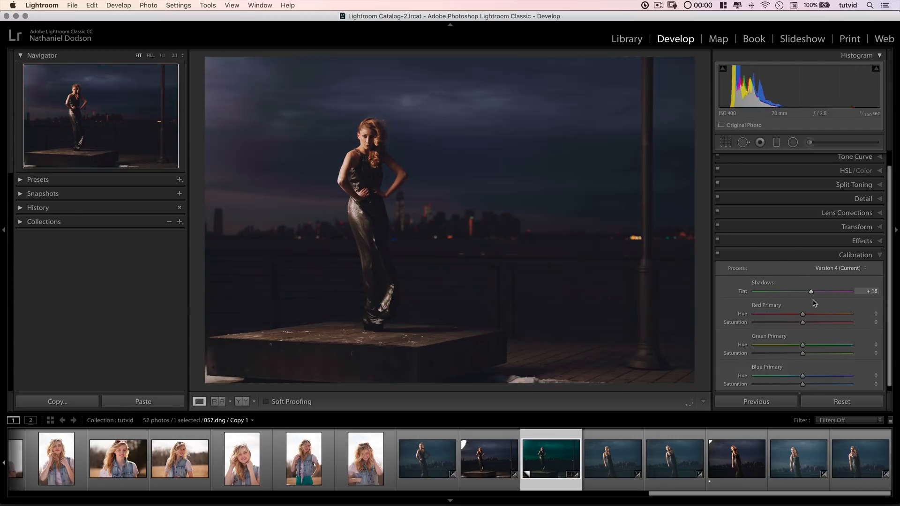
pyautogui.moveTo(811, 291); pyautogui.dragTo(808, 291)
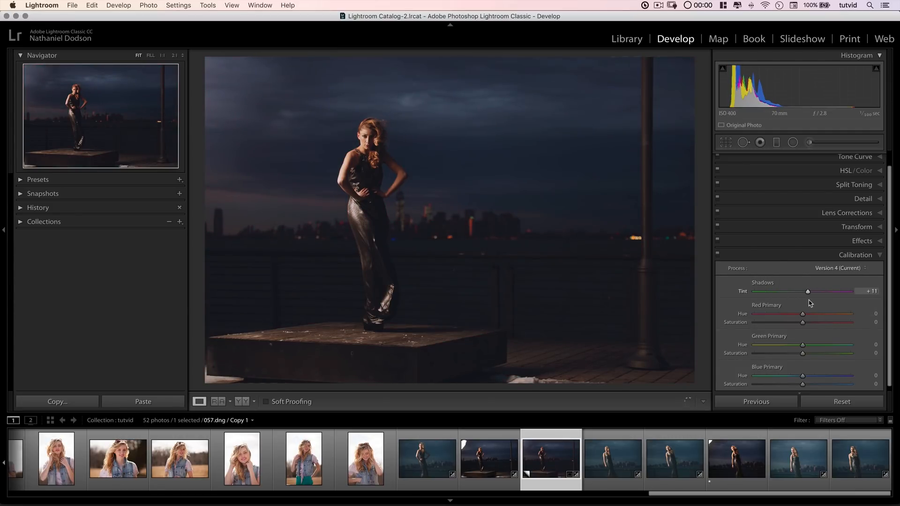
pyautogui.moveTo(807, 292); pyautogui.dragTo(800, 291)
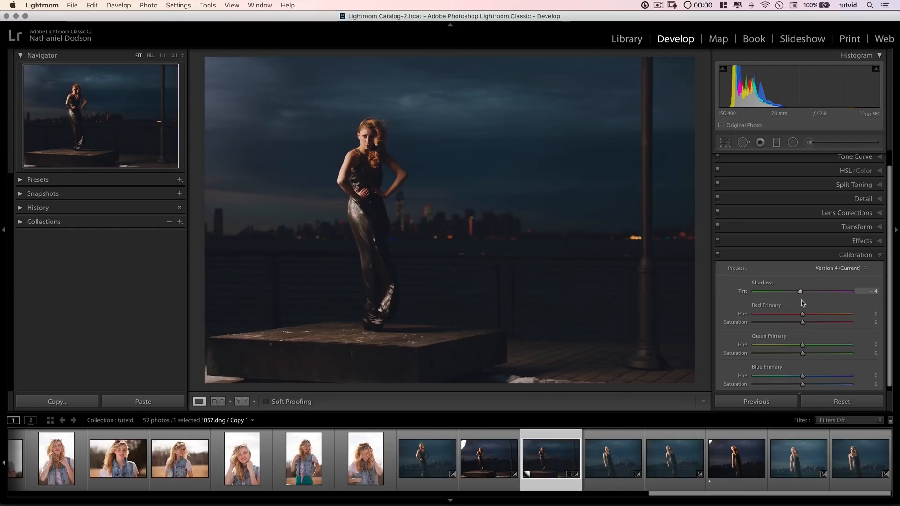
pyautogui.moveTo(800, 291); pyautogui.dragTo(789, 291)
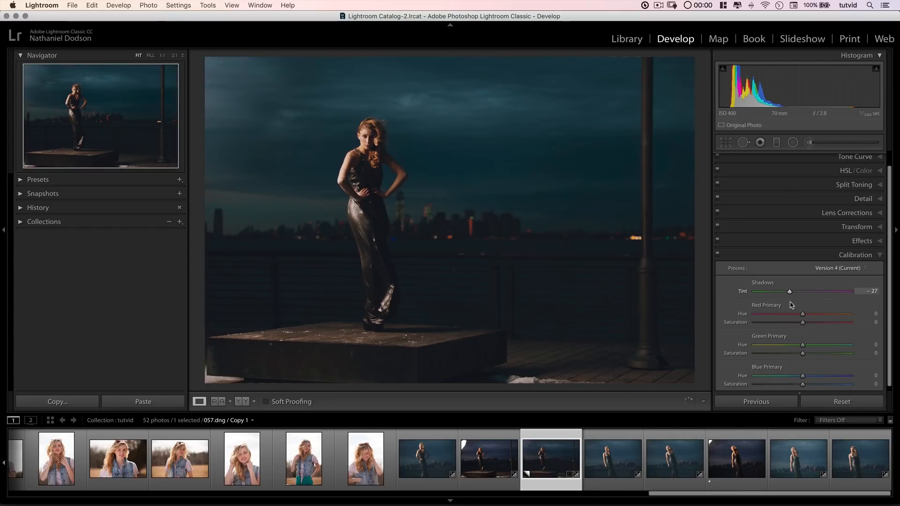
pyautogui.moveTo(791, 291); pyautogui.dragTo(790, 291)
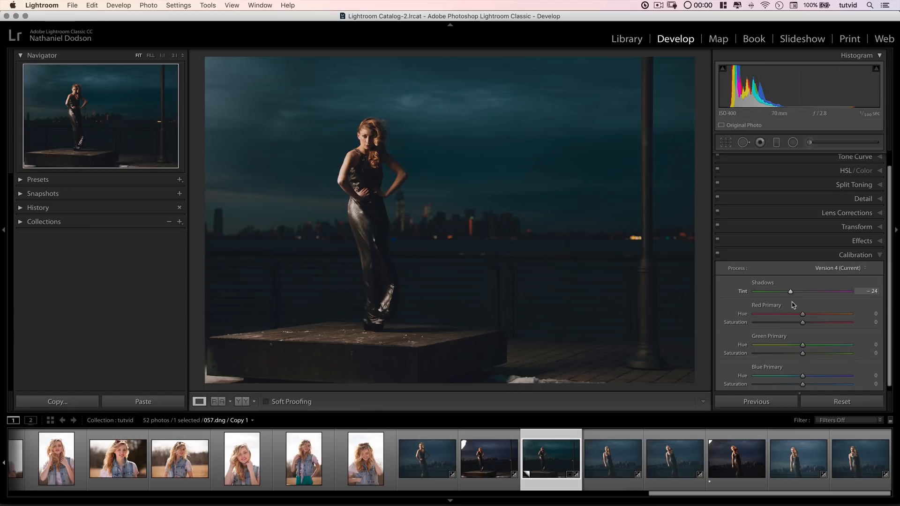
pyautogui.moveTo(790, 291); pyautogui.dragTo(808, 291)
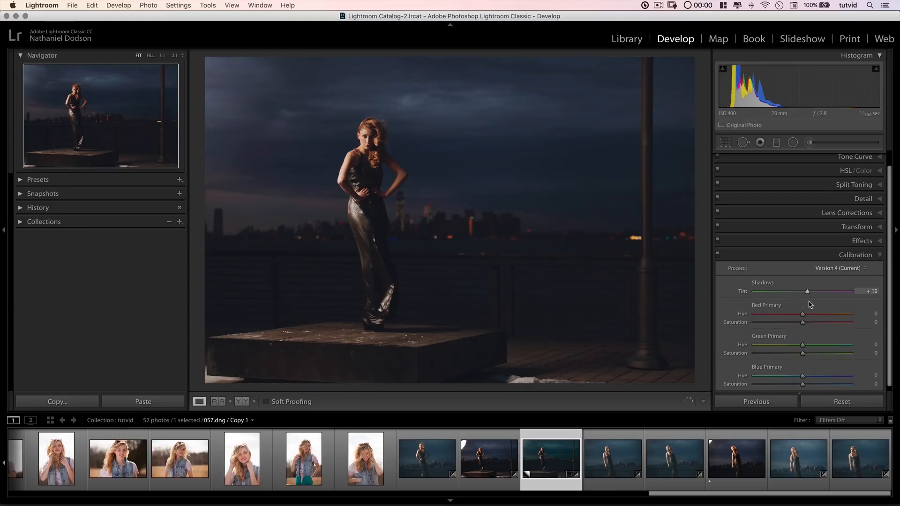
pyautogui.moveTo(807, 291); pyautogui.dragTo(785, 291)
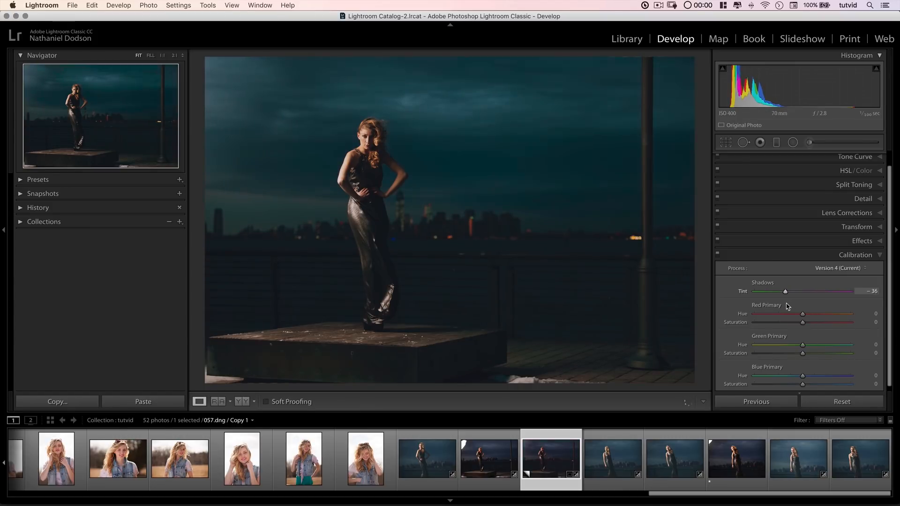
pyautogui.moveTo(785, 291); pyautogui.dragTo(790, 291)
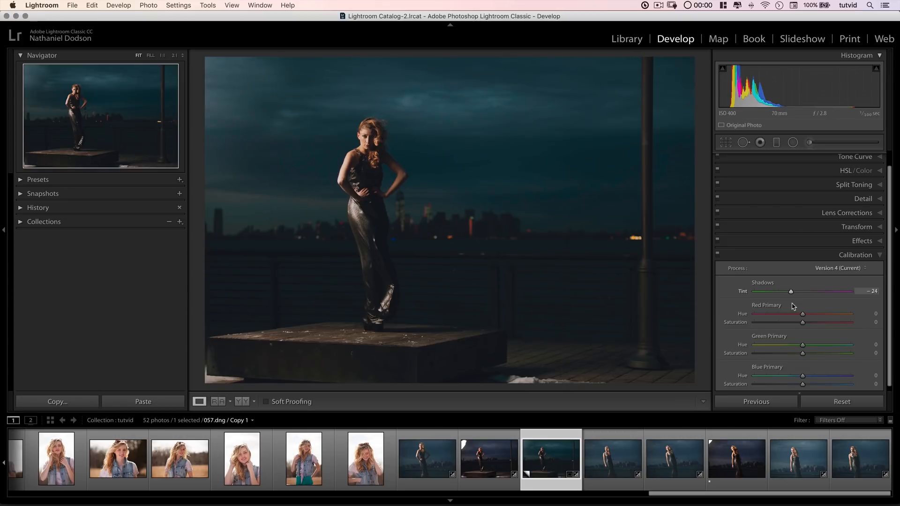
# - Set red primary hue +12 and saturation -14, leaving green primary hue at 0
pyautogui.moveTo(803, 314); pyautogui.dragTo(788, 315)
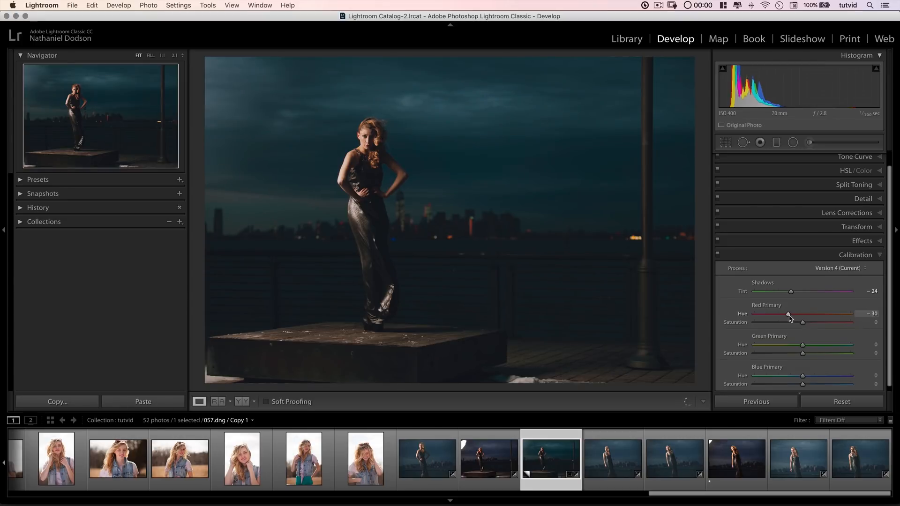
pyautogui.moveTo(788, 314); pyautogui.dragTo(808, 314)
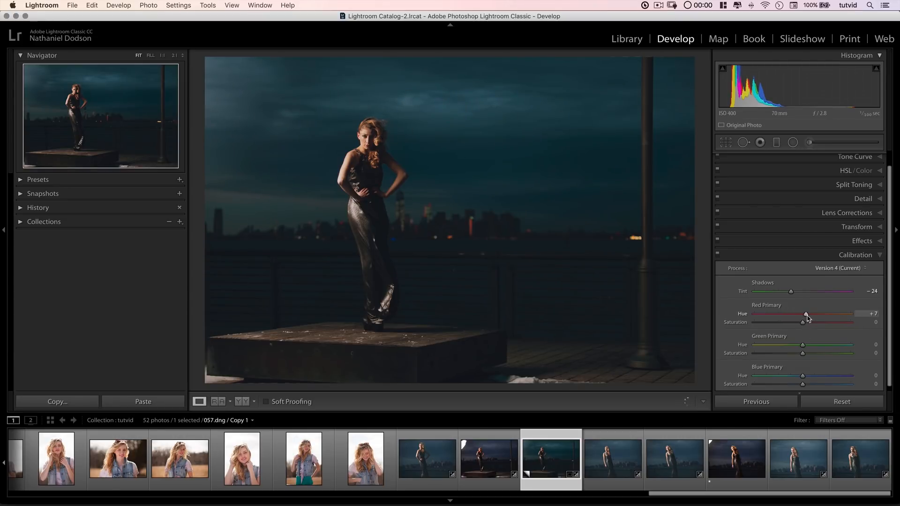
pyautogui.moveTo(807, 314); pyautogui.dragTo(811, 314)
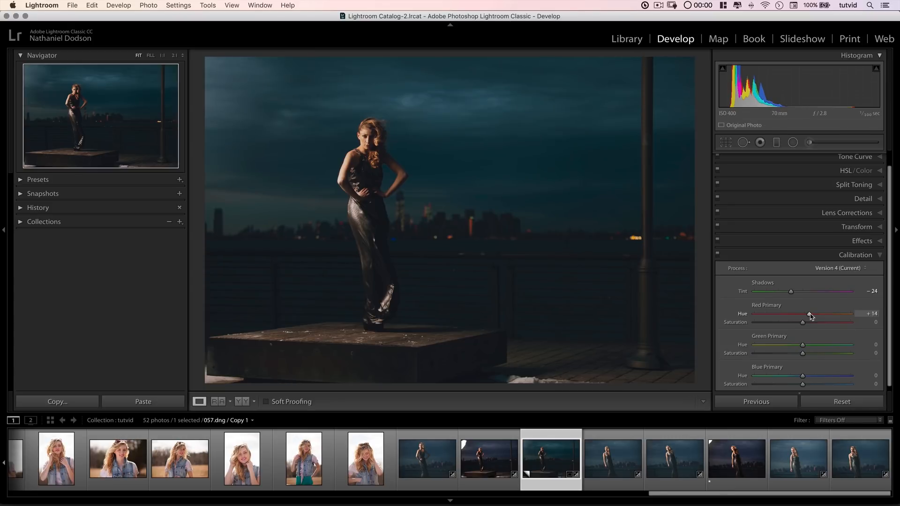
pyautogui.moveTo(811, 314); pyautogui.dragTo(808, 313)
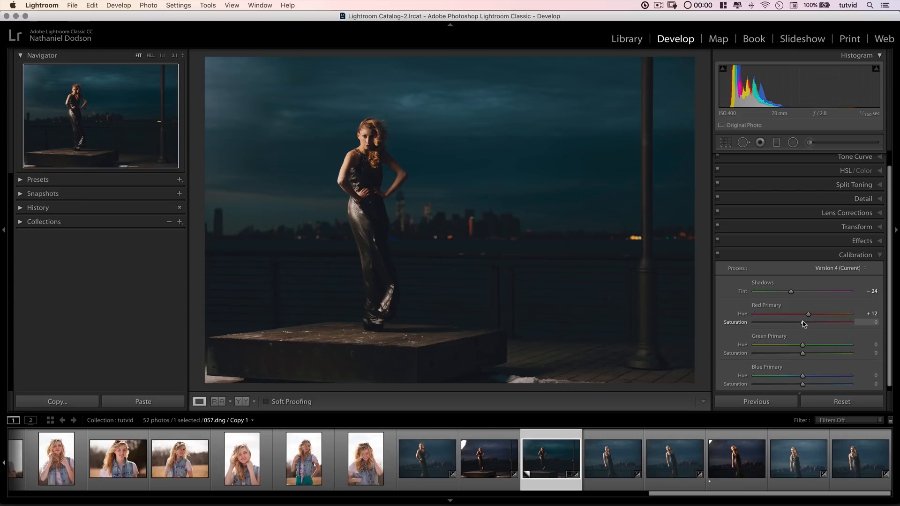
pyautogui.moveTo(802, 322); pyautogui.dragTo(798, 322)
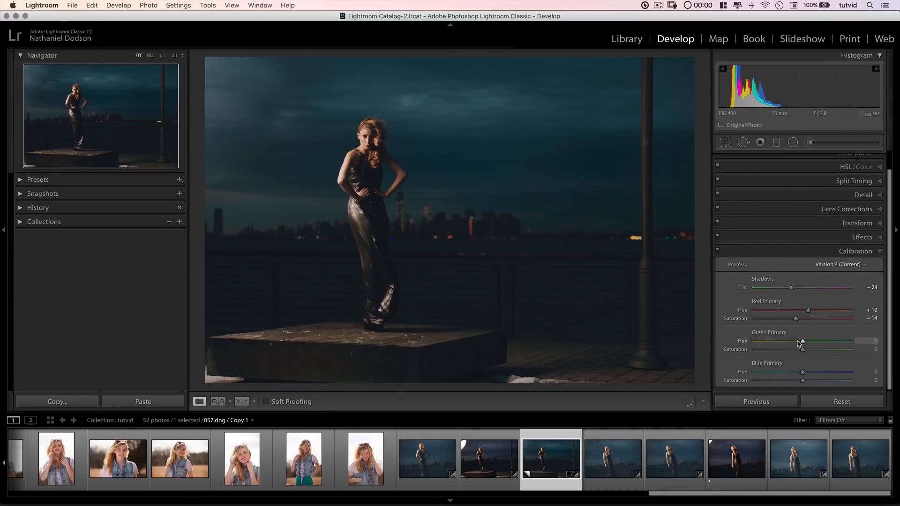
pyautogui.moveTo(803, 341); pyautogui.dragTo(775, 341)
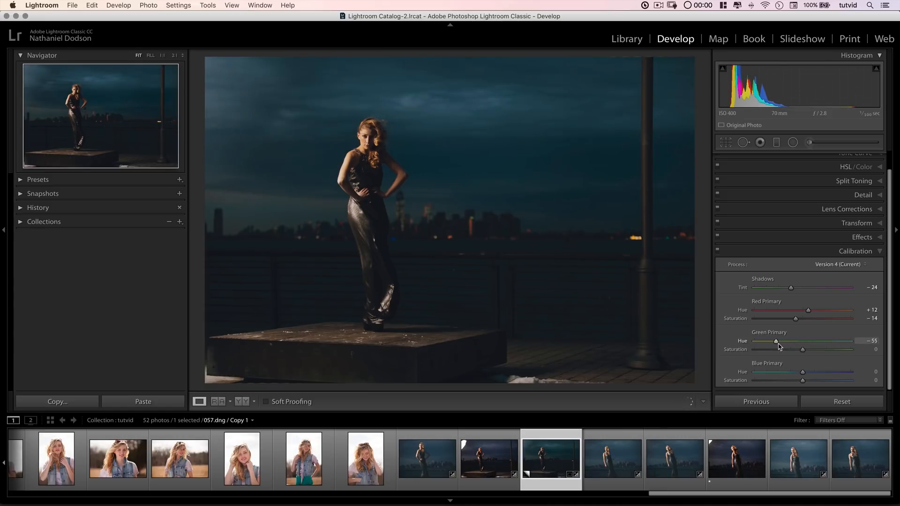
pyautogui.moveTo(776, 340); pyautogui.dragTo(803, 341)
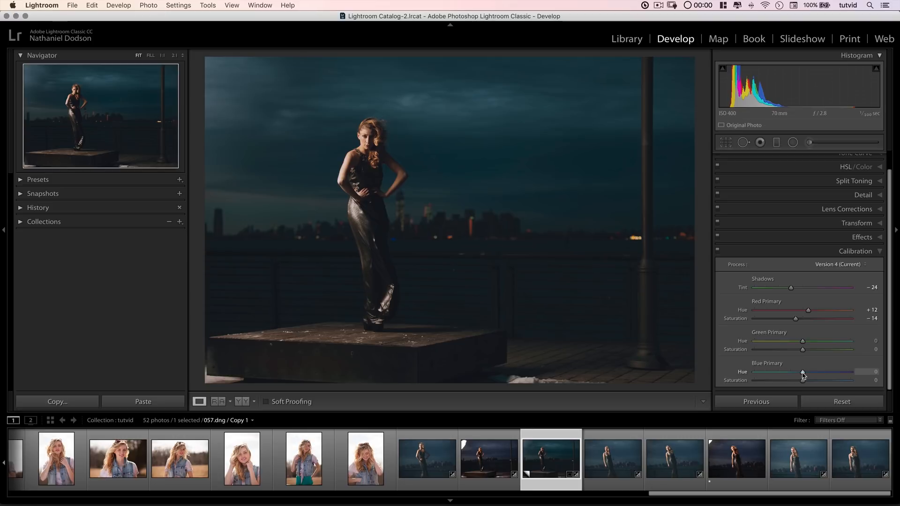
# - Set blue primary hue to -20 and blue primary saturation to +11
pyautogui.moveTo(802, 372); pyautogui.dragTo(783, 371)
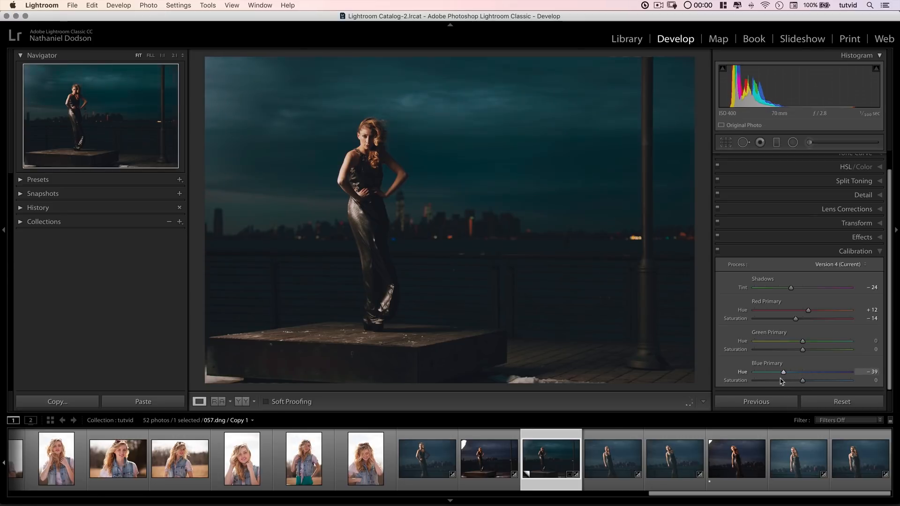
pyautogui.moveTo(783, 372); pyautogui.dragTo(788, 372)
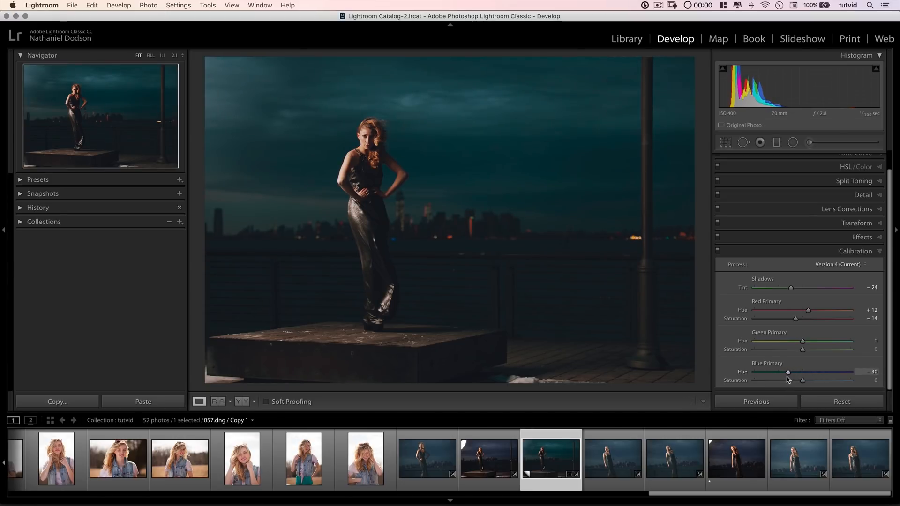
pyautogui.moveTo(788, 371); pyautogui.dragTo(797, 372)
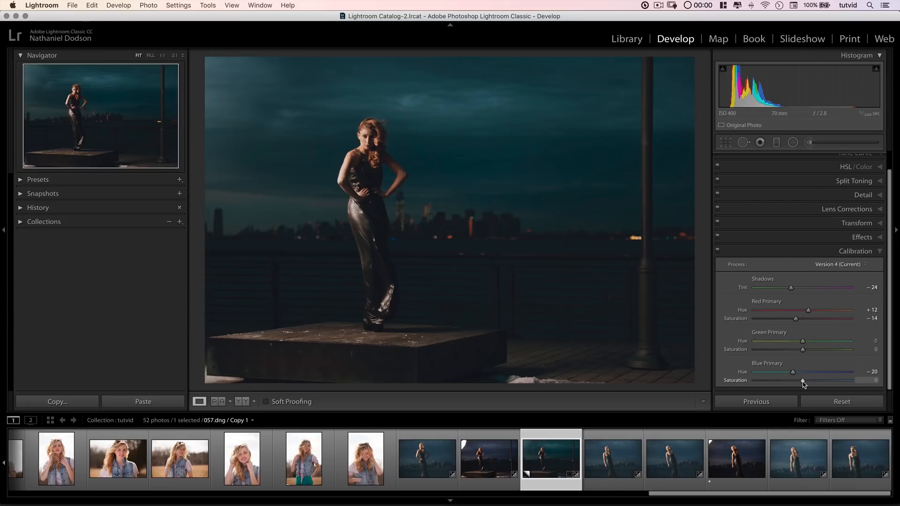
pyautogui.moveTo(803, 381); pyautogui.dragTo(813, 381)
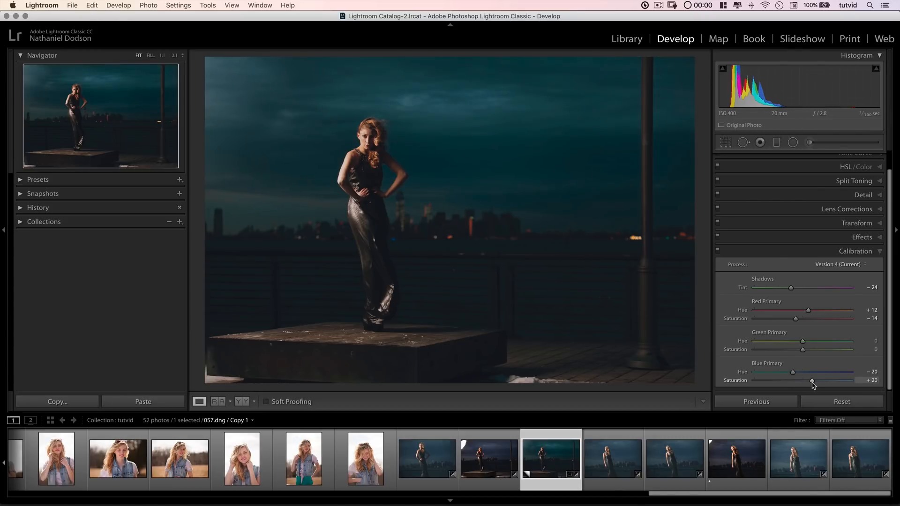
pyautogui.moveTo(812, 381); pyautogui.dragTo(794, 381)
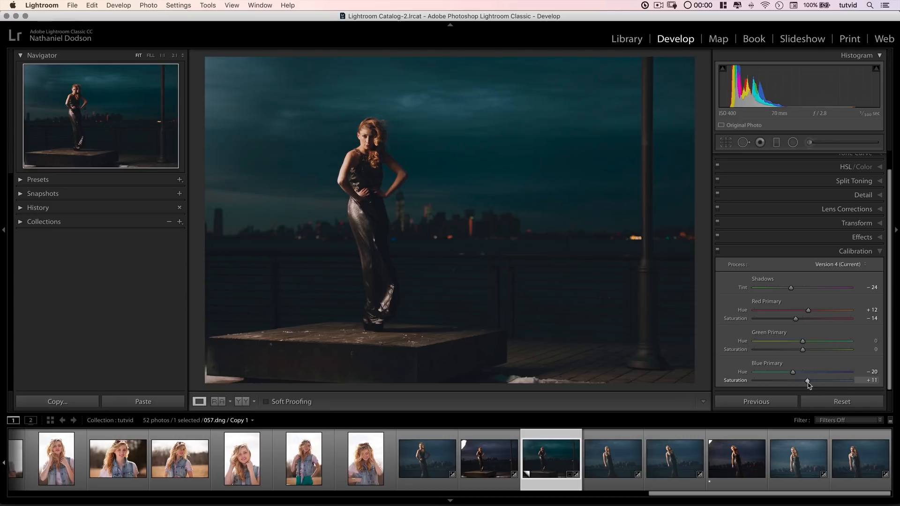
# - Collapse Calibration and set Basic white balance to Tint +20 and Temp 8,000
pyautogui.click(857, 252)
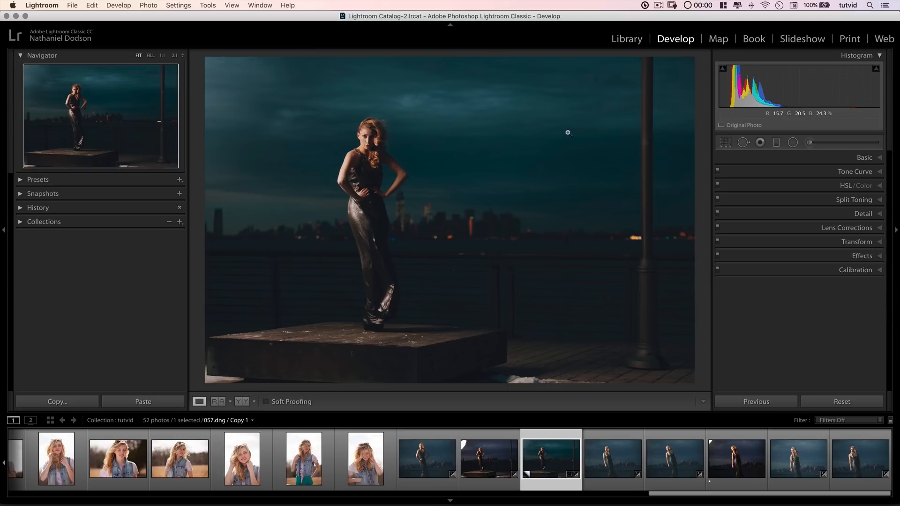
pyautogui.moveTo(561, 112)
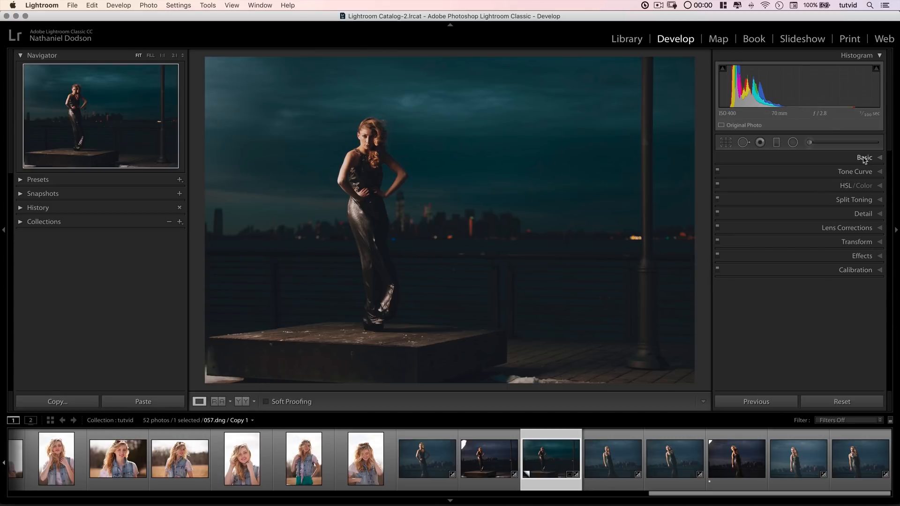
pyautogui.click(865, 158)
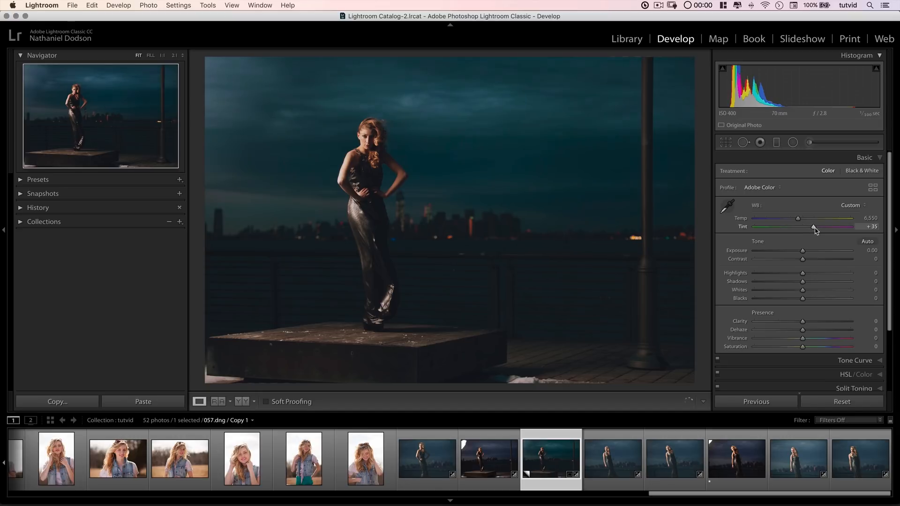
pyautogui.moveTo(814, 227); pyautogui.dragTo(804, 227)
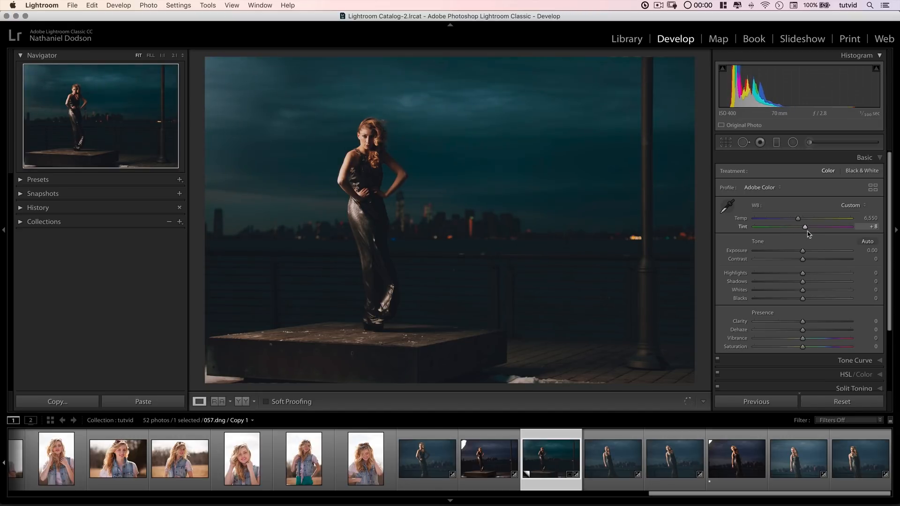
pyautogui.moveTo(805, 226); pyautogui.dragTo(809, 226)
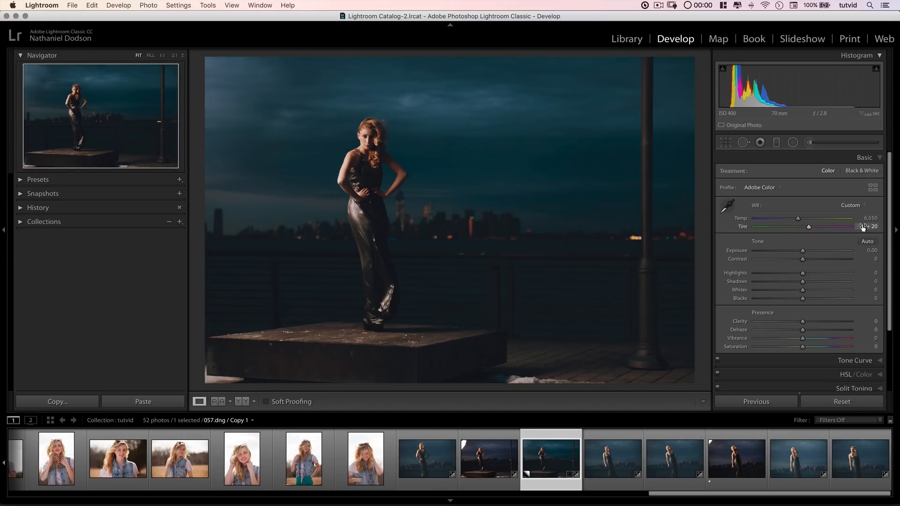
pyautogui.moveTo(797, 219); pyautogui.dragTo(804, 219)
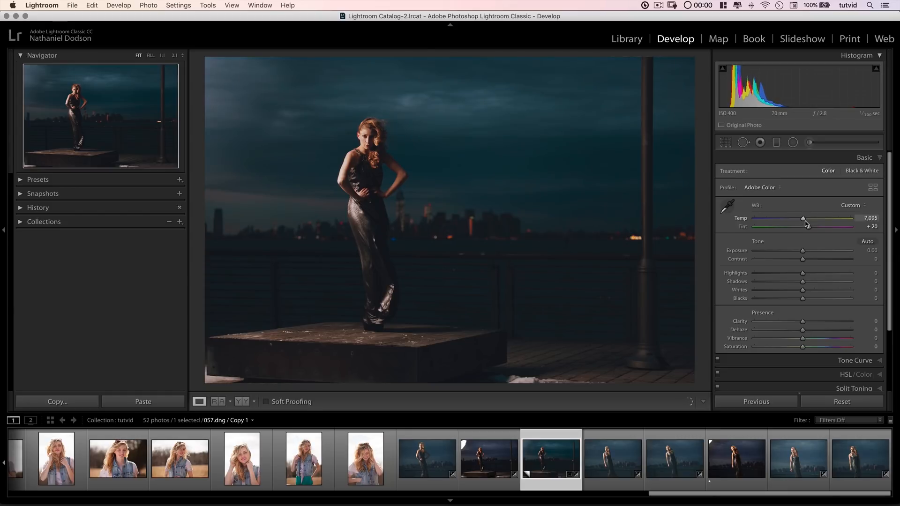
pyautogui.moveTo(804, 219); pyautogui.dragTo(812, 219)
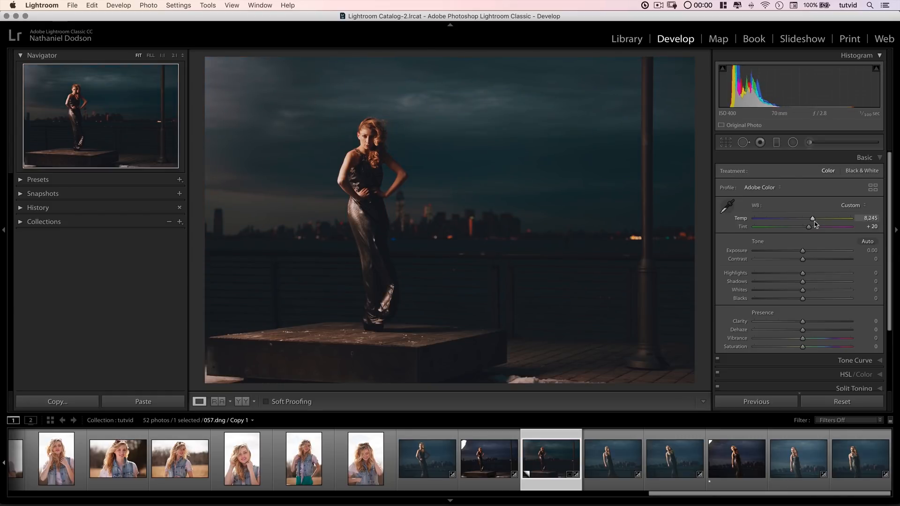
pyautogui.moveTo(813, 219); pyautogui.dragTo(808, 219)
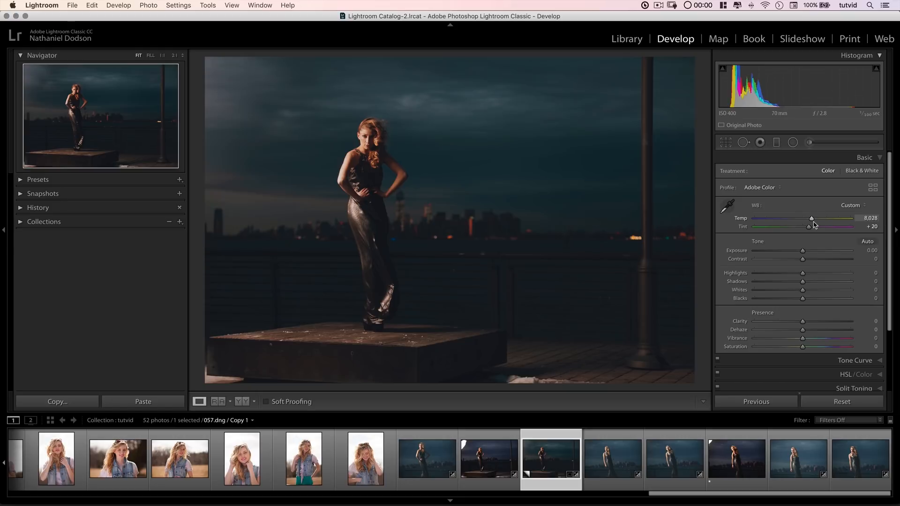
pyautogui.moveTo(812, 219); pyautogui.dragTo(814, 219)
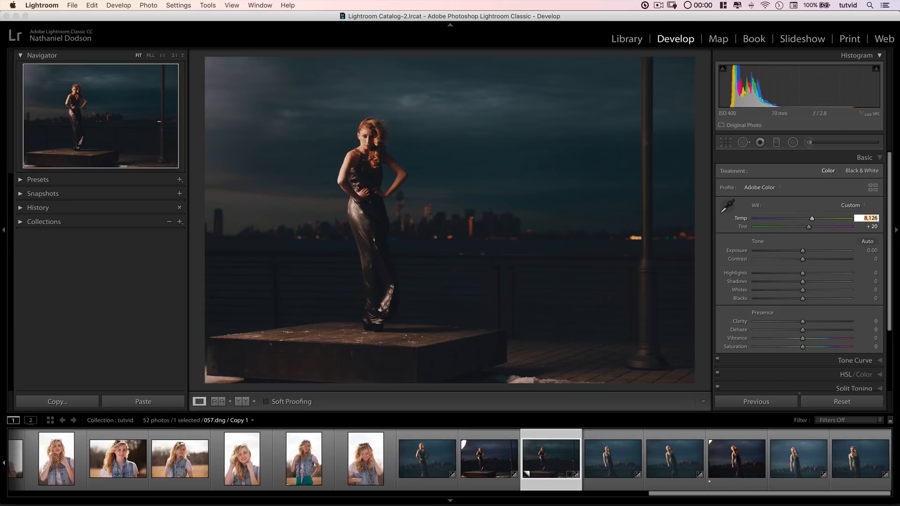
pyautogui.moveTo(813, 218); pyautogui.dragTo(811, 218)
pyautogui.write('8,000')
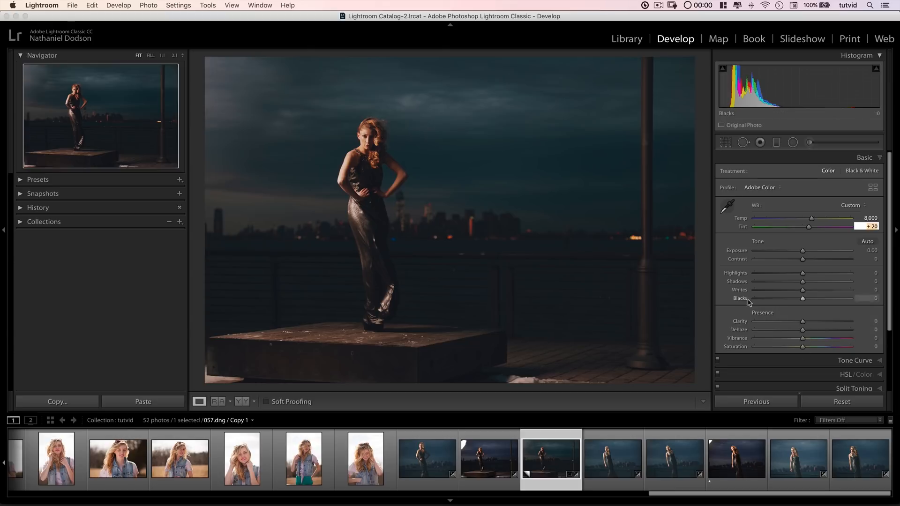
# - Set Clarity to +13, Exposure to +0.10 and Contrast to -6
pyautogui.moveTo(803, 322); pyautogui.dragTo(809, 322)
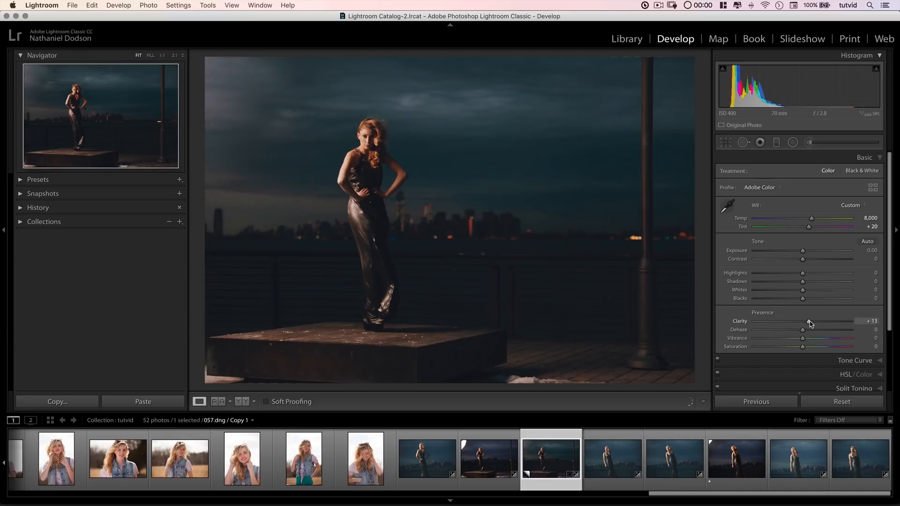
pyautogui.moveTo(802, 273)
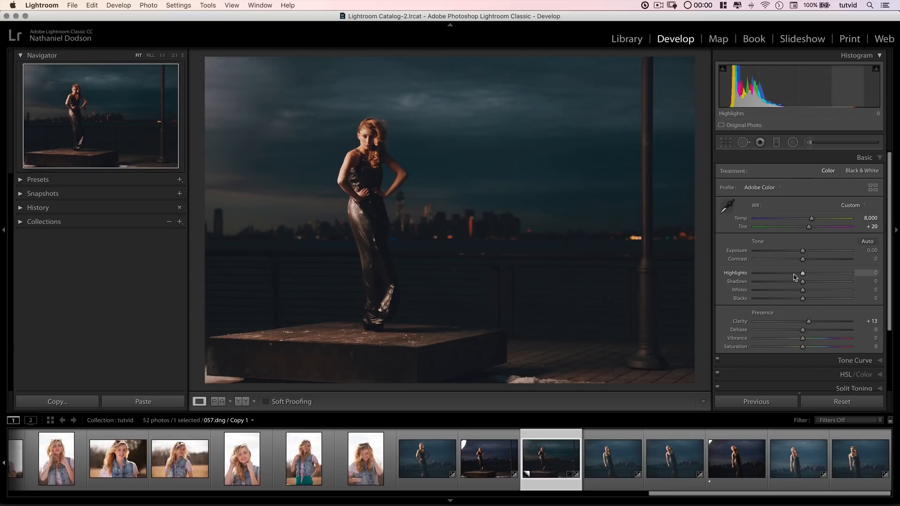
pyautogui.moveTo(803, 251); pyautogui.dragTo(810, 250)
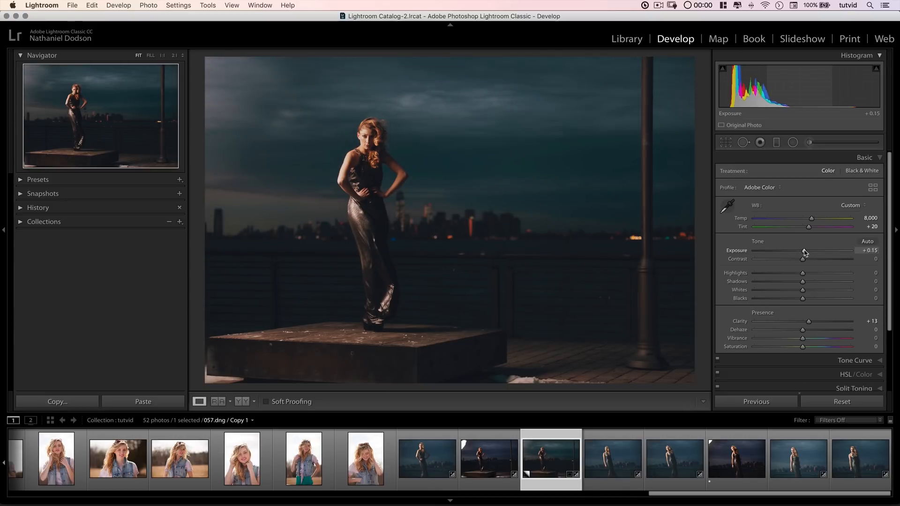
pyautogui.moveTo(803, 259); pyautogui.dragTo(811, 259)
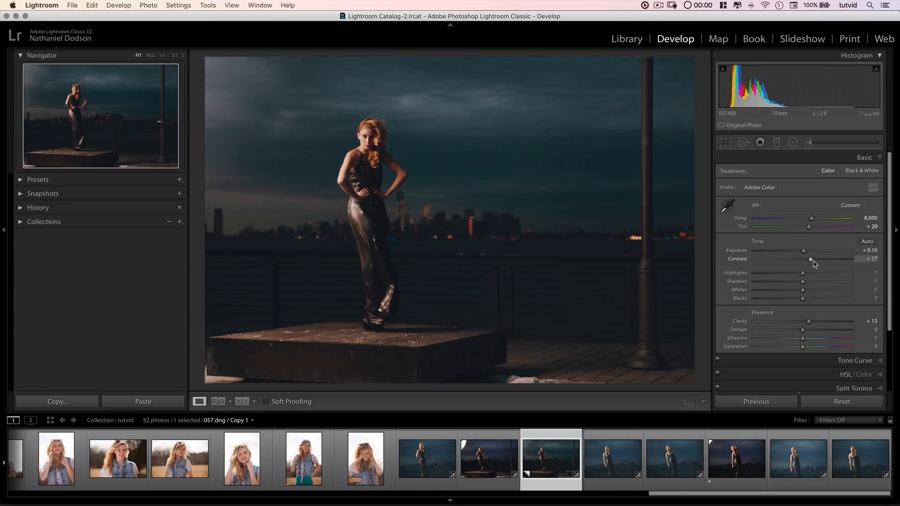
pyautogui.moveTo(811, 258); pyautogui.dragTo(804, 258)
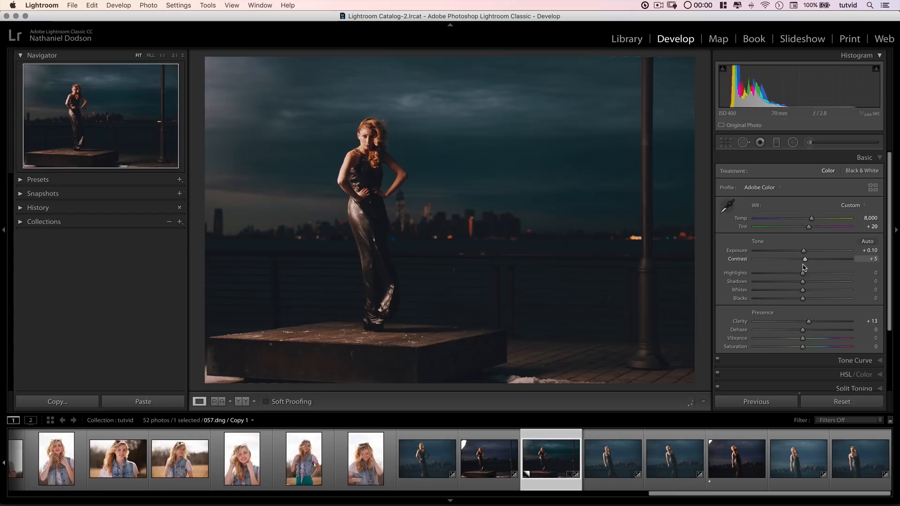
pyautogui.moveTo(805, 258); pyautogui.dragTo(797, 258)
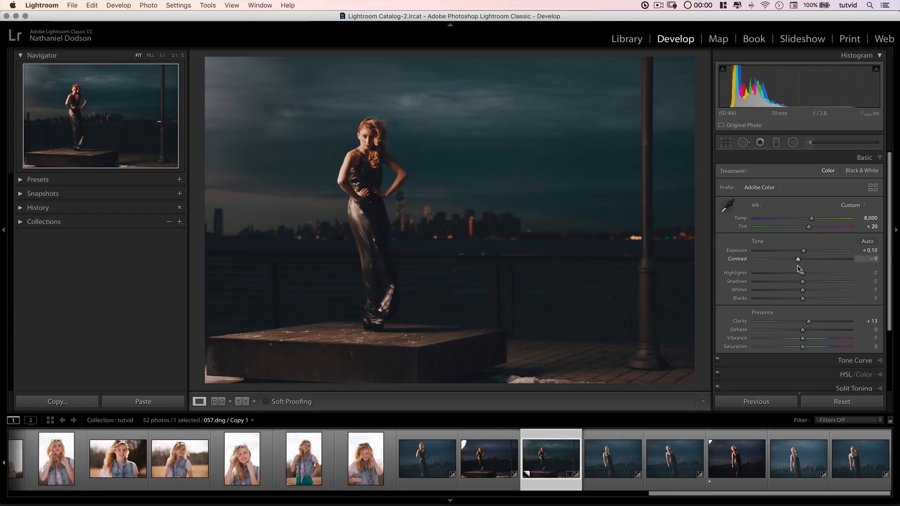
pyautogui.moveTo(797, 259); pyautogui.dragTo(801, 258)
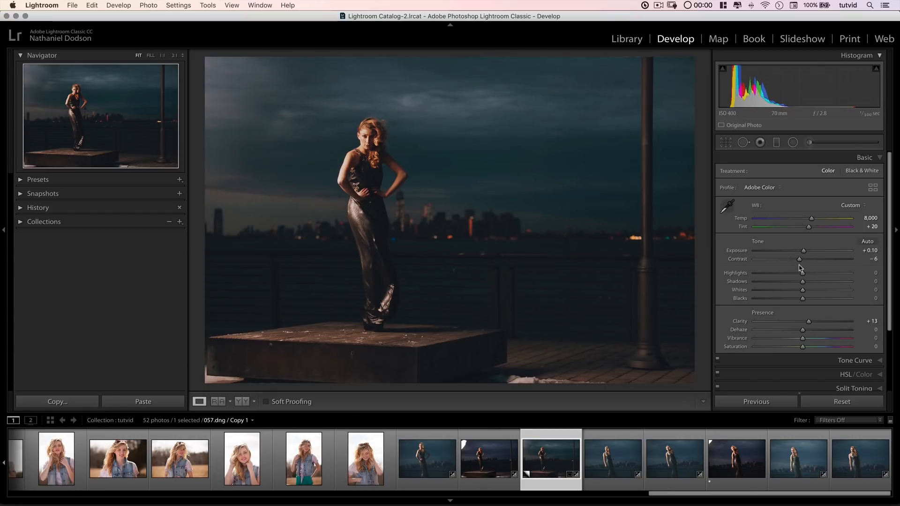
pyautogui.moveTo(431, 184)
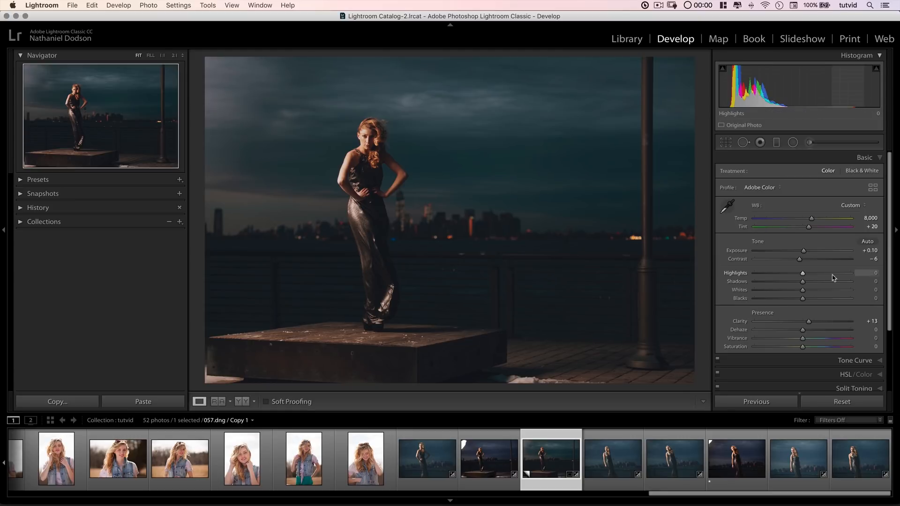
# - Set Highlights -12, Shadows +11, Whites -11 and Blacks about -33
pyautogui.moveTo(803, 273); pyautogui.dragTo(797, 273)
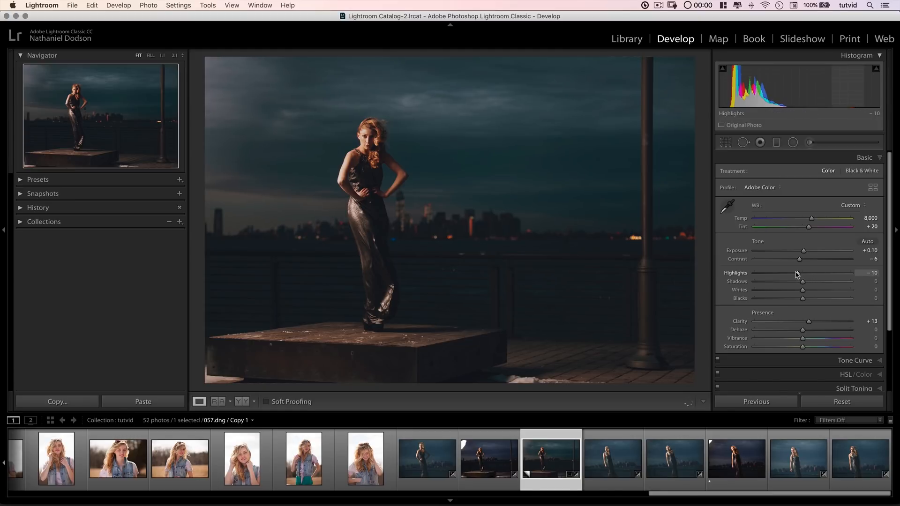
pyautogui.moveTo(797, 273); pyautogui.dragTo(795, 273)
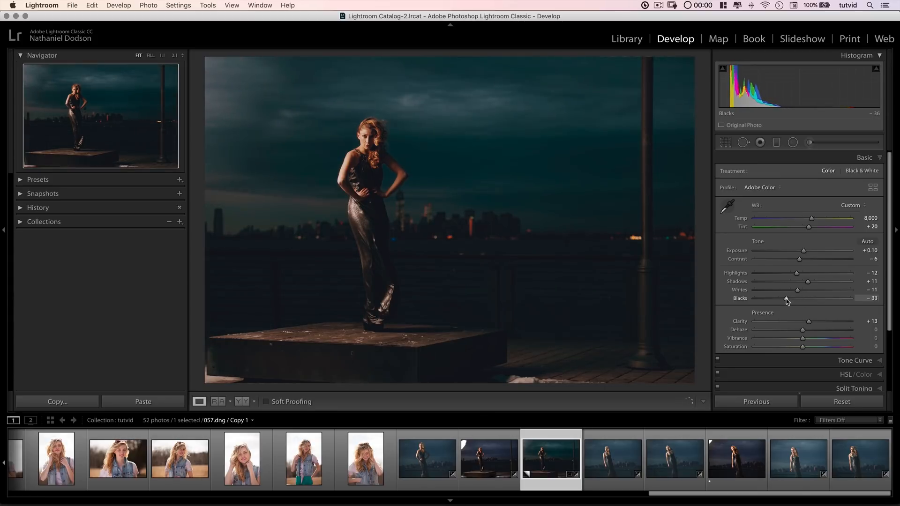
pyautogui.moveTo(794, 298); pyautogui.dragTo(803, 298)
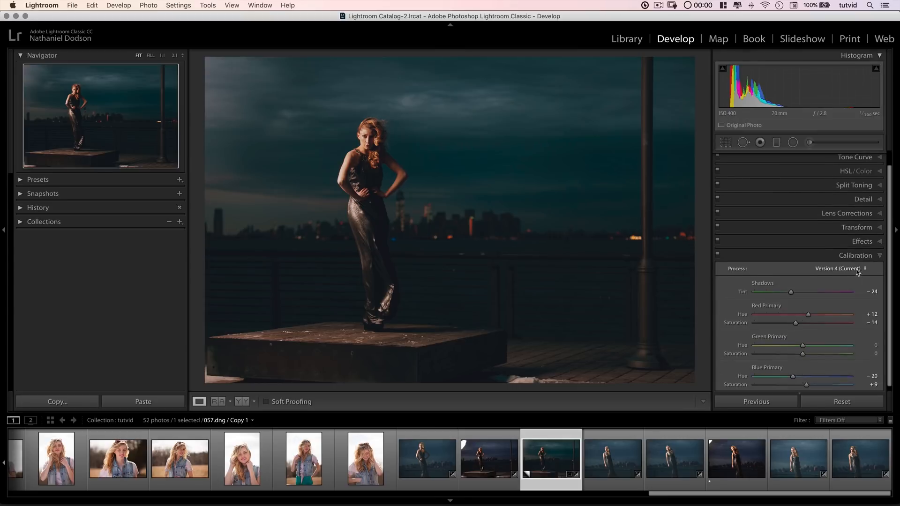
# - Reduce the calibration shadow tint from -24 to -6
pyautogui.moveTo(792, 291); pyautogui.dragTo(800, 292)
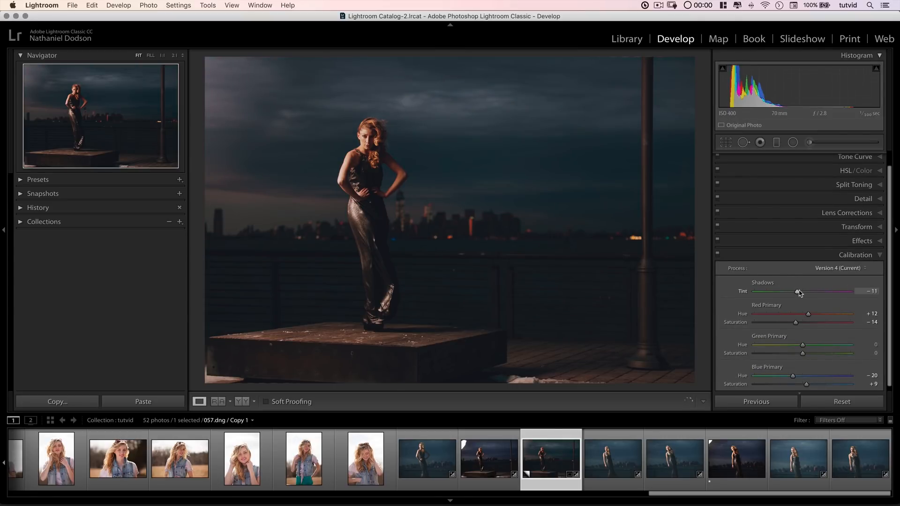
pyautogui.moveTo(796, 291); pyautogui.dragTo(804, 291)
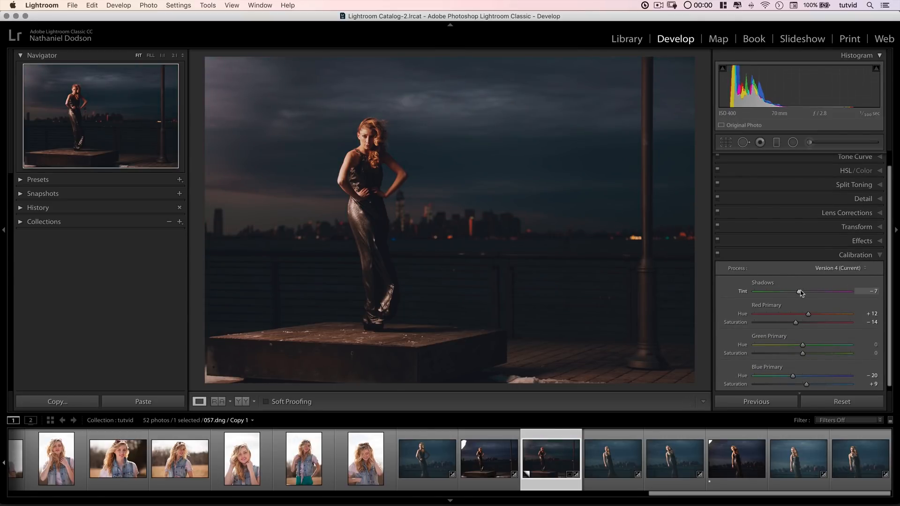
pyautogui.moveTo(798, 291); pyautogui.dragTo(803, 291)
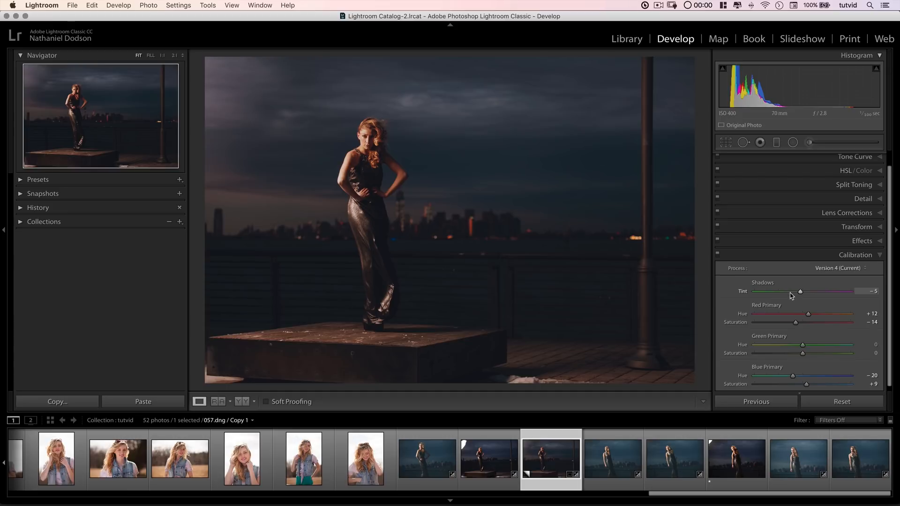
pyautogui.moveTo(801, 292); pyautogui.dragTo(797, 292)
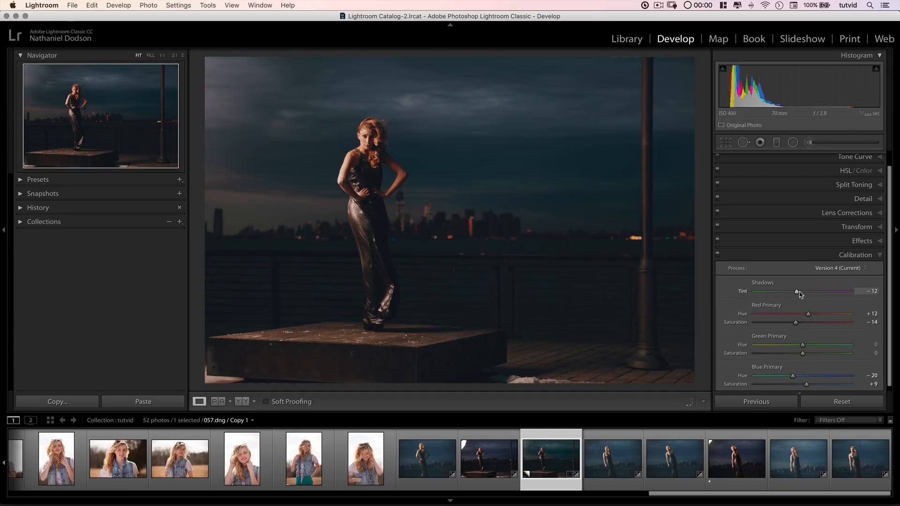
pyautogui.moveTo(797, 291); pyautogui.dragTo(801, 292)
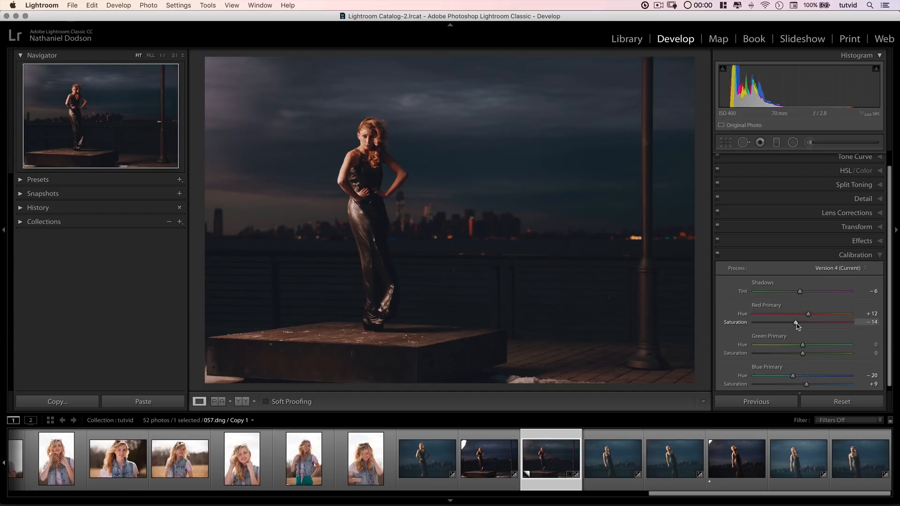
# - Set red primary hue to +16 and red primary saturation to -2
pyautogui.moveTo(796, 322); pyautogui.dragTo(804, 322)
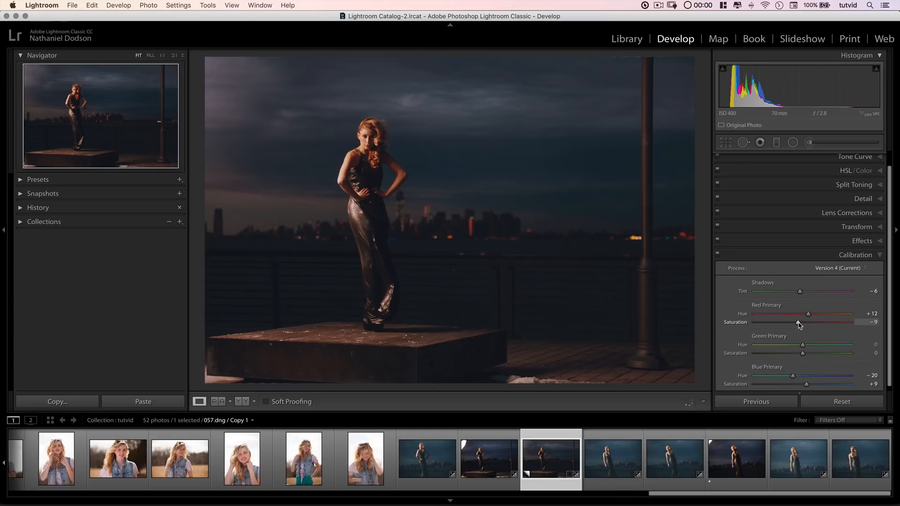
pyautogui.moveTo(807, 322); pyautogui.dragTo(798, 322)
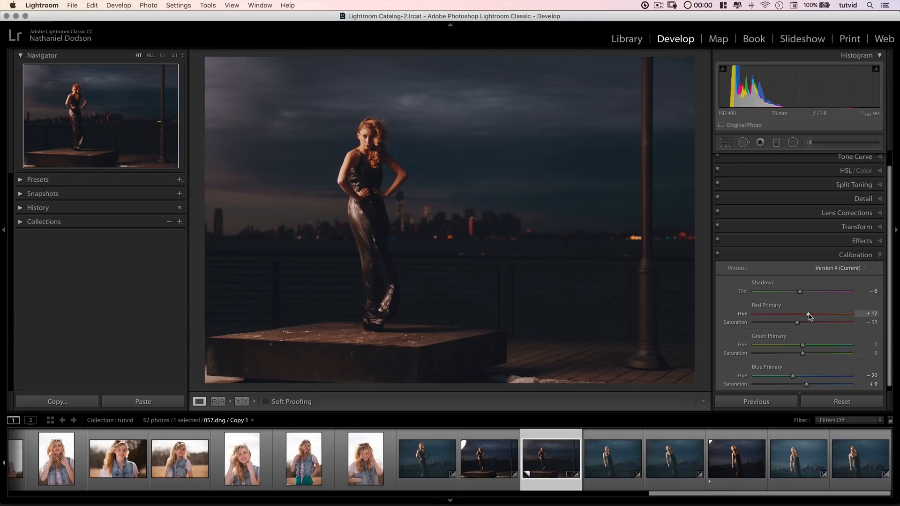
pyautogui.moveTo(797, 314); pyautogui.dragTo(811, 313)
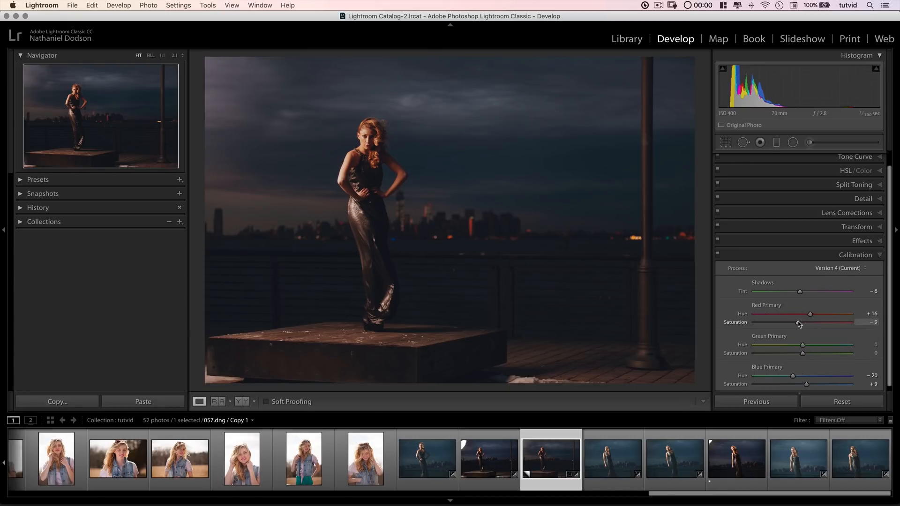
pyautogui.moveTo(807, 322); pyautogui.dragTo(811, 322)
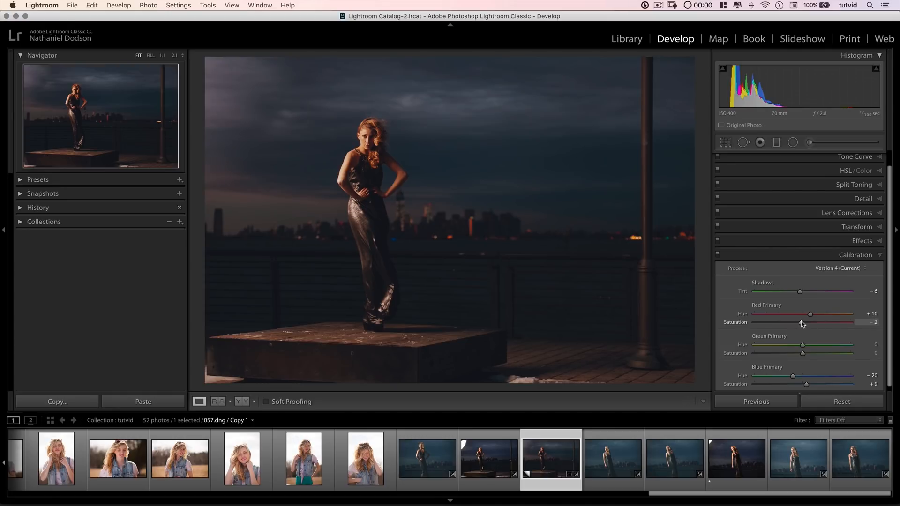
pyautogui.moveTo(803, 322); pyautogui.dragTo(800, 322)
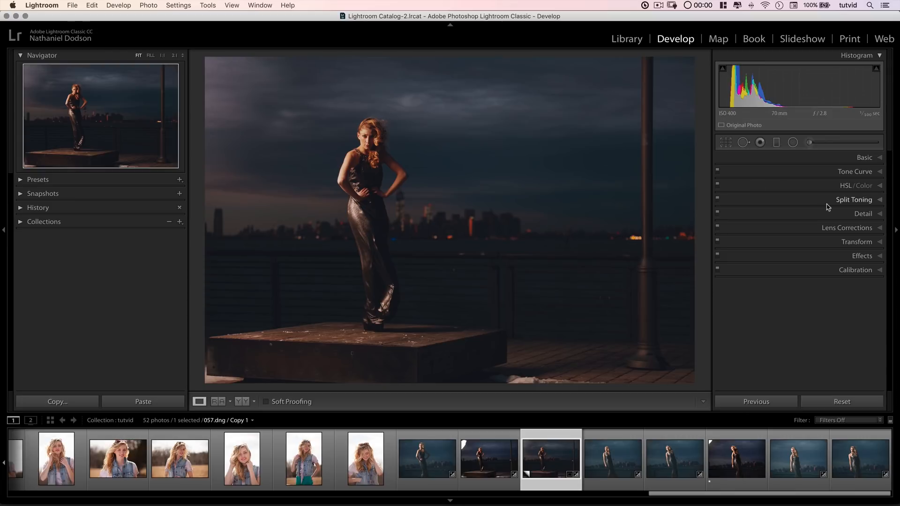
# - Lower Red, Orange, Yellow saturation to -16, -48, -14 and Vibrance to -10
pyautogui.click(858, 185)
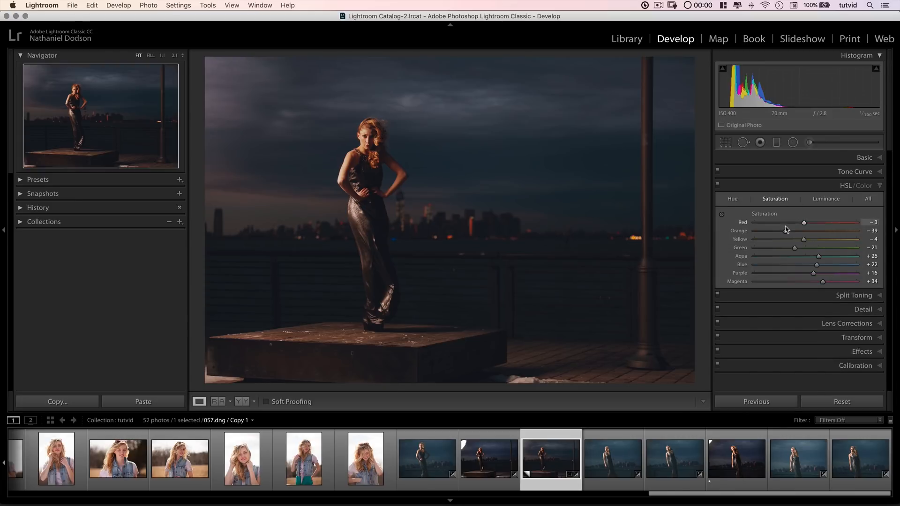
pyautogui.moveTo(803, 222); pyautogui.dragTo(797, 222)
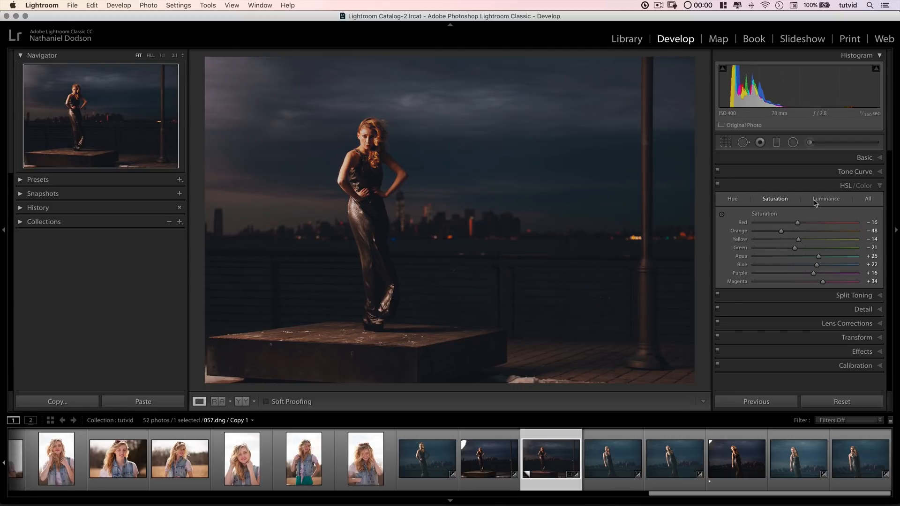
pyautogui.click(864, 158)
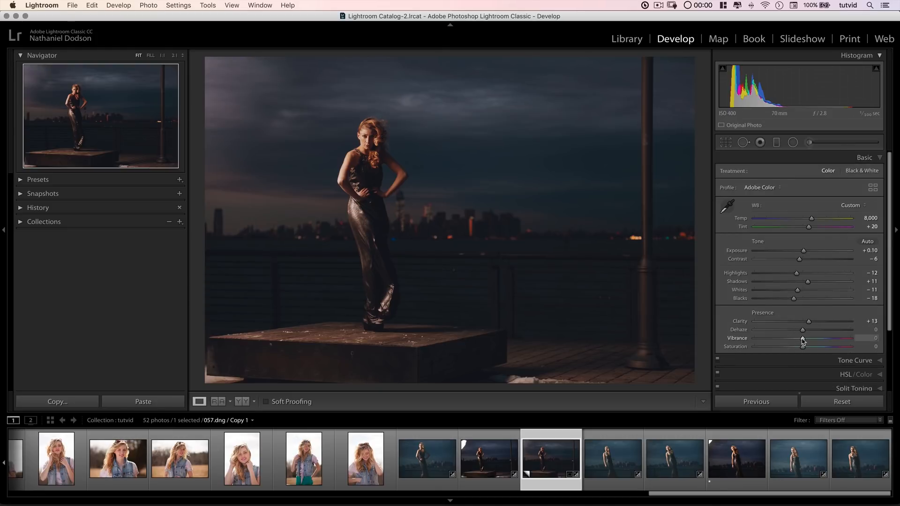
pyautogui.moveTo(803, 338); pyautogui.dragTo(797, 338)
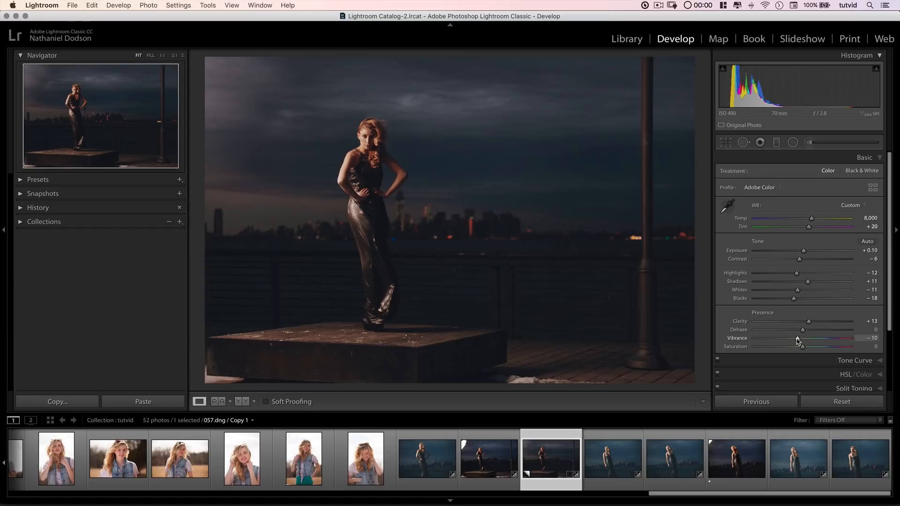
pyautogui.click(865, 157)
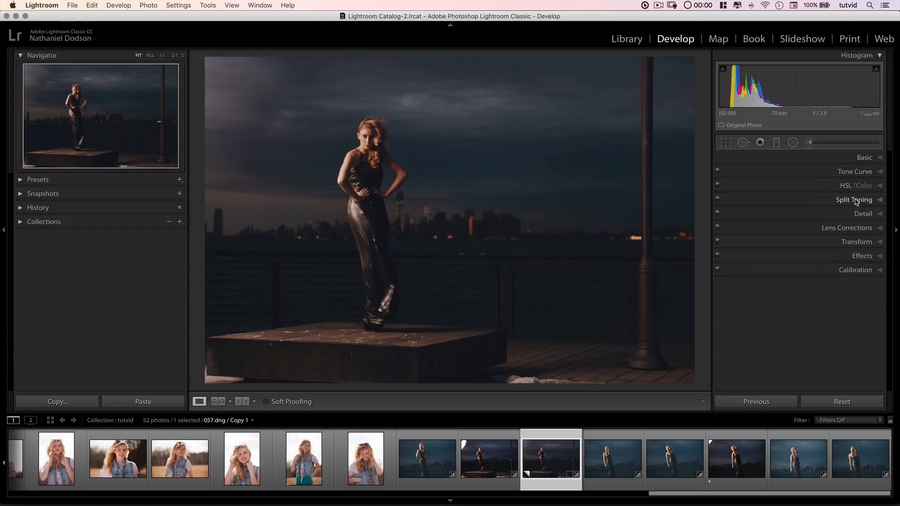
# - Shape the red-channel tone curve, lifting red midtones and pulling the highlight endpoint inward
pyautogui.click(855, 171)
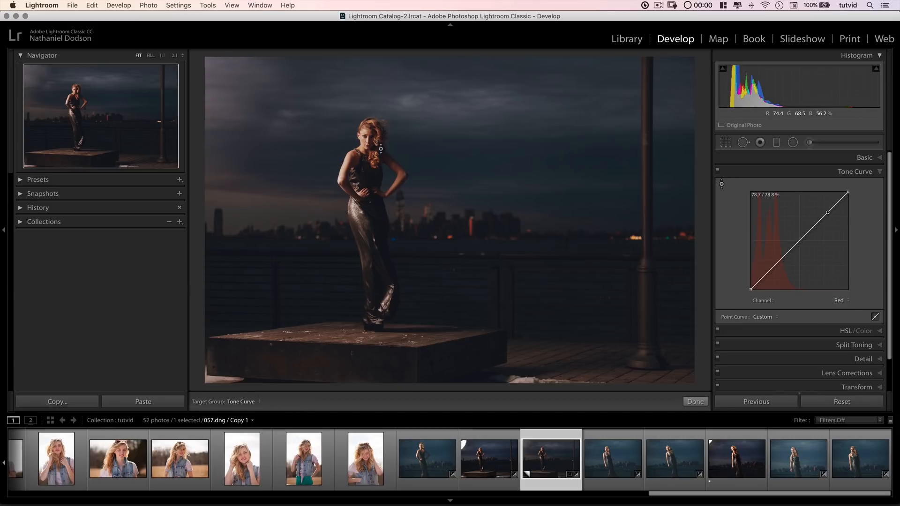
pyautogui.moveTo(827, 212); pyautogui.dragTo(820, 220)
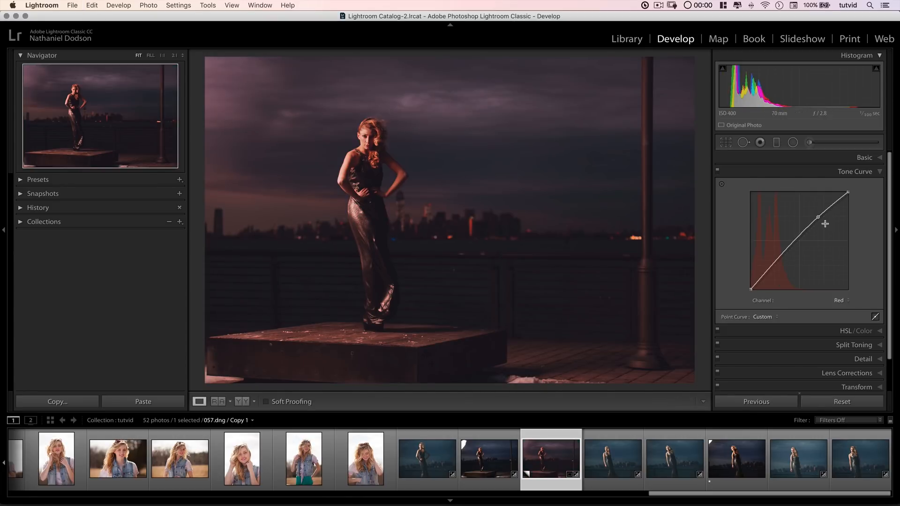
pyautogui.moveTo(826, 217); pyautogui.dragTo(814, 225)
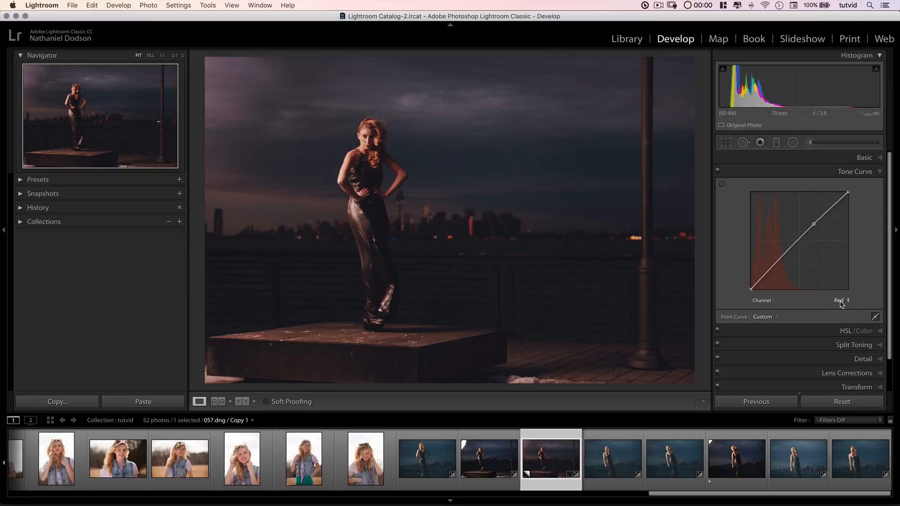
pyautogui.click(839, 301)
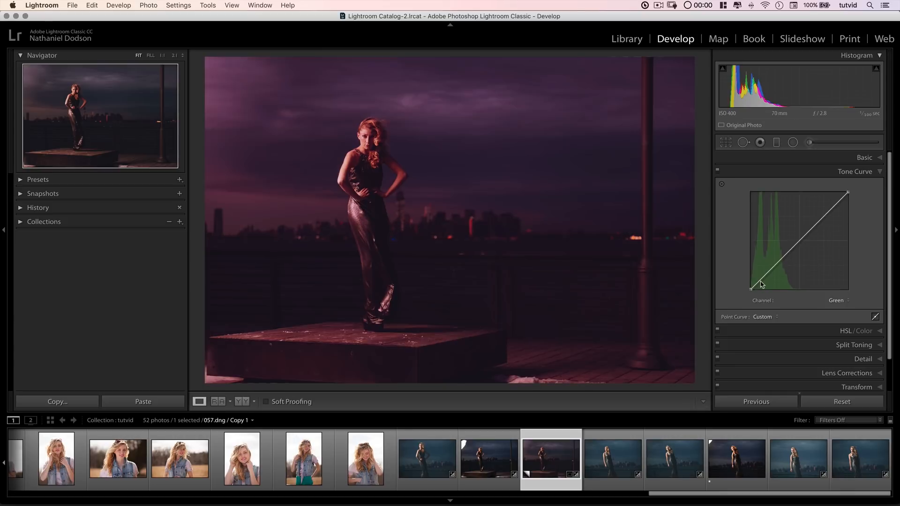
pyautogui.click(838, 300)
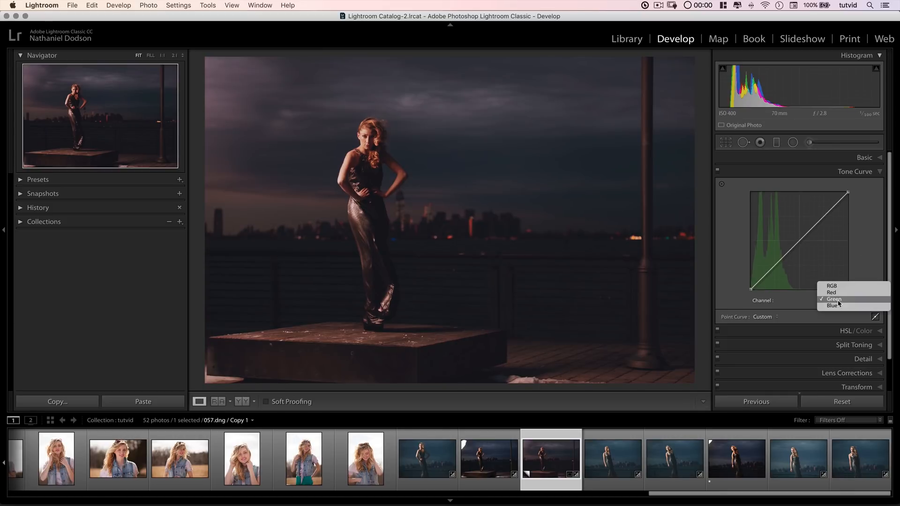
pyautogui.click(832, 293)
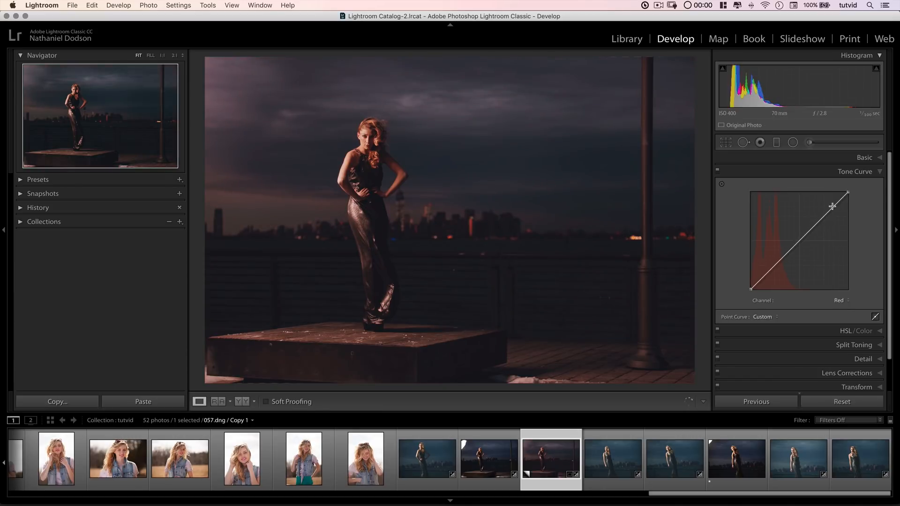
pyautogui.moveTo(847, 191); pyautogui.dragTo(841, 194)
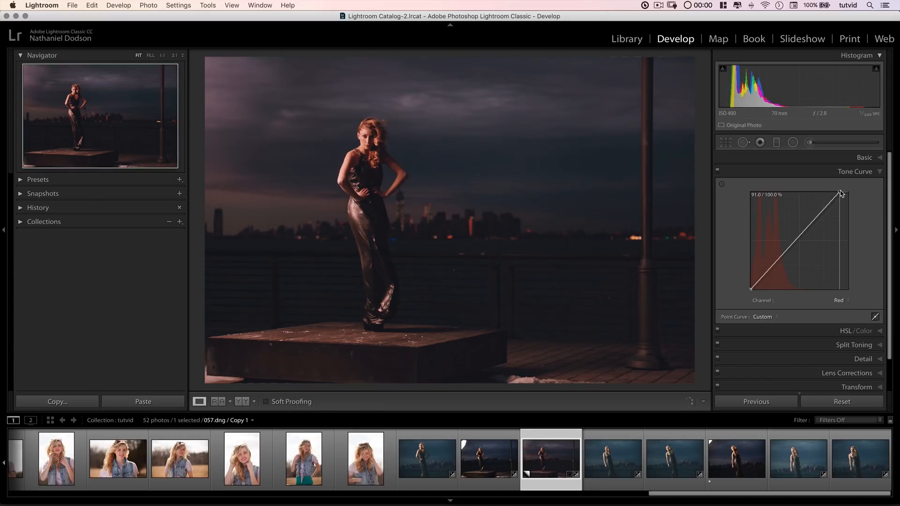
pyautogui.moveTo(841, 193); pyautogui.dragTo(839, 195)
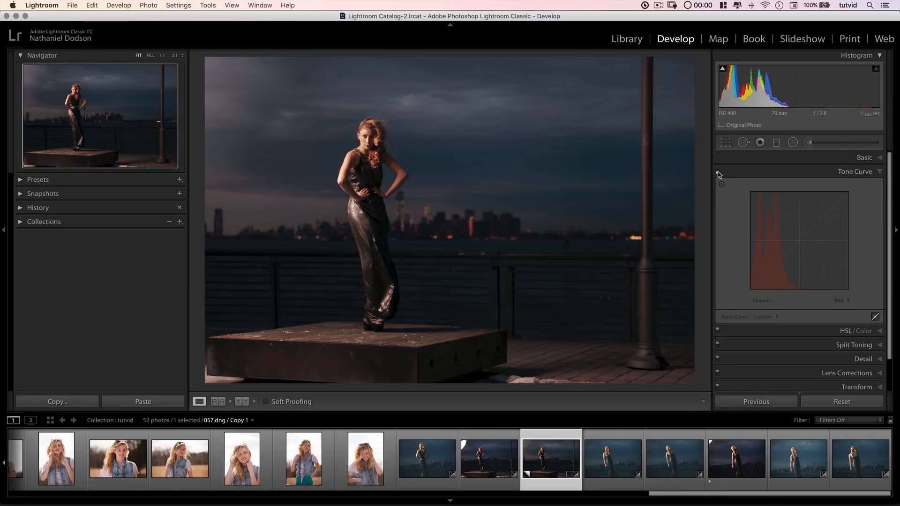
# - Re-enable the tone curve and raise Clarity from +13 to +18
pyautogui.click(864, 158)
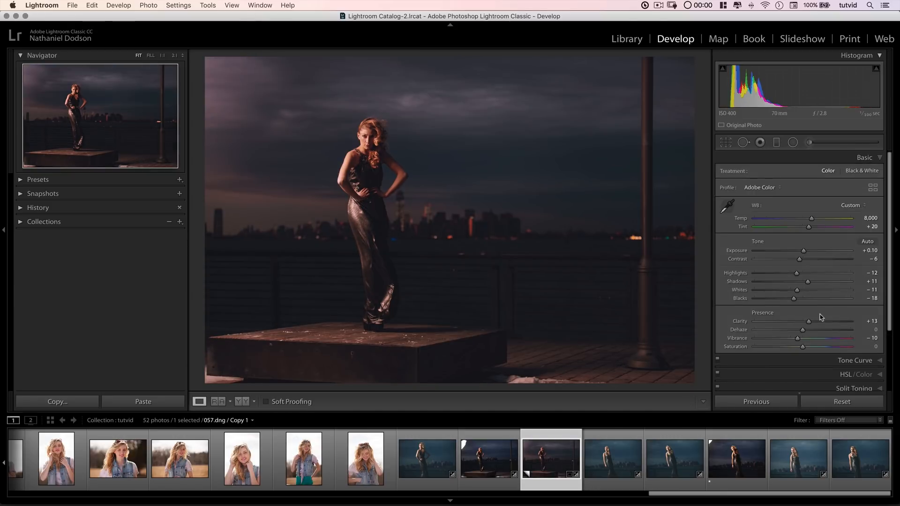
pyautogui.moveTo(802, 322); pyautogui.dragTo(812, 322)
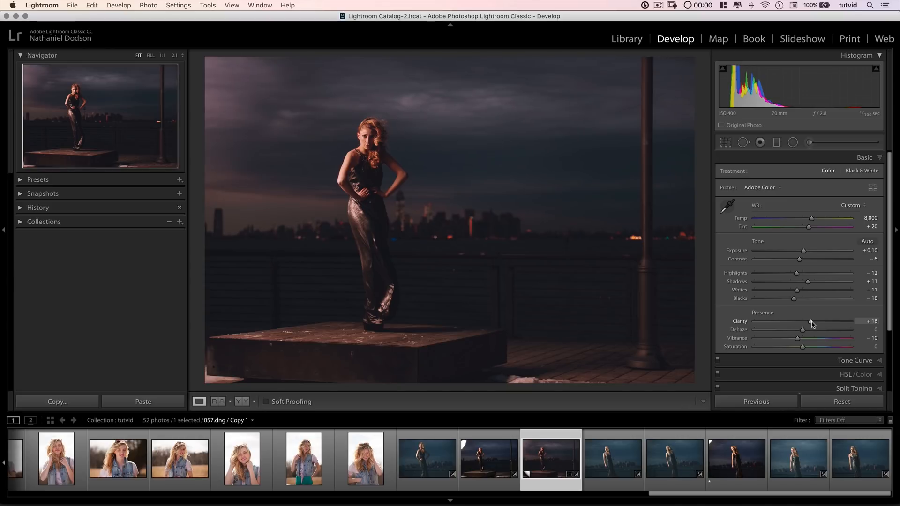
pyautogui.moveTo(811, 322); pyautogui.dragTo(813, 321)
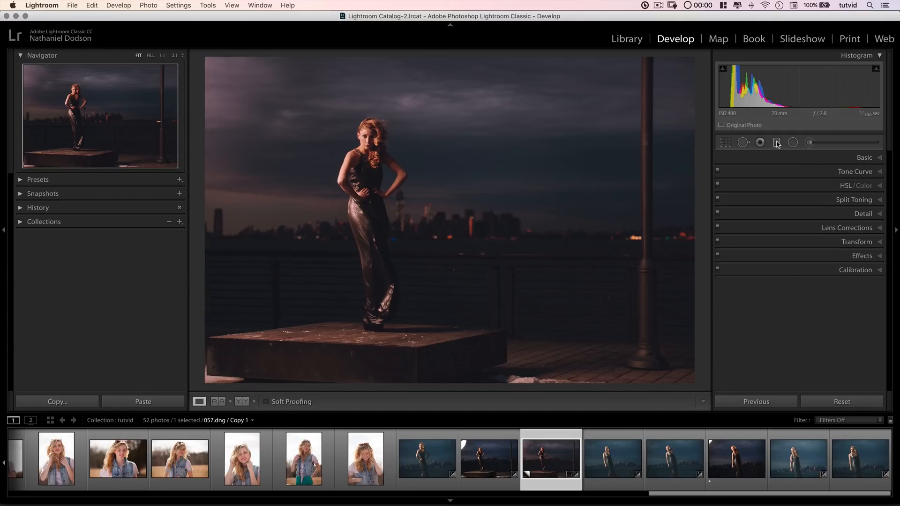
# - Drag a graduated filter across the middle with Exposure -0.47 and Whites 47
pyautogui.click(778, 142)
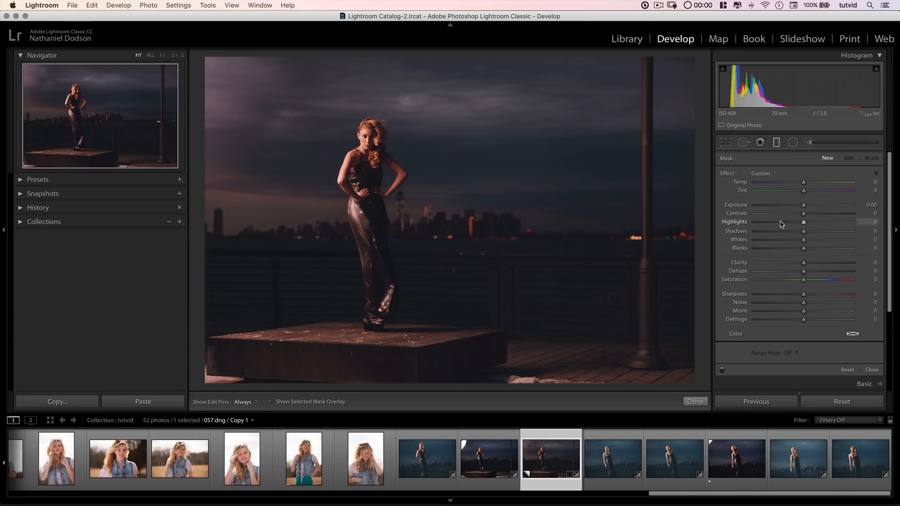
pyautogui.moveTo(804, 205); pyautogui.dragTo(801, 205)
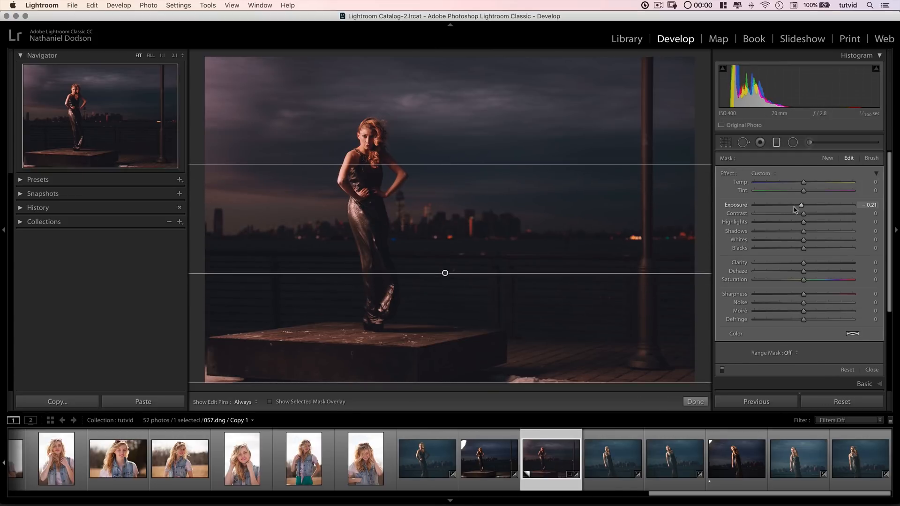
pyautogui.moveTo(801, 205); pyautogui.dragTo(797, 205)
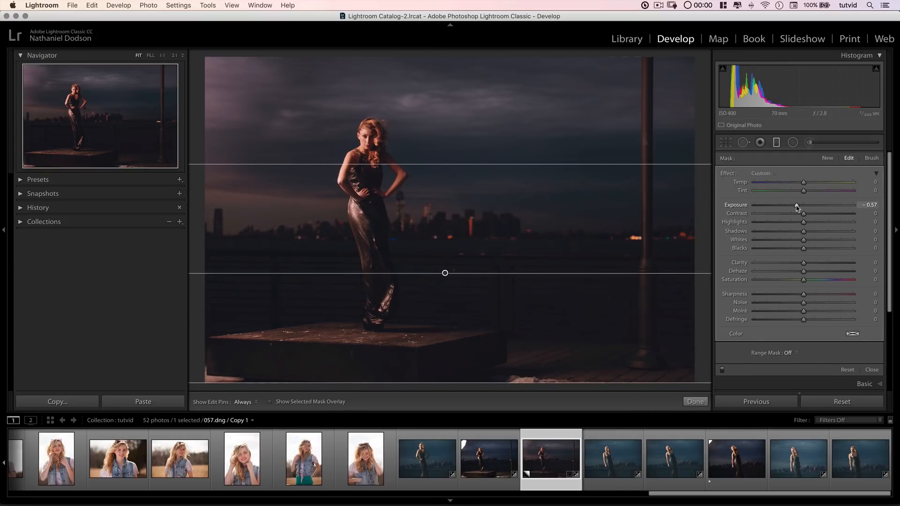
pyautogui.moveTo(804, 240); pyautogui.dragTo(823, 240)
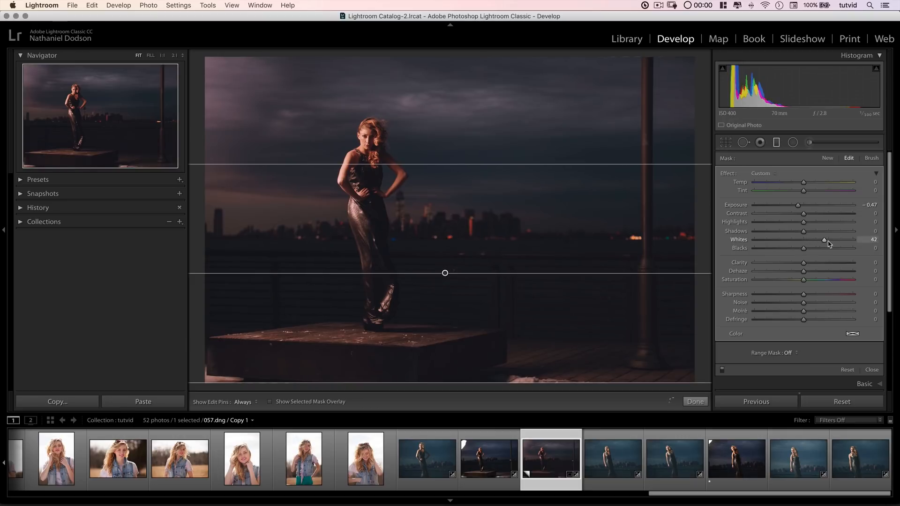
pyautogui.moveTo(824, 240); pyautogui.dragTo(826, 240)
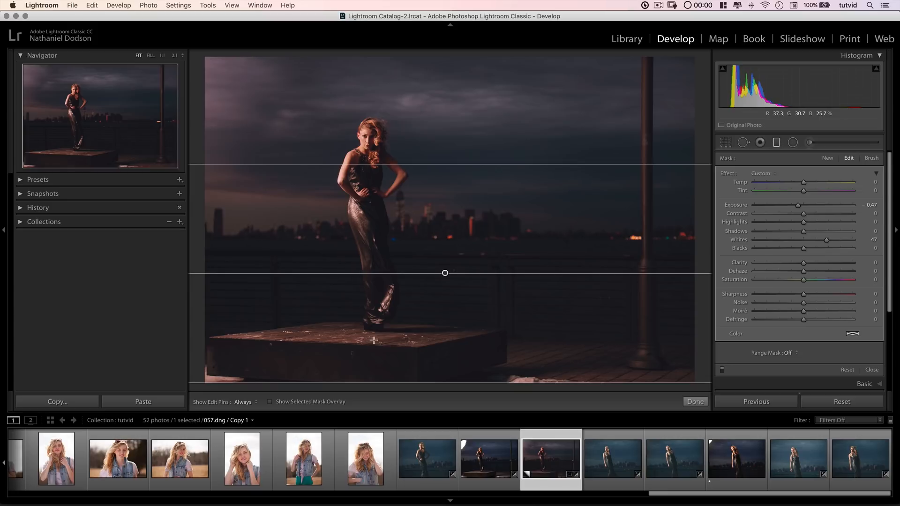
pyautogui.moveTo(484, 358)
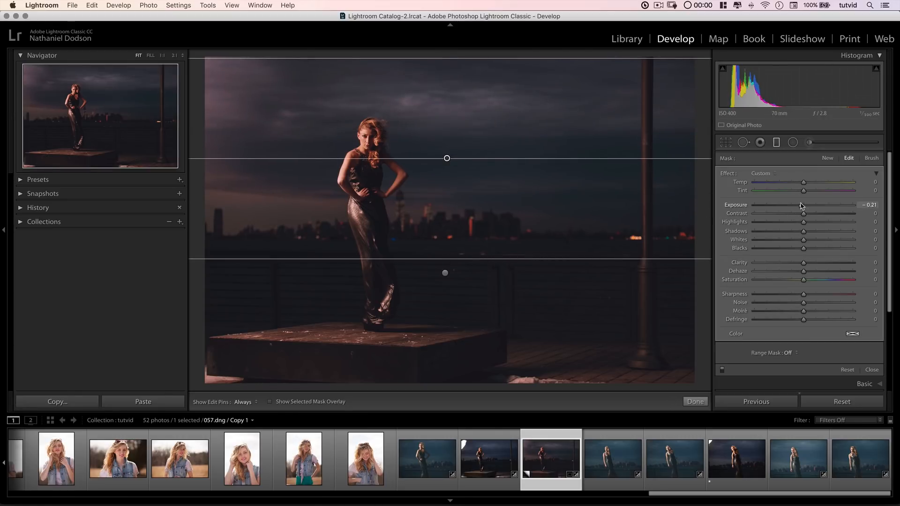
# - Set the graduated filter to Exposure +0.27, Temp 16 and Tint -1, then finish editing
pyautogui.moveTo(788, 205); pyautogui.dragTo(809, 204)
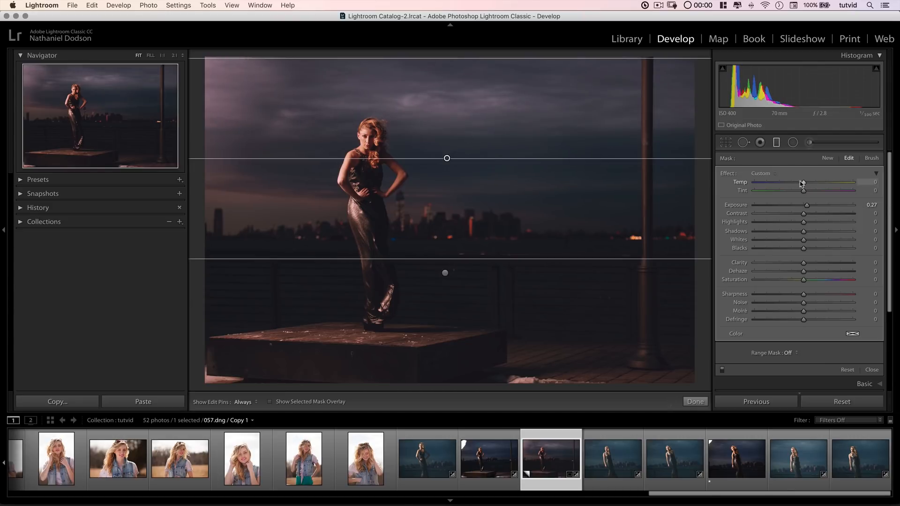
pyautogui.moveTo(804, 191); pyautogui.dragTo(803, 190)
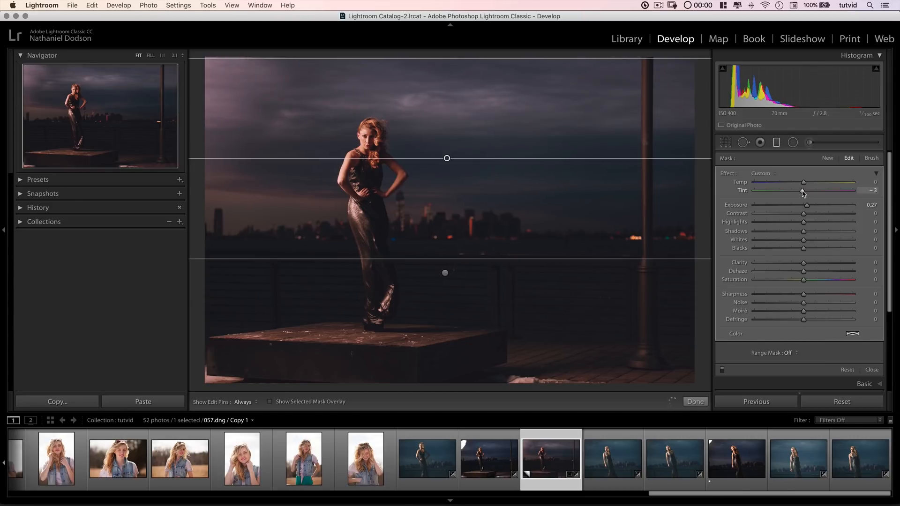
pyautogui.moveTo(804, 181); pyautogui.dragTo(814, 182)
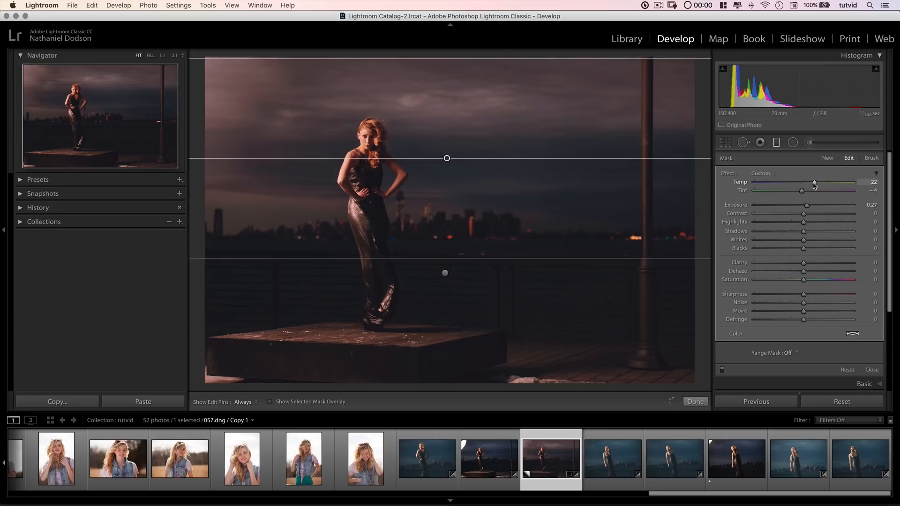
pyautogui.moveTo(814, 186); pyautogui.dragTo(810, 186)
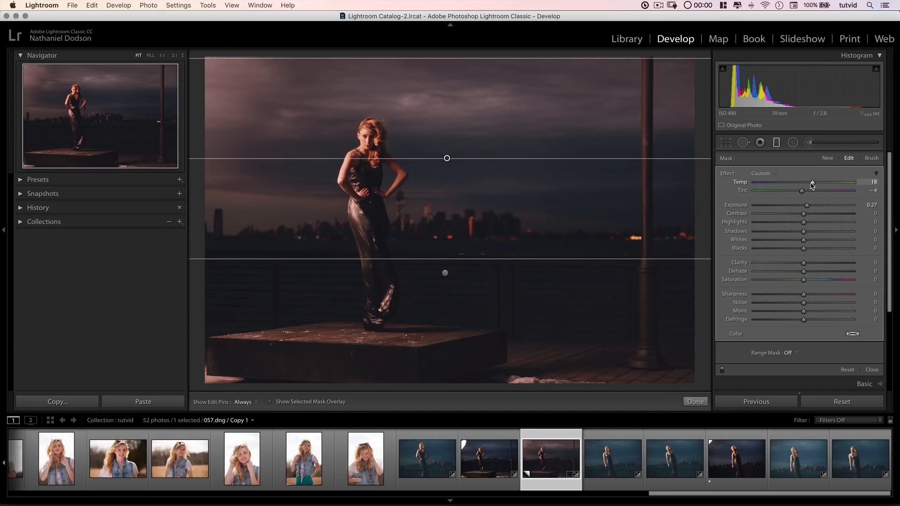
pyautogui.moveTo(812, 182); pyautogui.dragTo(790, 182)
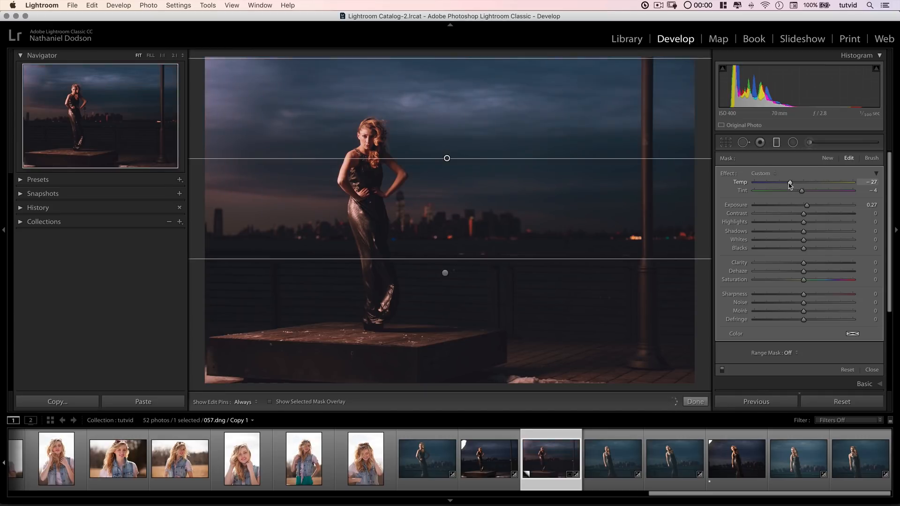
pyautogui.moveTo(772, 182); pyautogui.dragTo(810, 182)
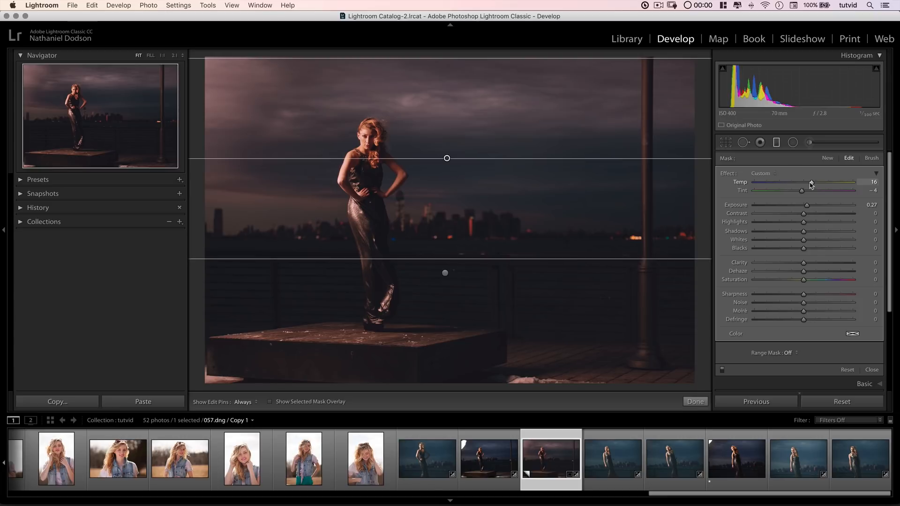
pyautogui.moveTo(803, 190); pyautogui.dragTo(804, 190)
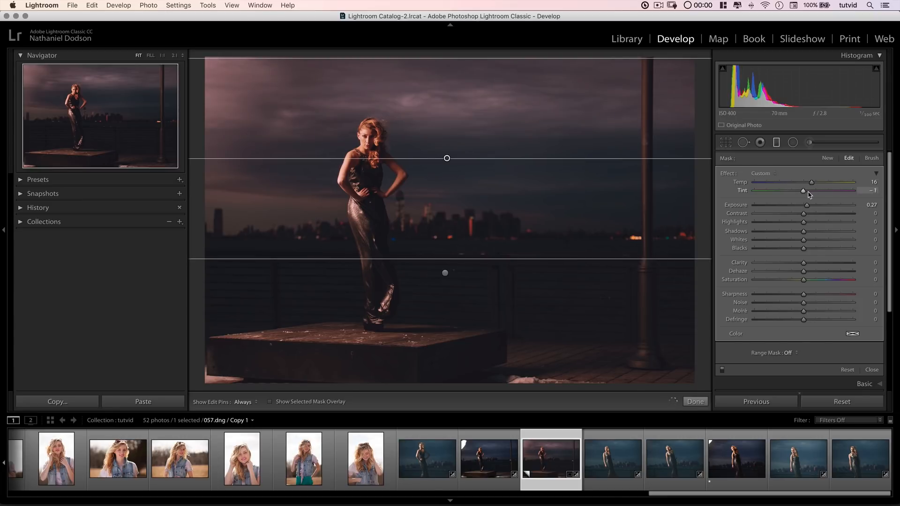
pyautogui.moveTo(804, 189); pyautogui.dragTo(798, 190)
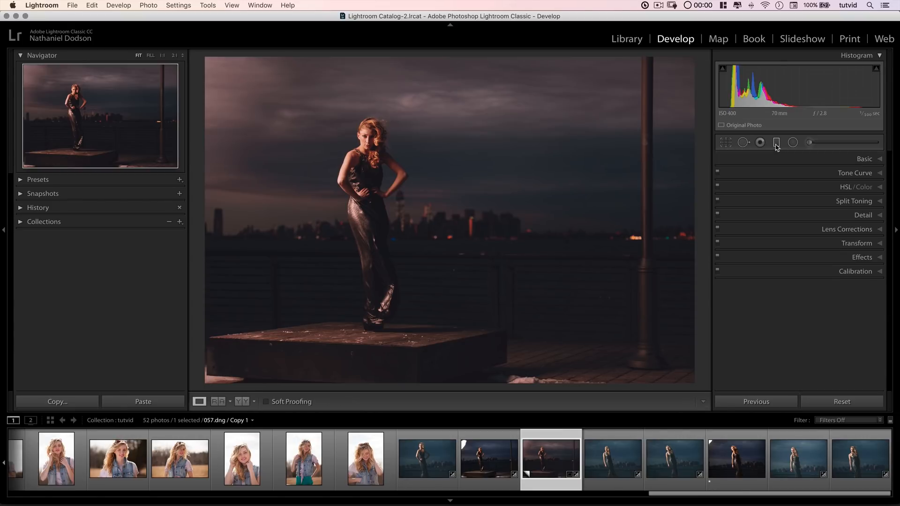
# - Set Effects grain to amount 5, size 37, roughness 53 and collapse the panel
pyautogui.click(863, 256)
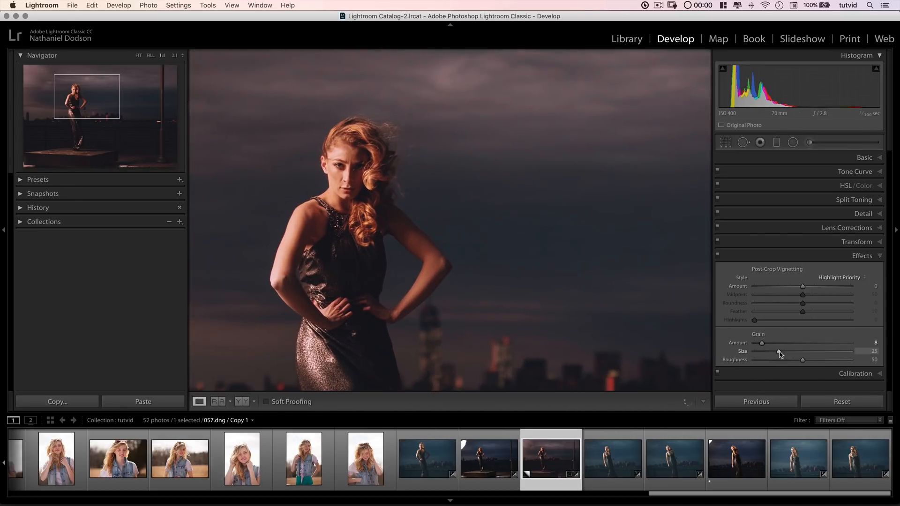
pyautogui.moveTo(780, 351); pyautogui.dragTo(790, 351)
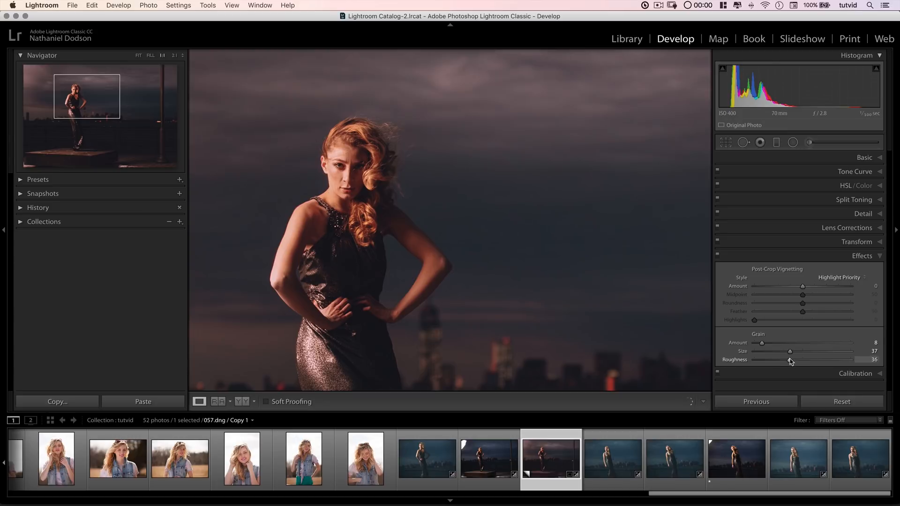
pyautogui.moveTo(790, 359); pyautogui.dragTo(805, 360)
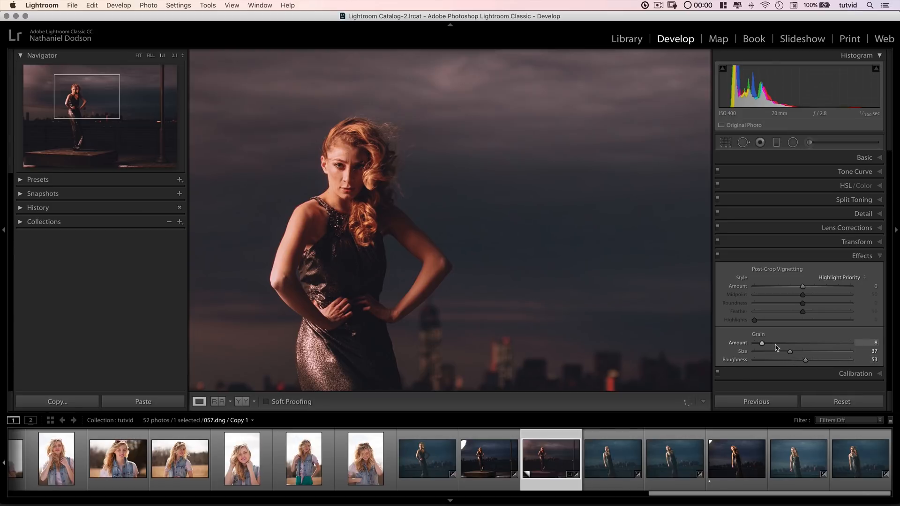
pyautogui.moveTo(762, 342); pyautogui.dragTo(759, 343)
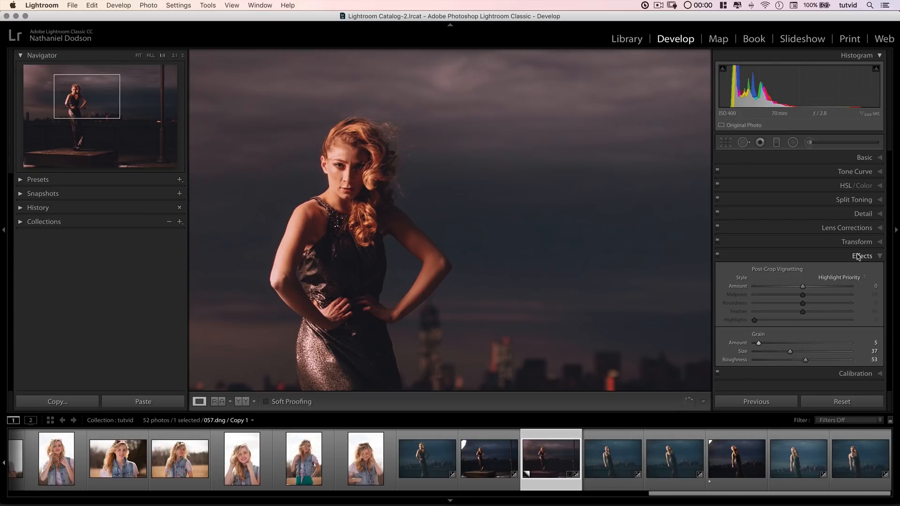
pyautogui.click(862, 256)
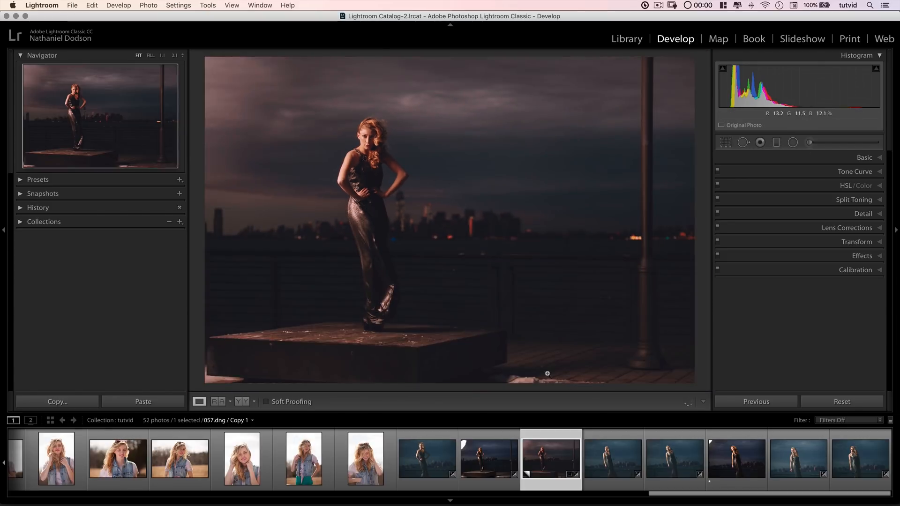
pyautogui.click(489, 458)
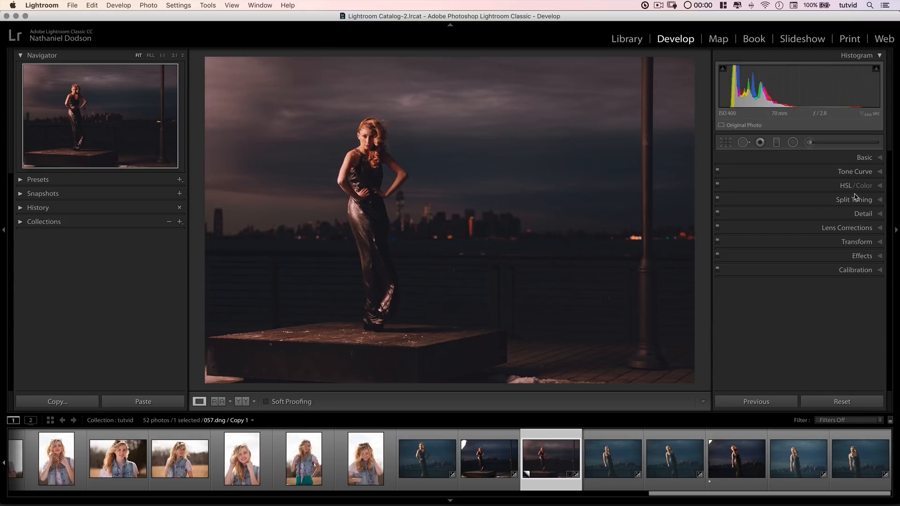
# - Set calibration Shadows Tint +15, Red Primary Hue -30, Blue Primary Hue -11, then view original 057.dng
pyautogui.click(856, 270)
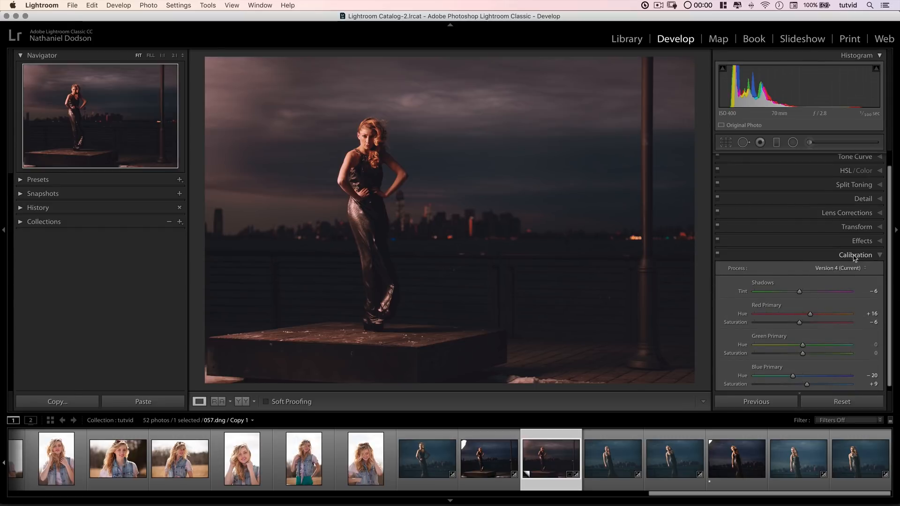
pyautogui.moveTo(799, 292); pyautogui.dragTo(811, 291)
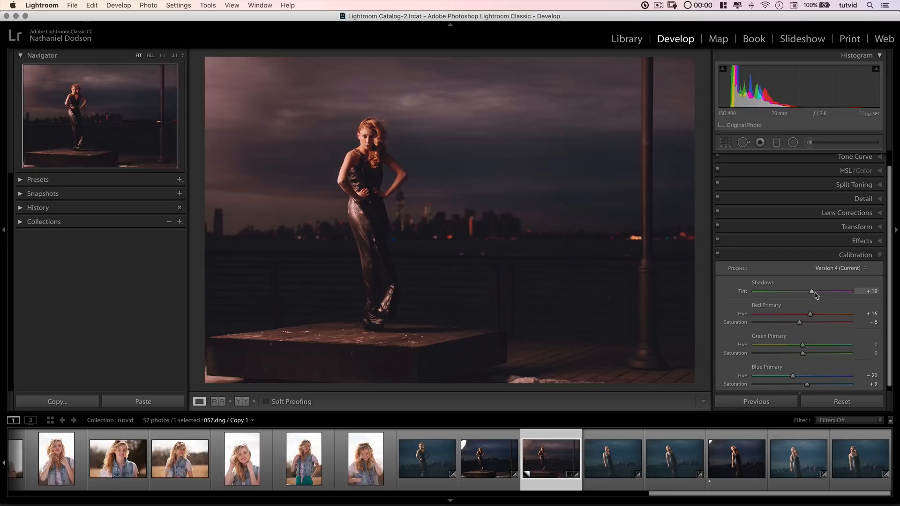
pyautogui.moveTo(812, 291); pyautogui.dragTo(810, 291)
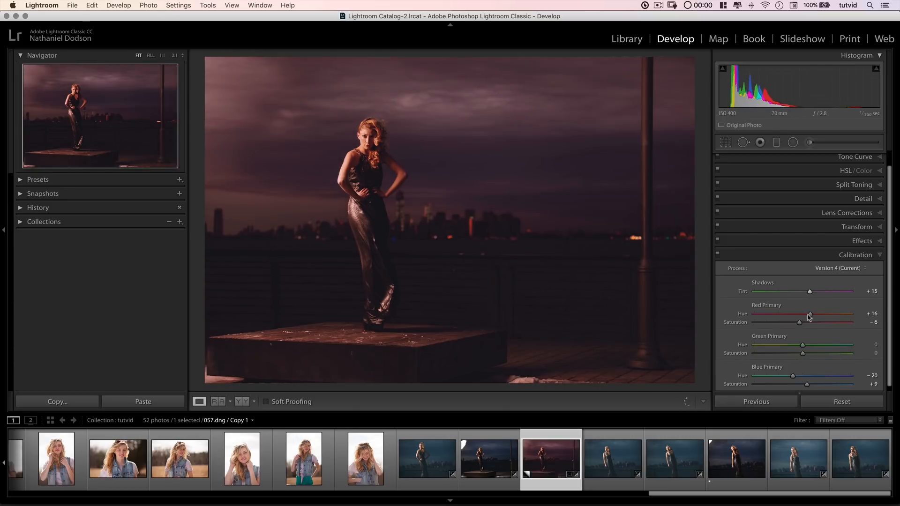
pyautogui.moveTo(810, 314); pyautogui.dragTo(787, 314)
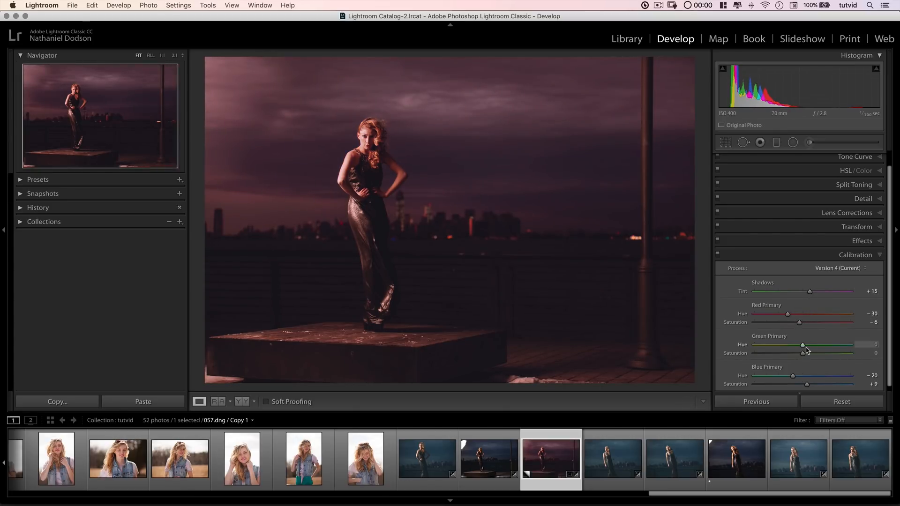
pyautogui.moveTo(792, 375); pyautogui.dragTo(797, 375)
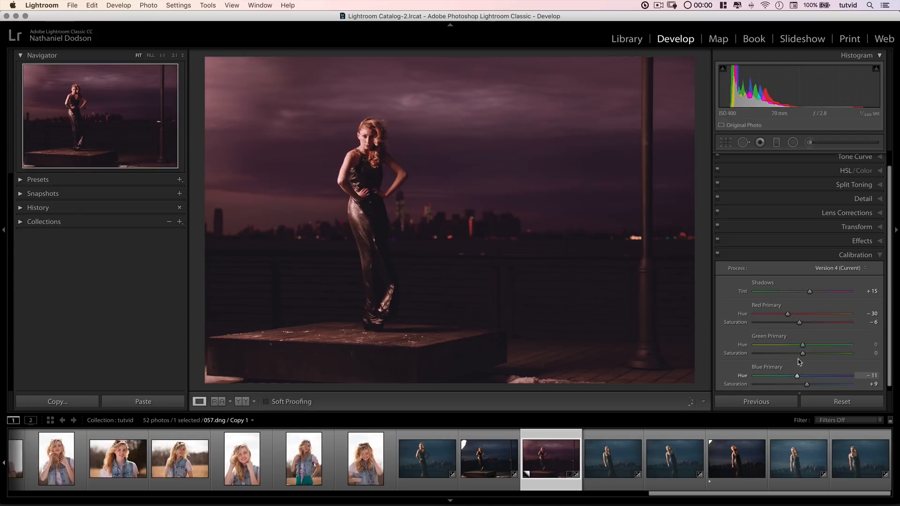
pyautogui.moveTo(802, 346); pyautogui.dragTo(813, 345)
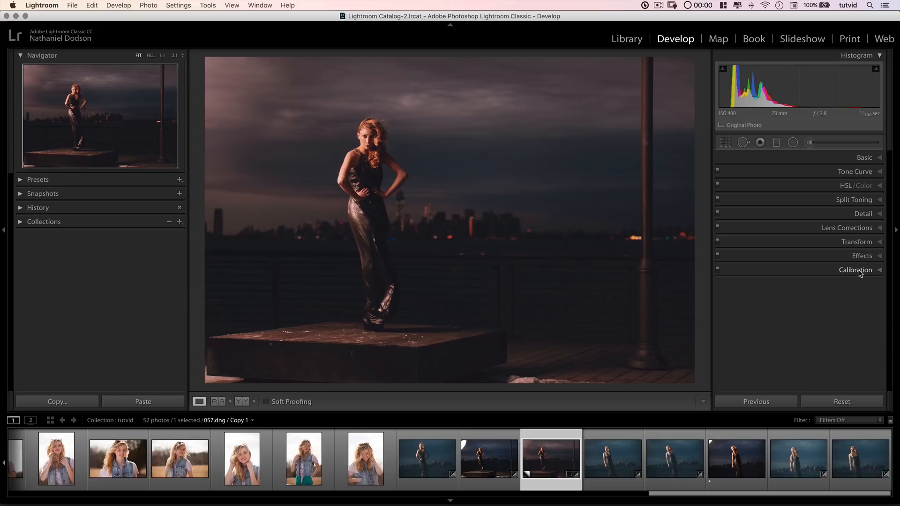
pyautogui.moveTo(854, 171)
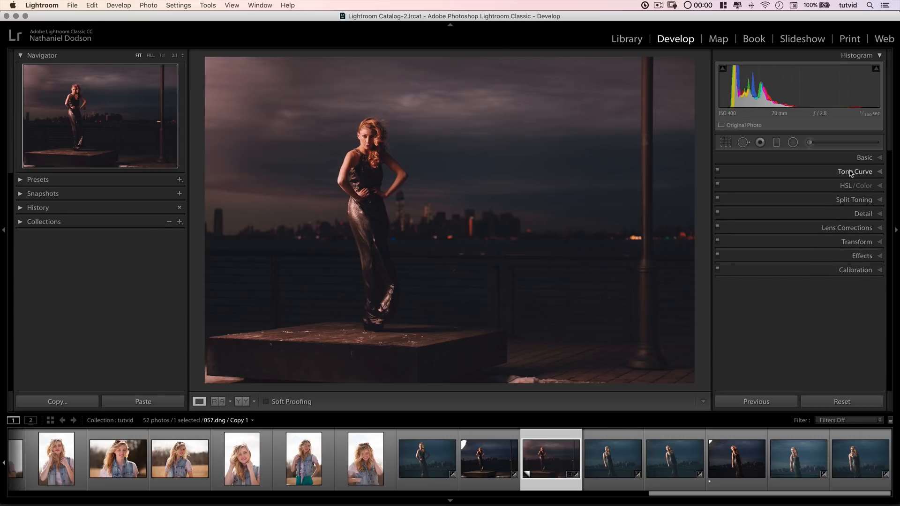
pyautogui.click(488, 458)
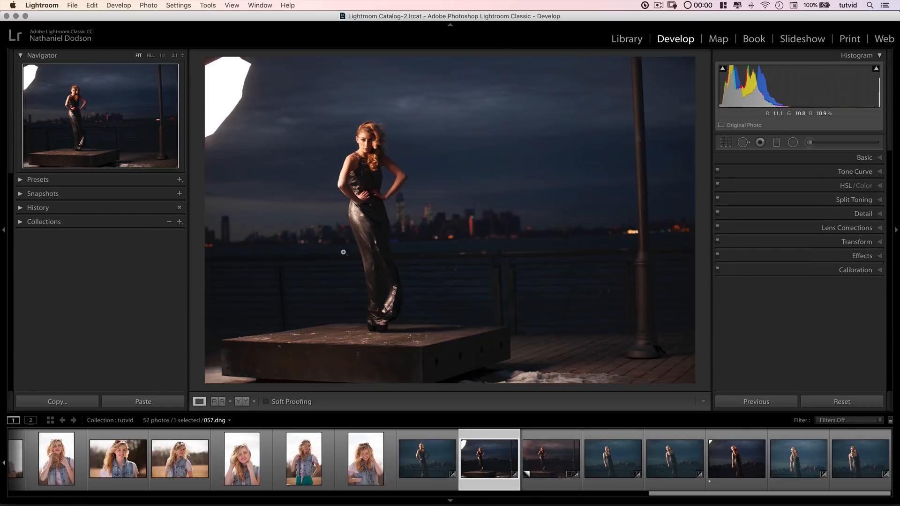